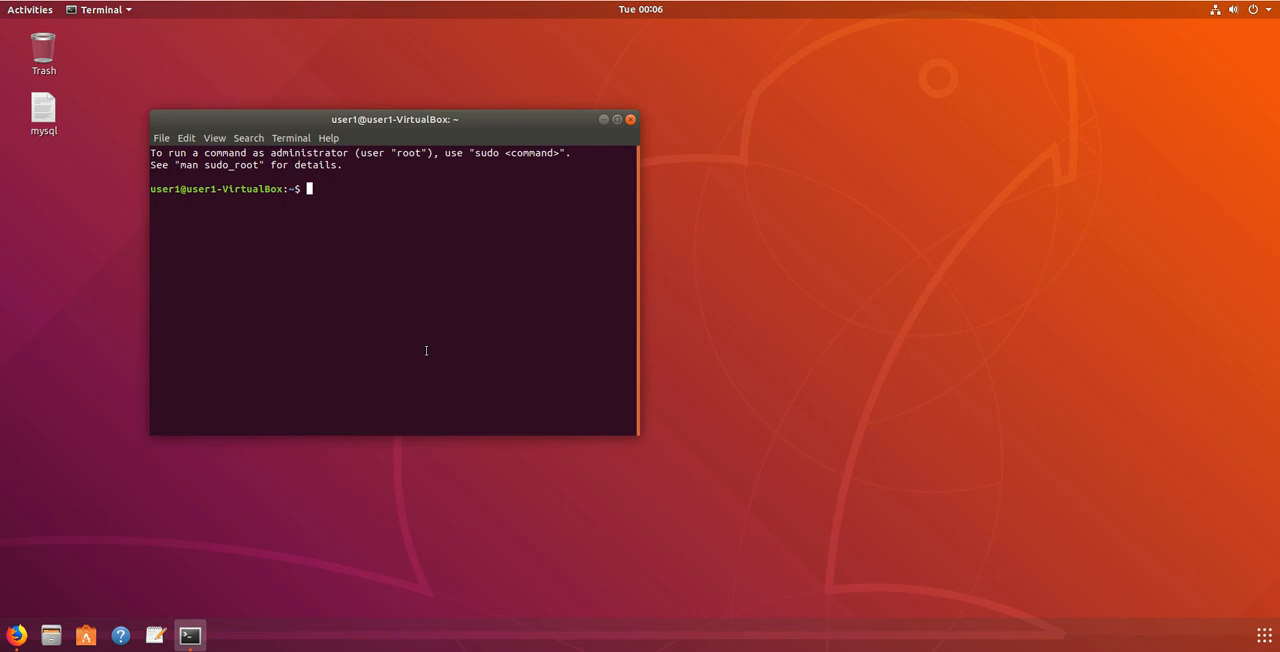
# Switch to a root shell with sudo su and the account password.
pyautogui.write('sudo su')
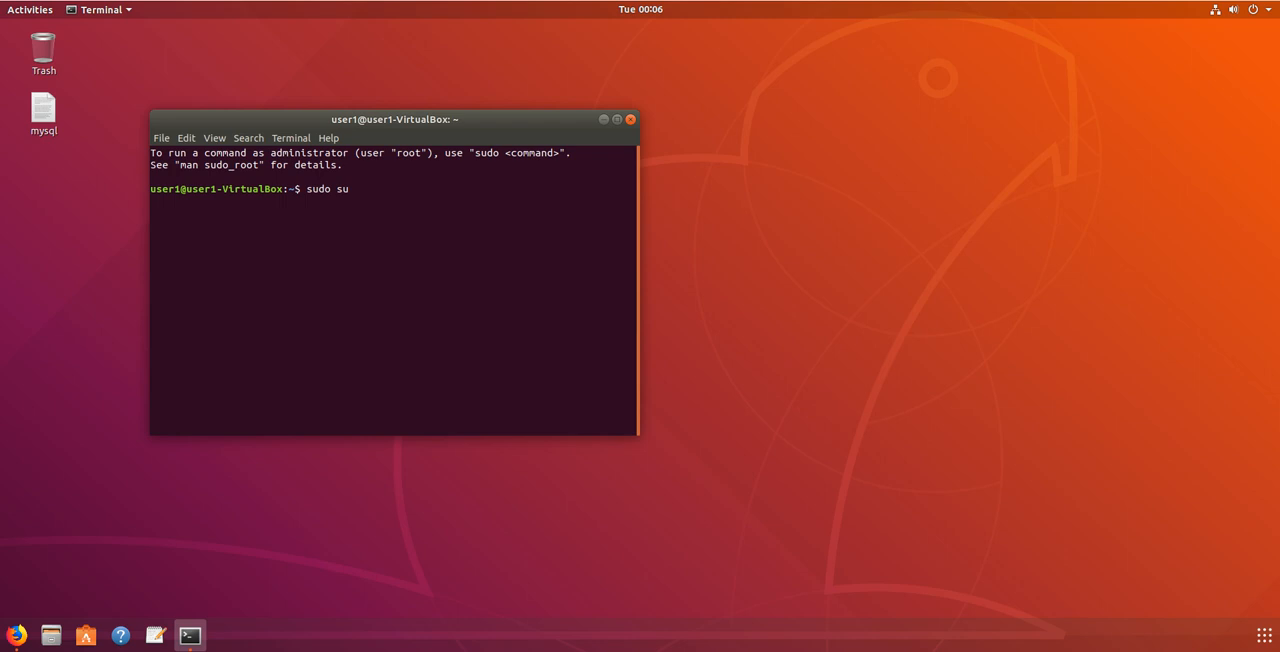
pyautogui.press('Return')
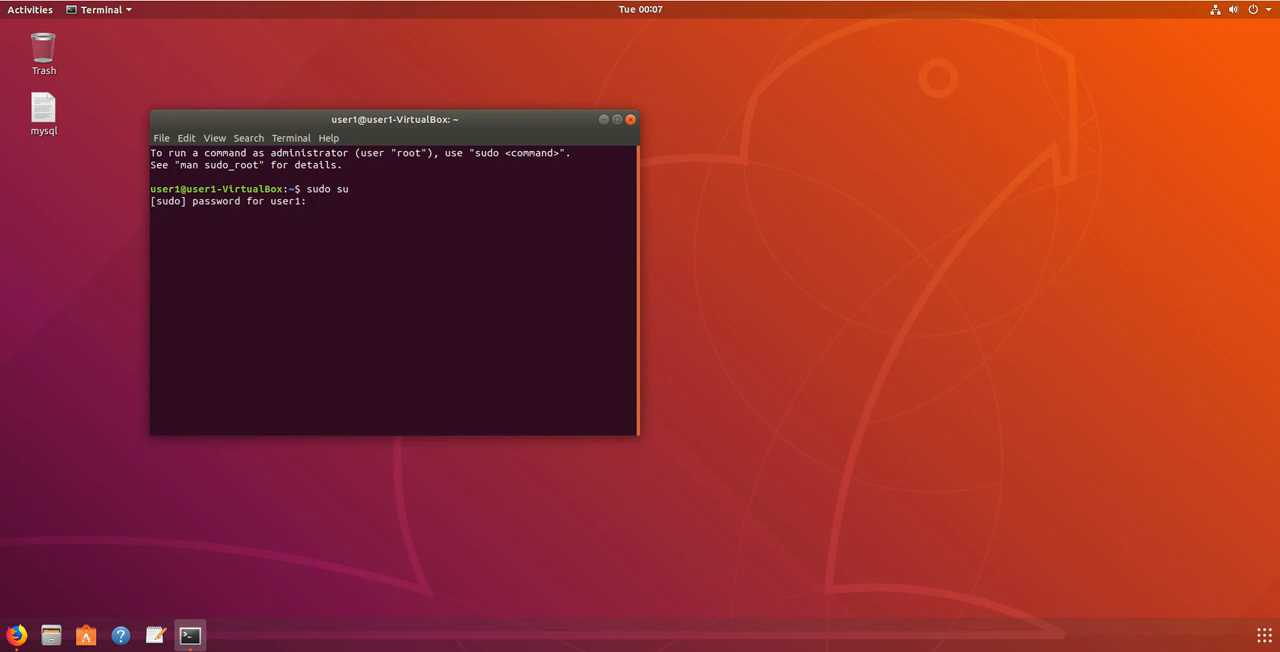
pyautogui.press('Return')
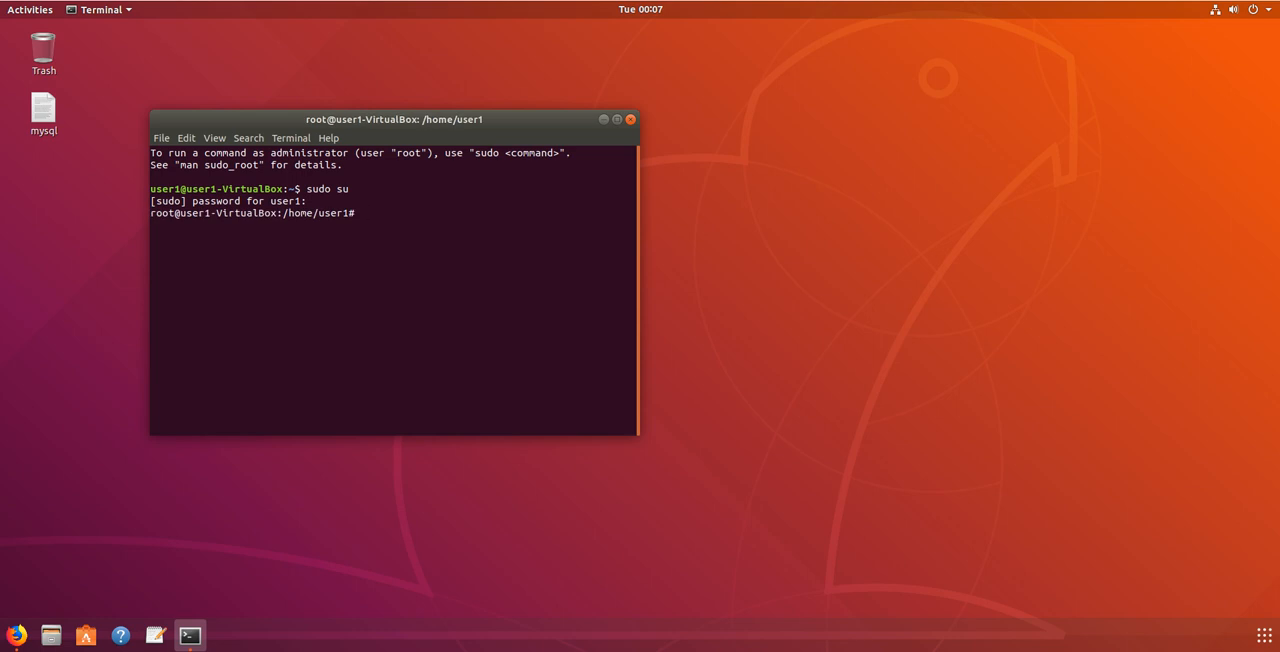
# Run a bare apt-get install to confirm nothing is pending to install.
pyautogui.write('apt-get i')
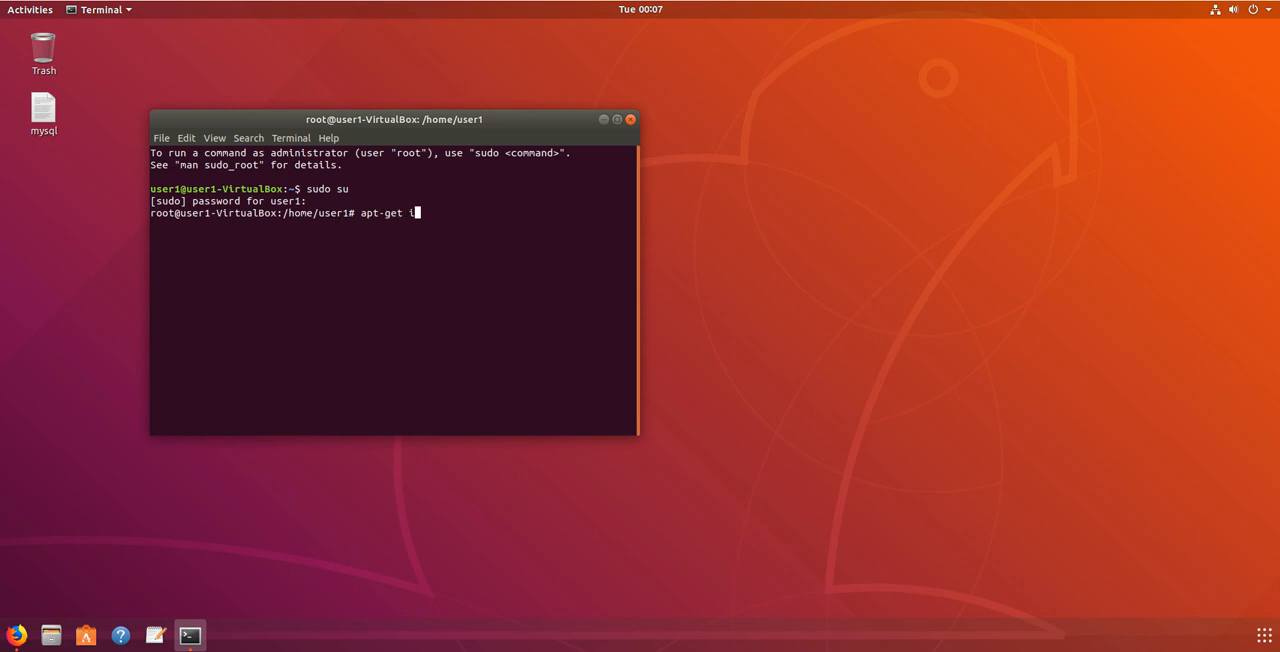
pyautogui.write('nstall')
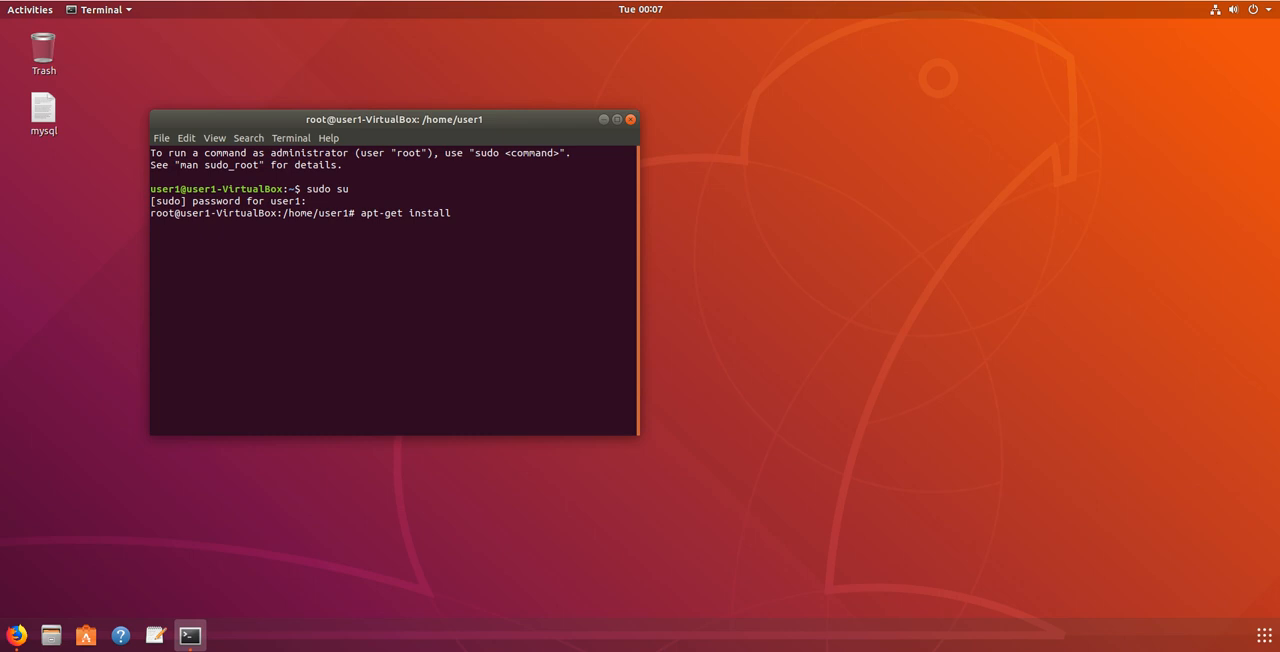
pyautogui.press('Return')
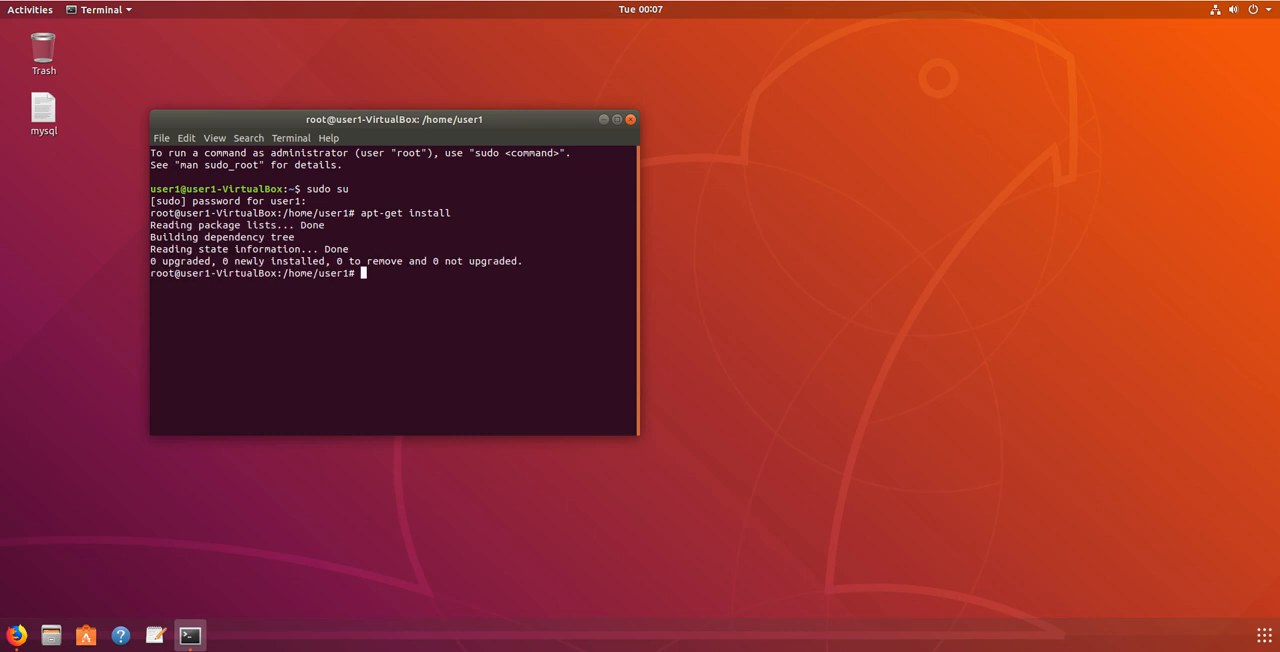
pyautogui.write('apt-get insta')
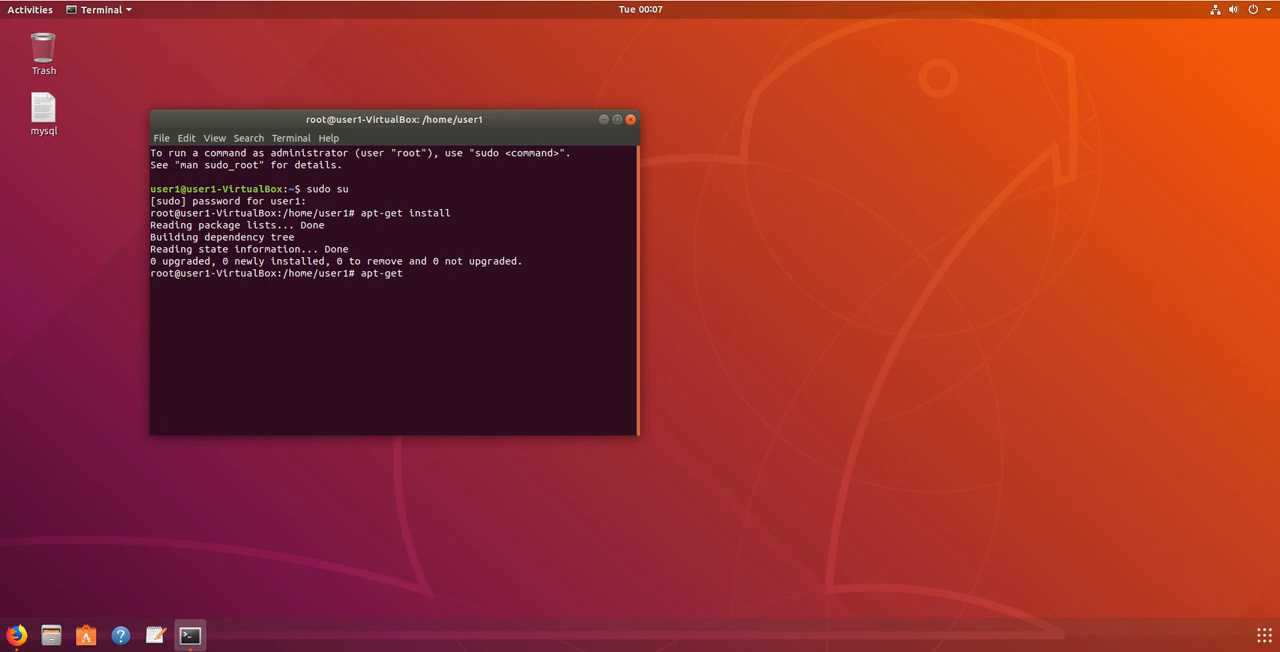
# Run apt-get update, fetching 41.8 MB of package lists from the Ubuntu archives.
pyautogui.write('update')
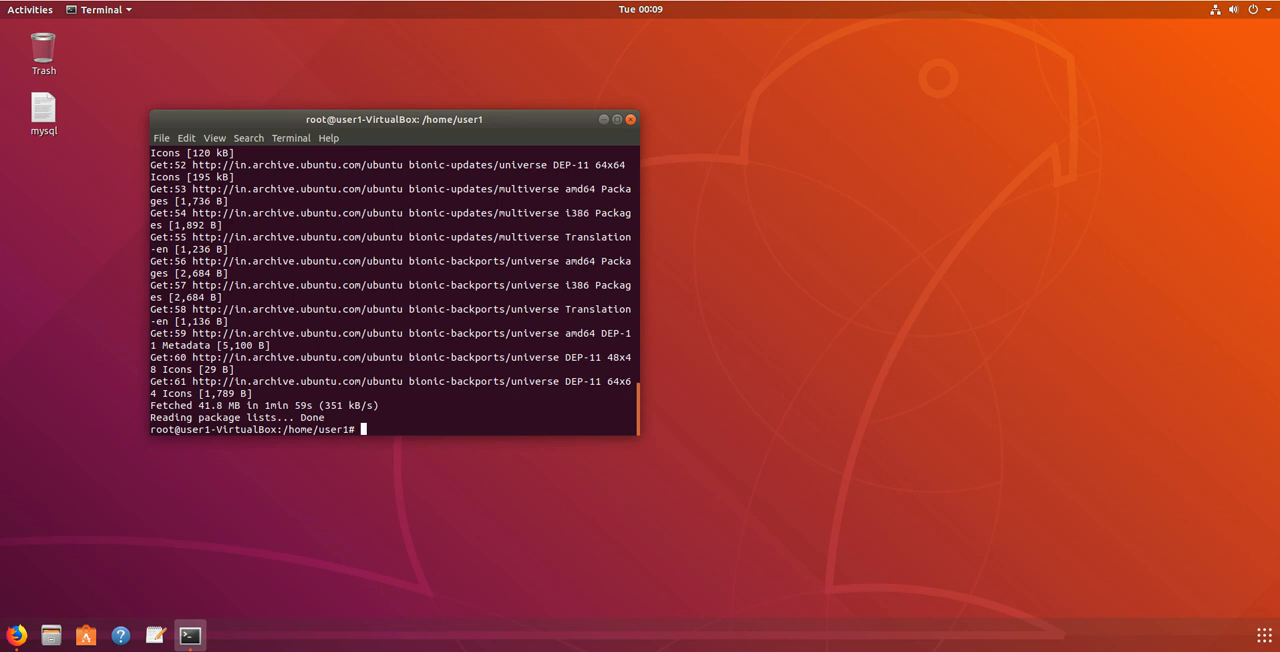
# Run apt-get install lamp-server^, listing 28 new packages including apache2, mysql-server and php7.2.
pyautogui.write('a')
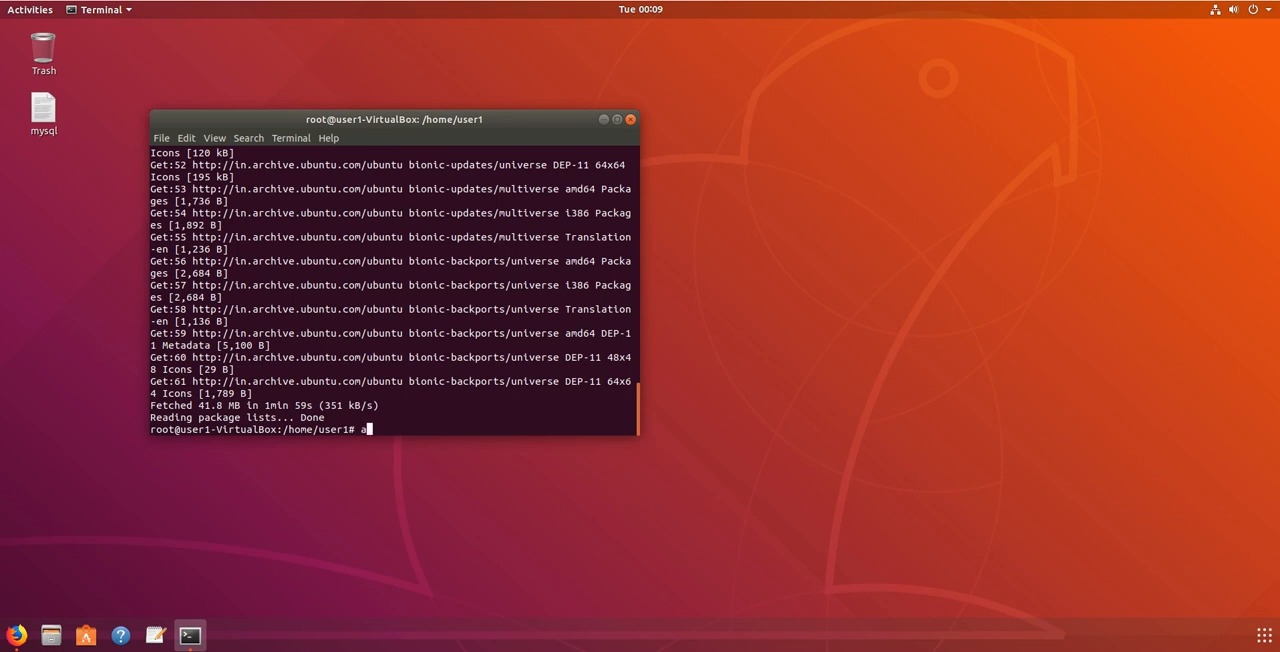
pyautogui.write('pt-get install l')
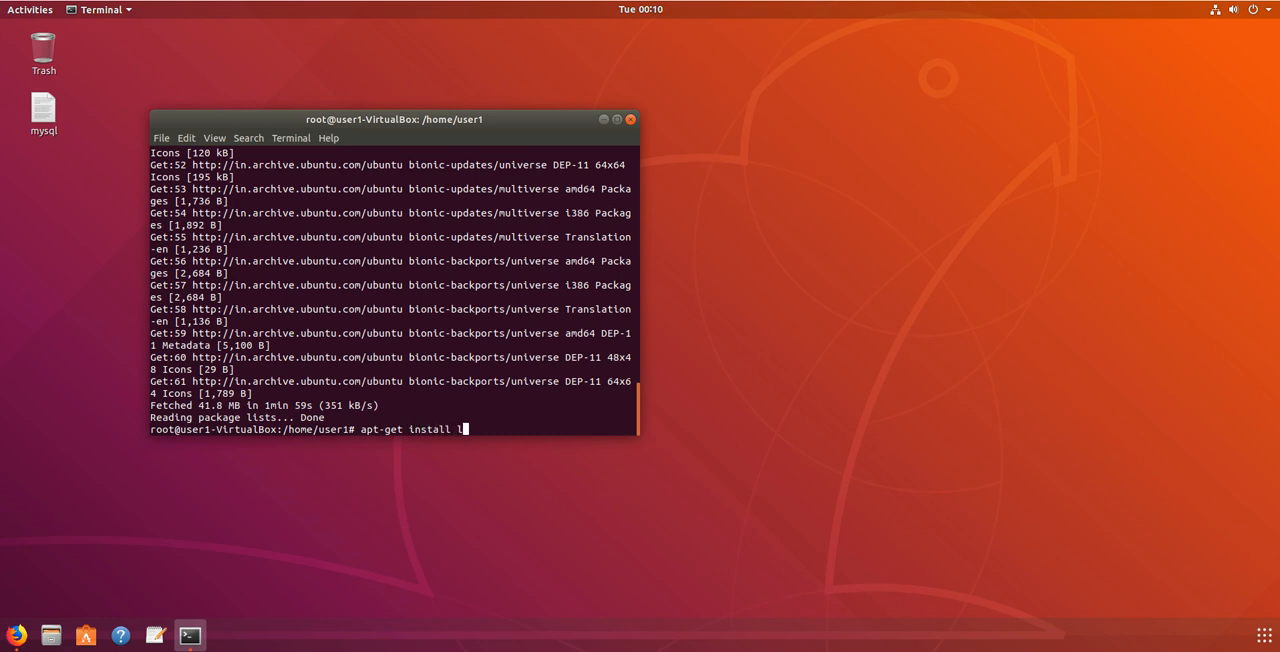
pyautogui.write('amp-server^')
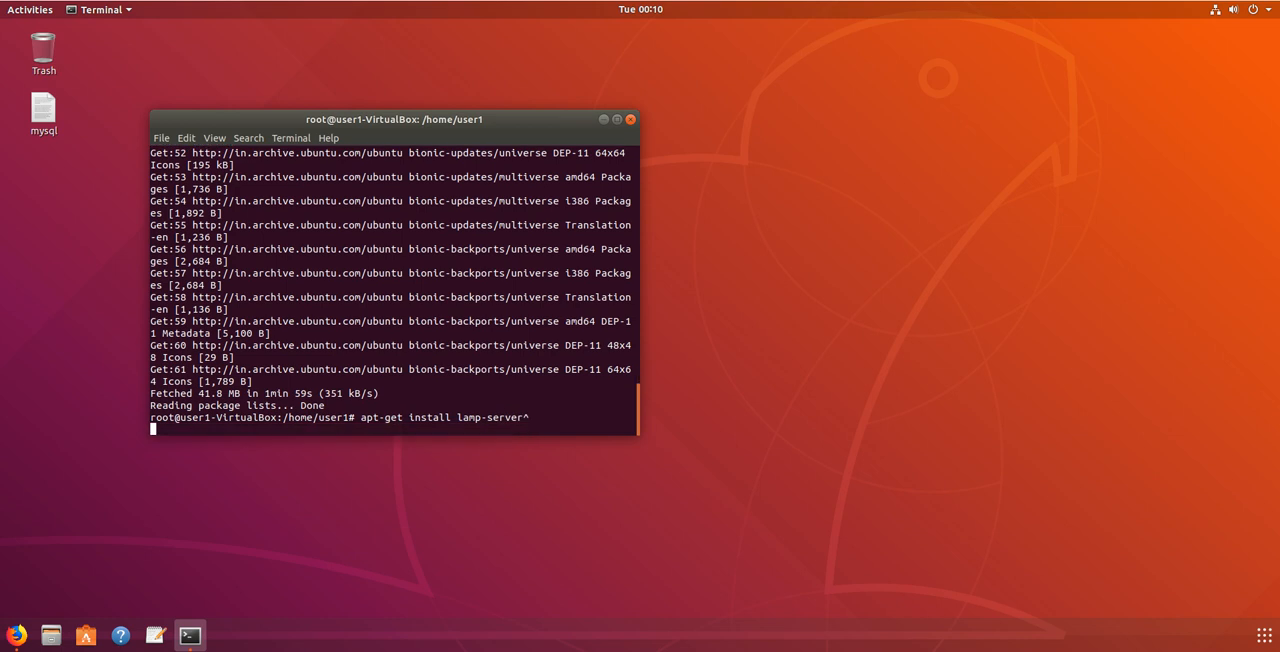
pyautogui.press('Return')
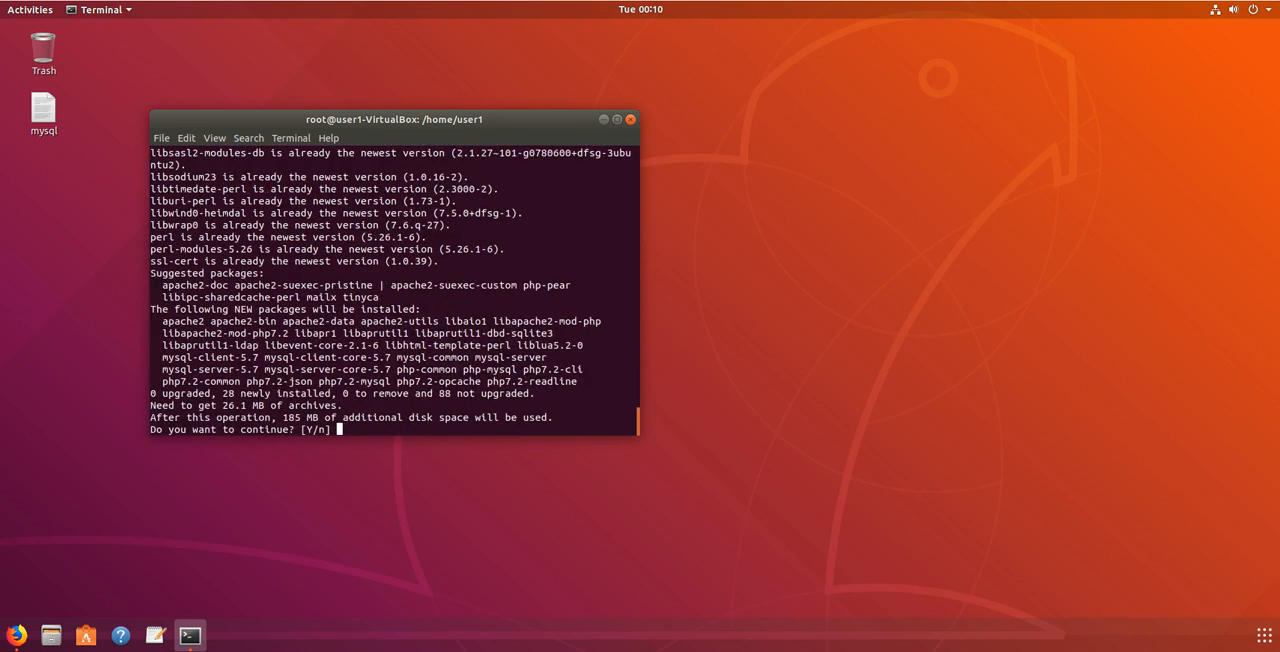
# Confirm with y and let apache2, mysql-server and the PHP modules finish installing.
pyautogui.write('y')
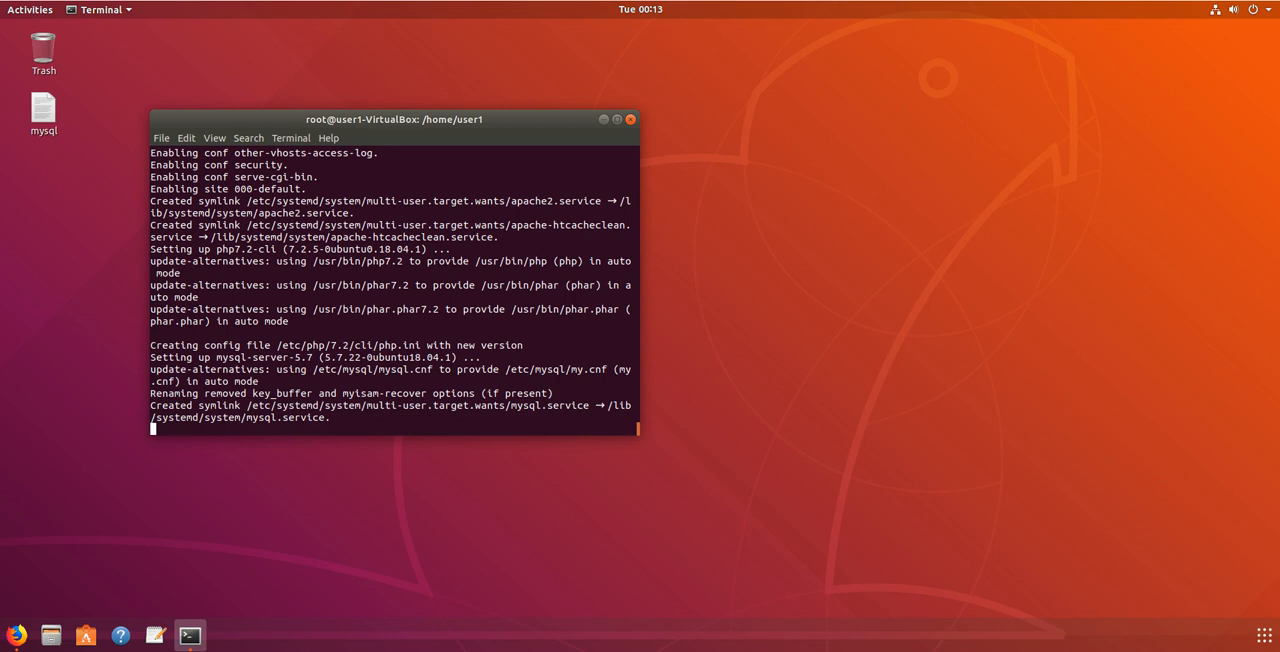
pyautogui.scroll(-3)
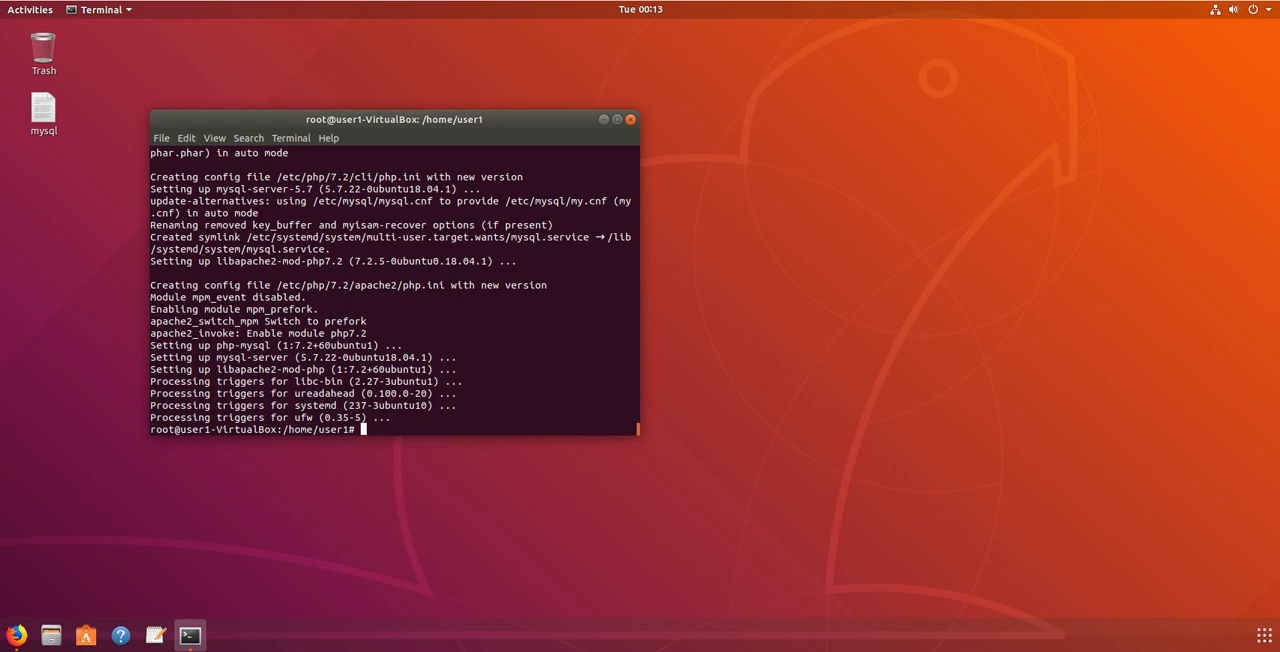
# Check the PHP version with php -v, which reports PHP 7.2.5 with Zend Engine.
pyautogui.write('ph')
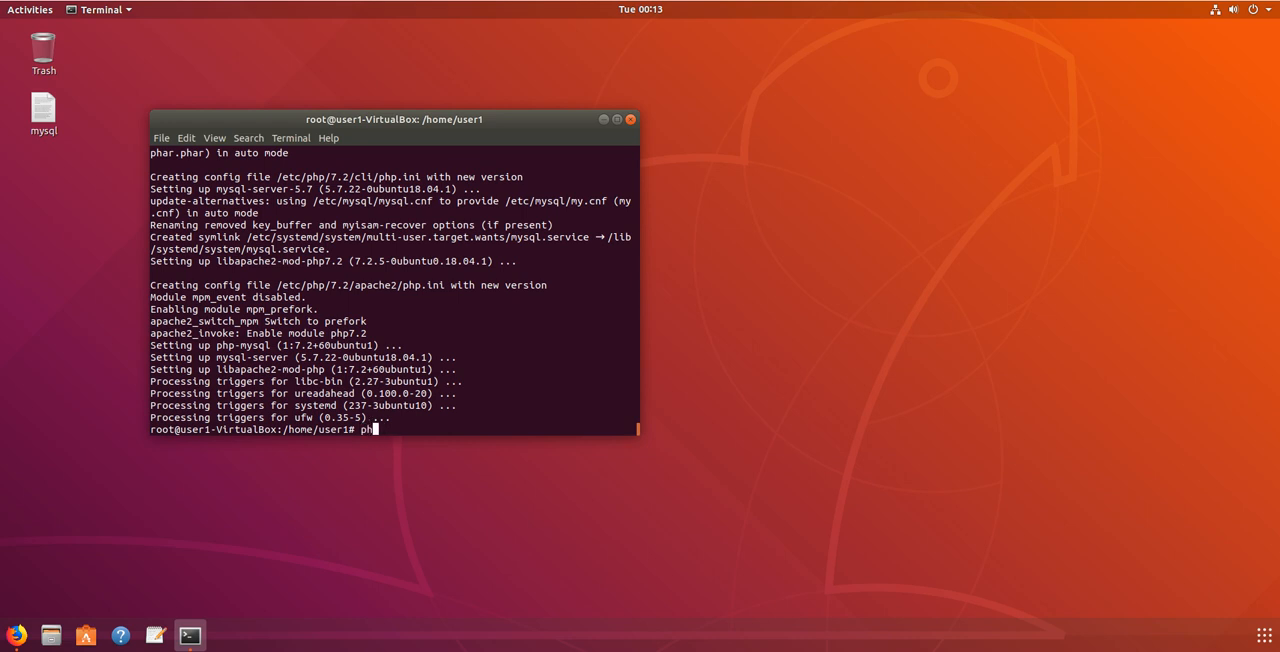
pyautogui.write('0')
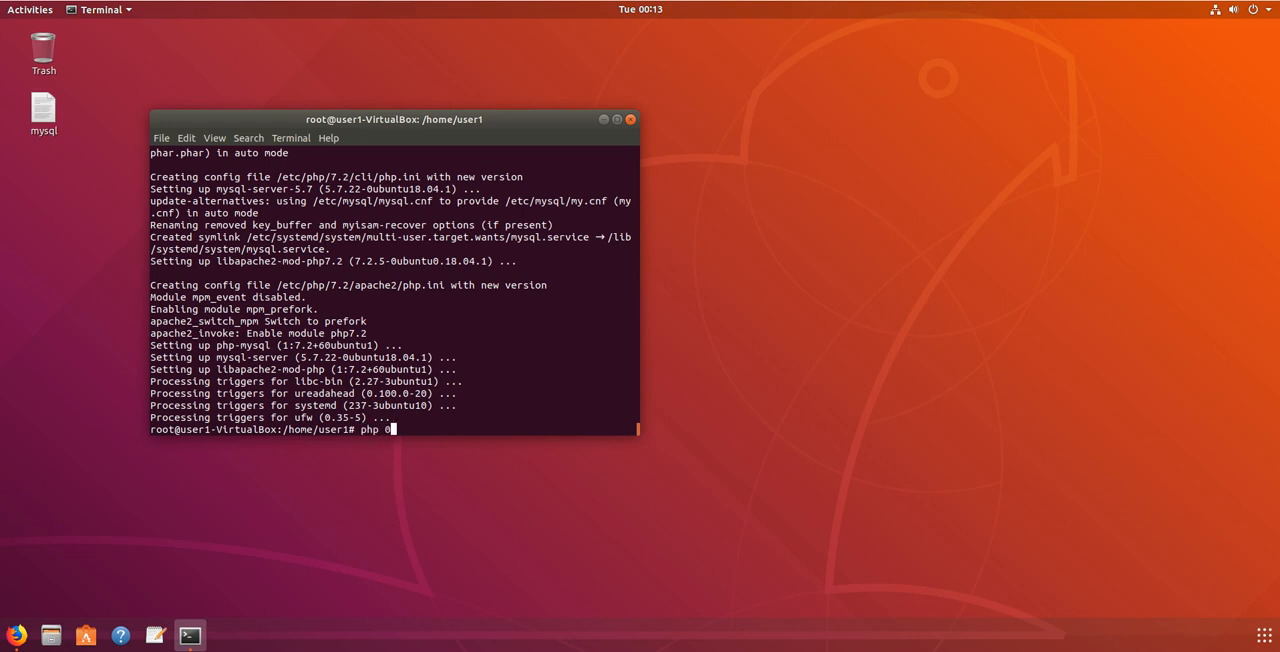
pyautogui.write('-v')
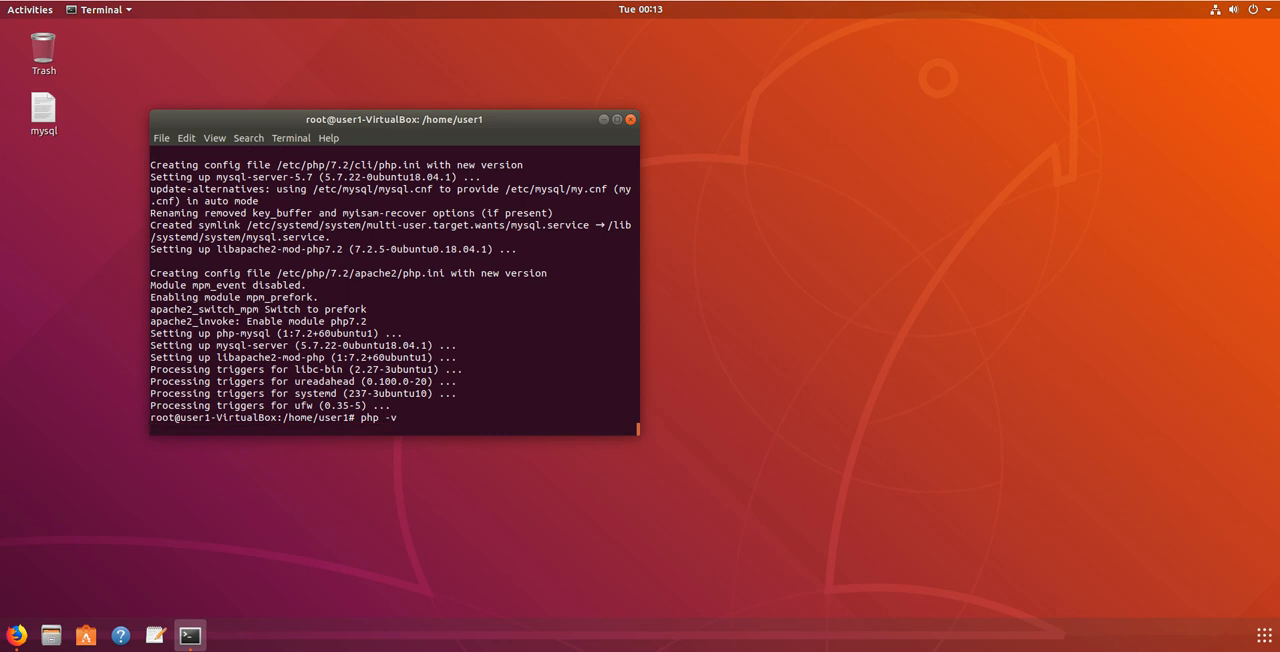
pyautogui.press('Return')
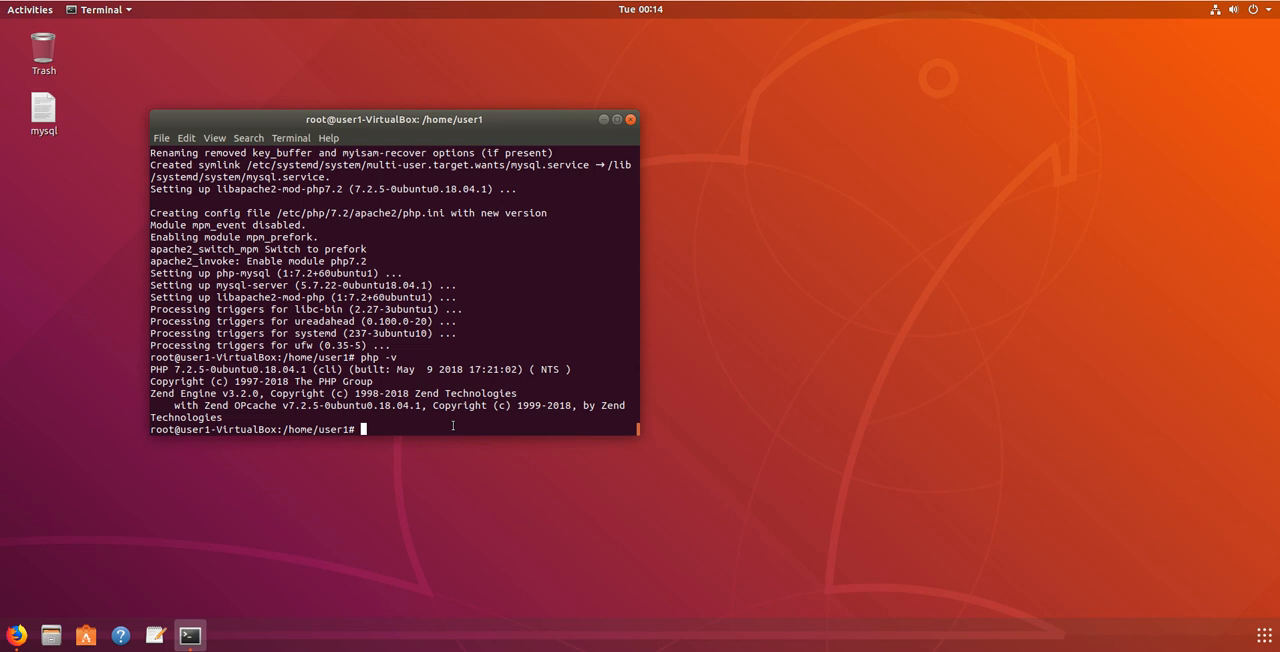
pyautogui.write('apt-get i')
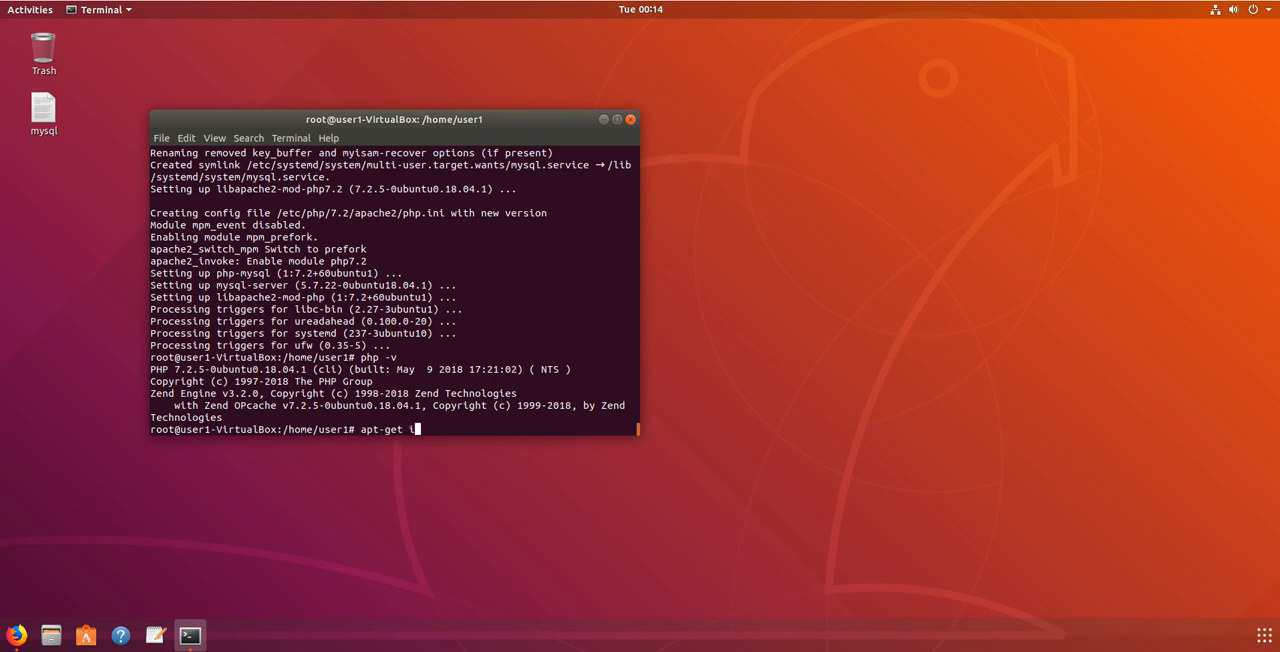
# Run apt-get install phpmyadmin -y until it requests a MySQL application password.
pyautogui.write('nstal')
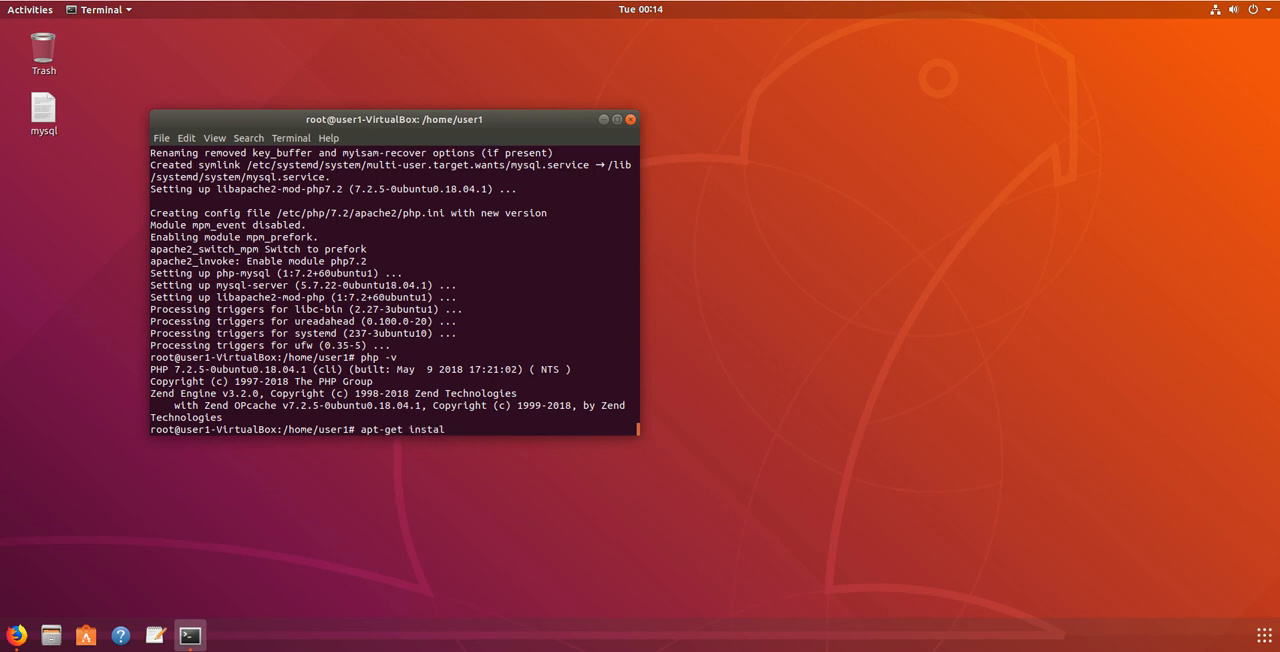
pyautogui.write('l')
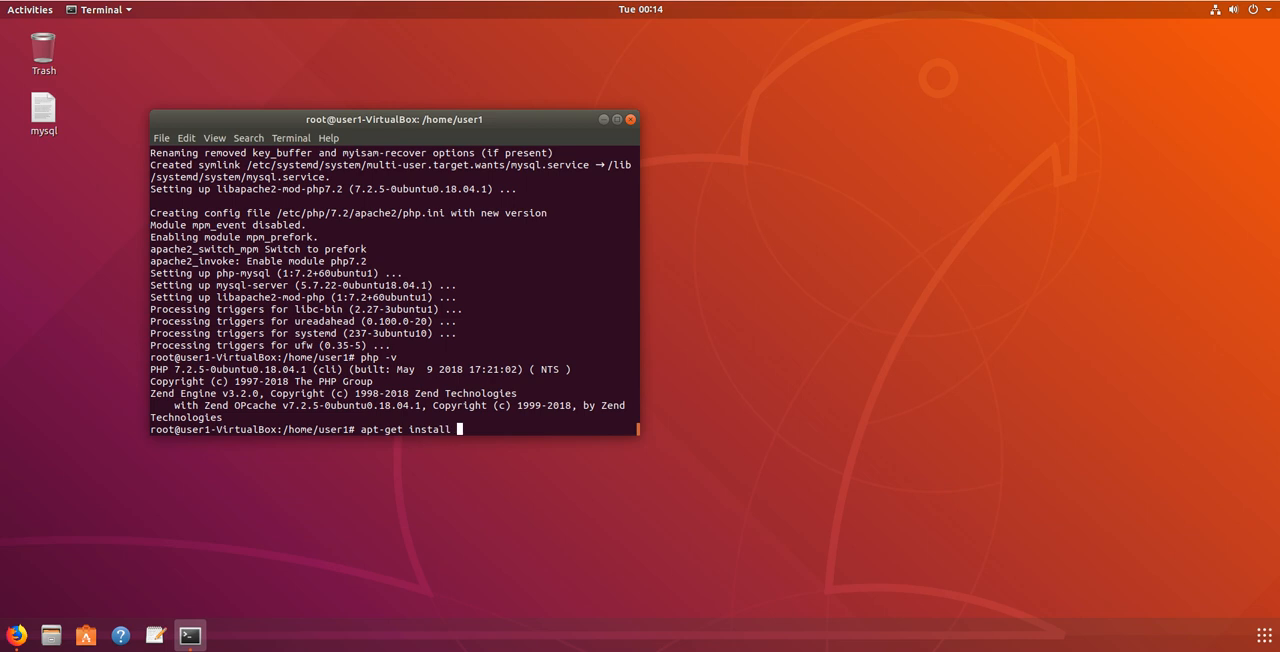
pyautogui.write('phpmyadmin')
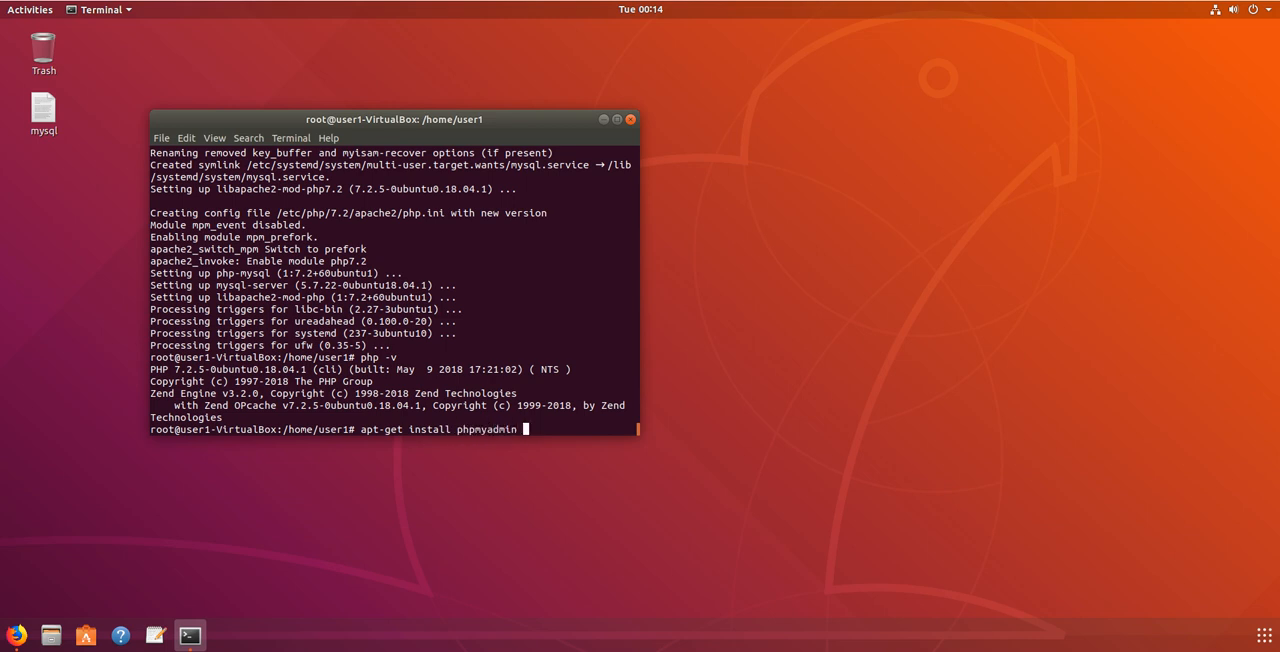
pyautogui.write('-y')
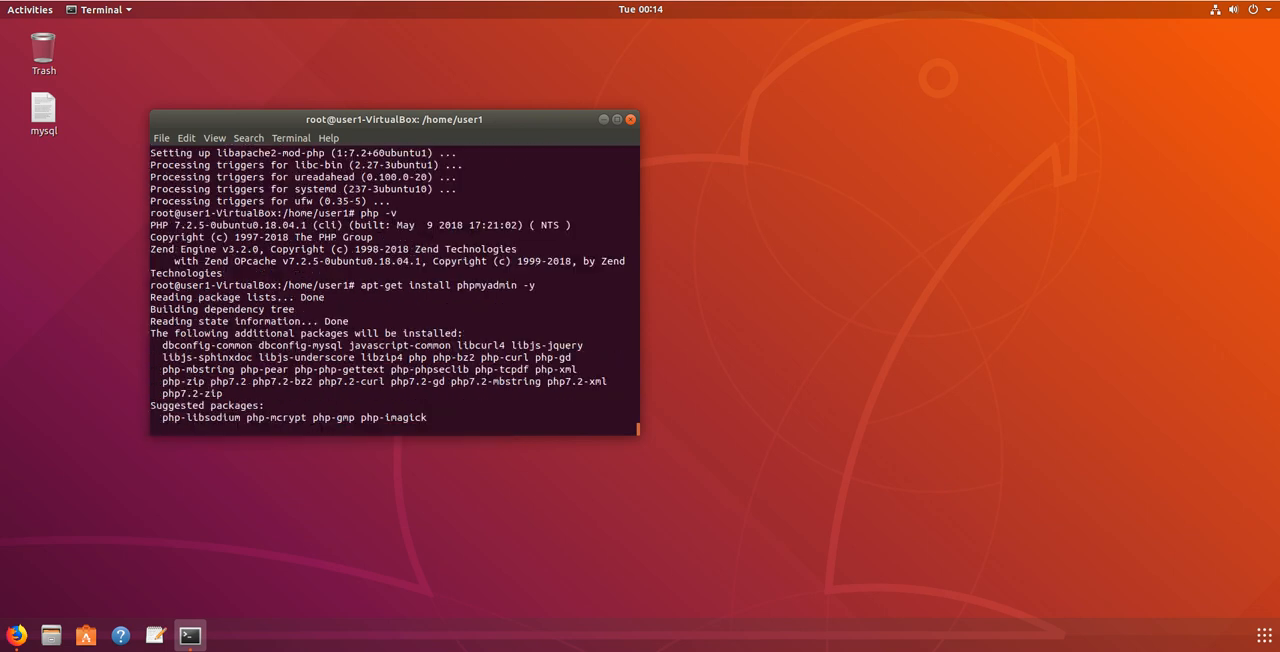
pyautogui.press('Return')
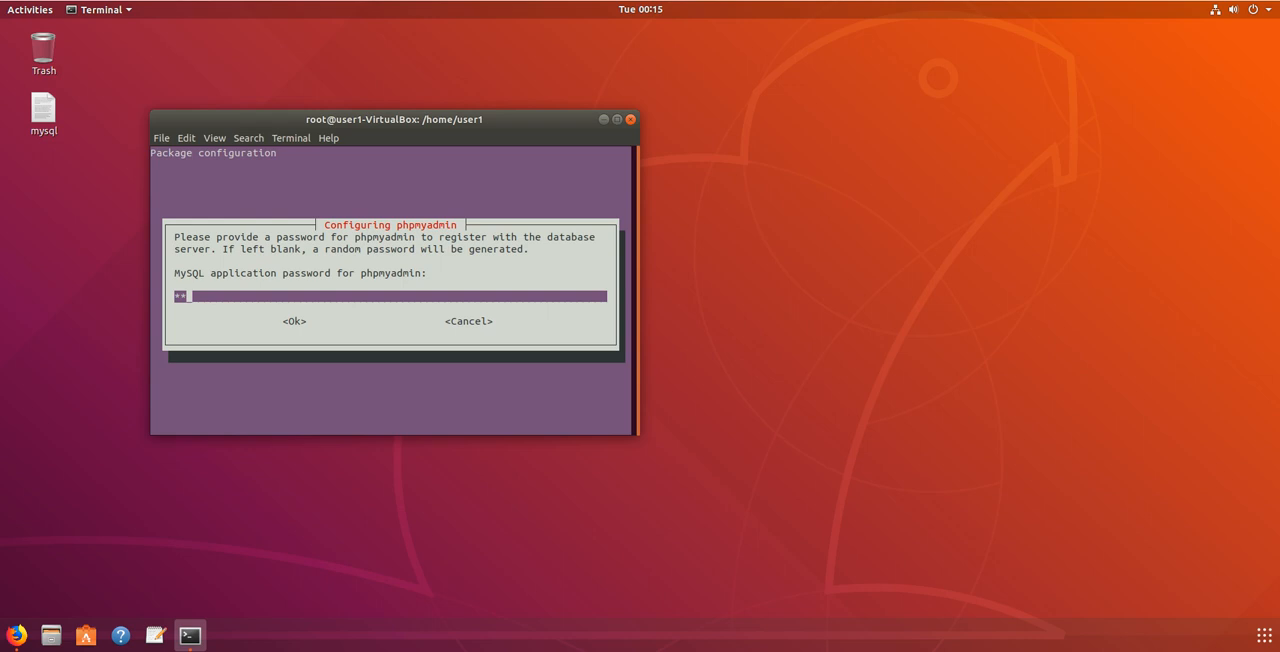
# Enter and confirm the phpmyadmin MySQL application password so configuration completes.
pyautogui.write('***')
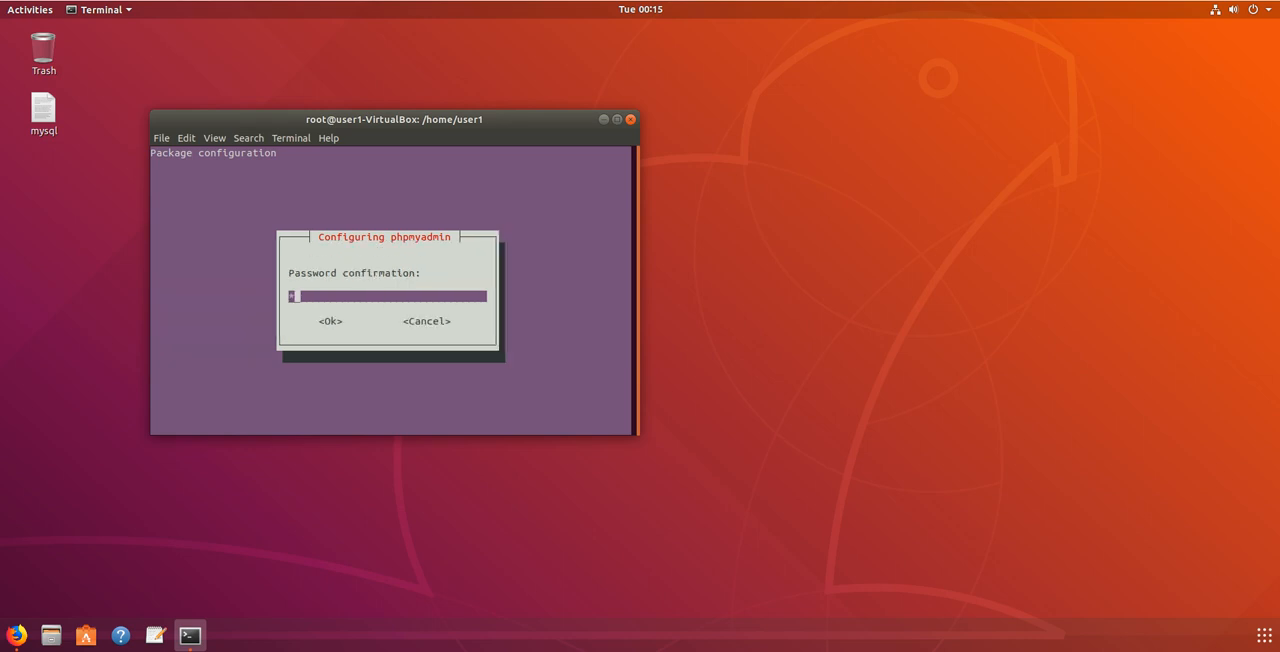
pyautogui.click(329, 321)
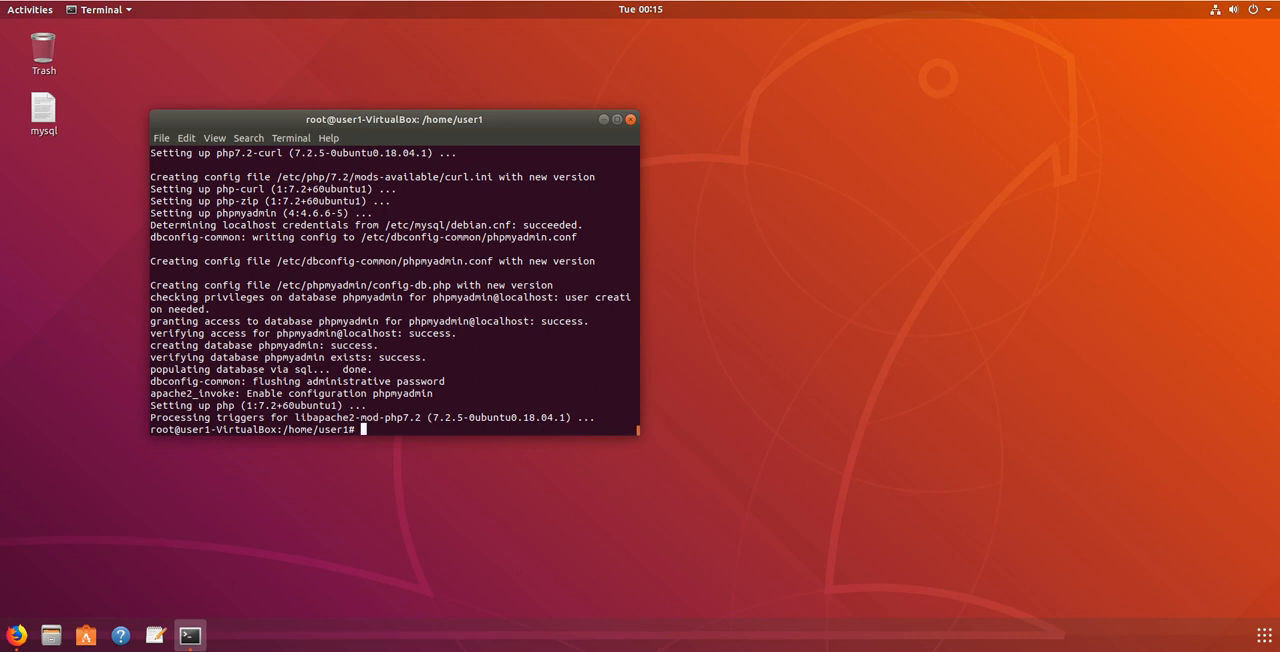
# Change to /var/www/html and list all its files, showing only index.html.
pyautogui.write('cd')
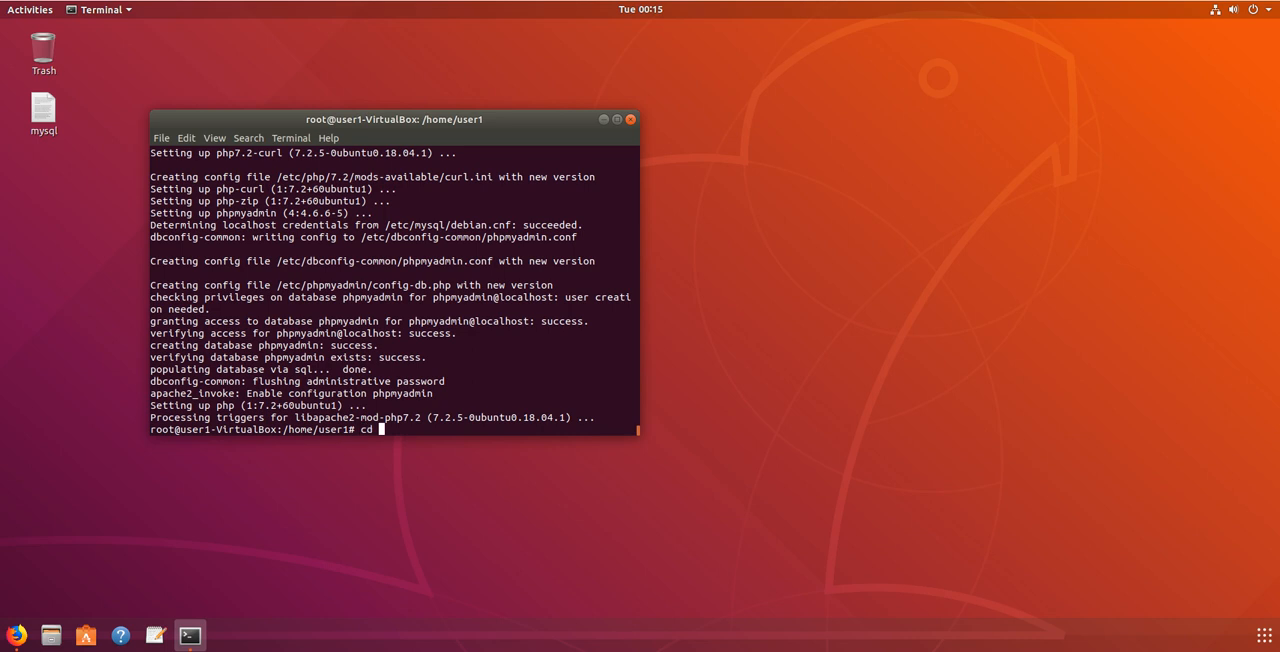
pyautogui.write('/var/w')
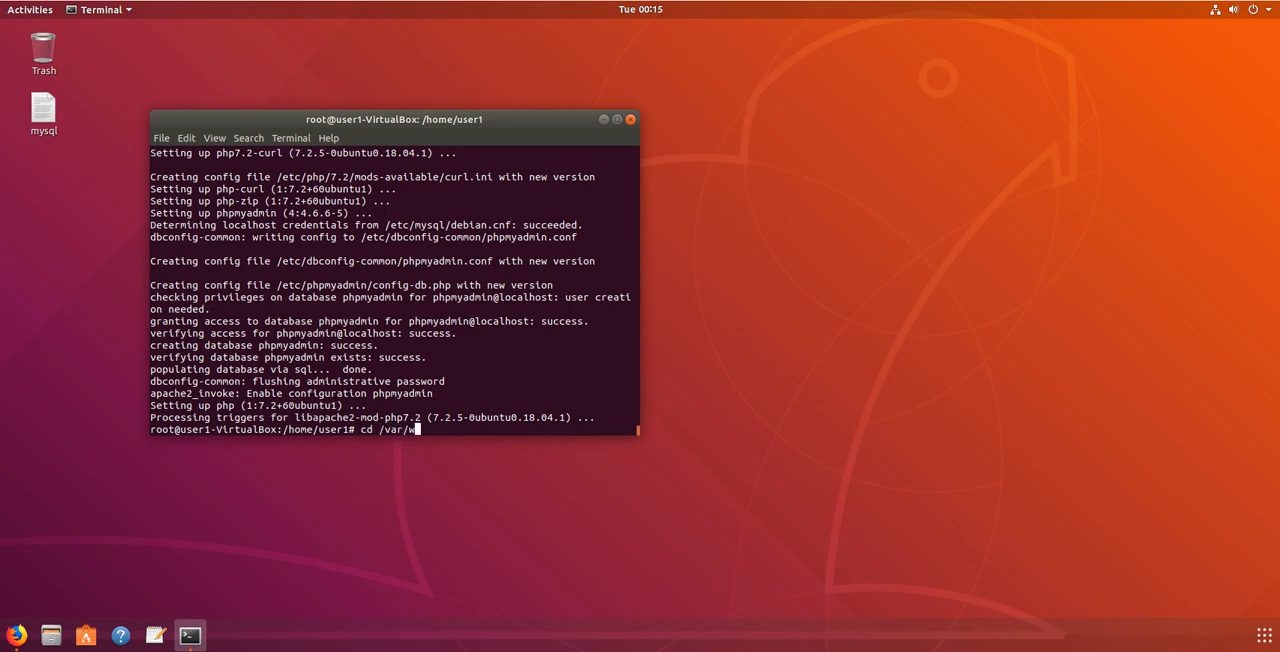
pyautogui.write('ww/h')
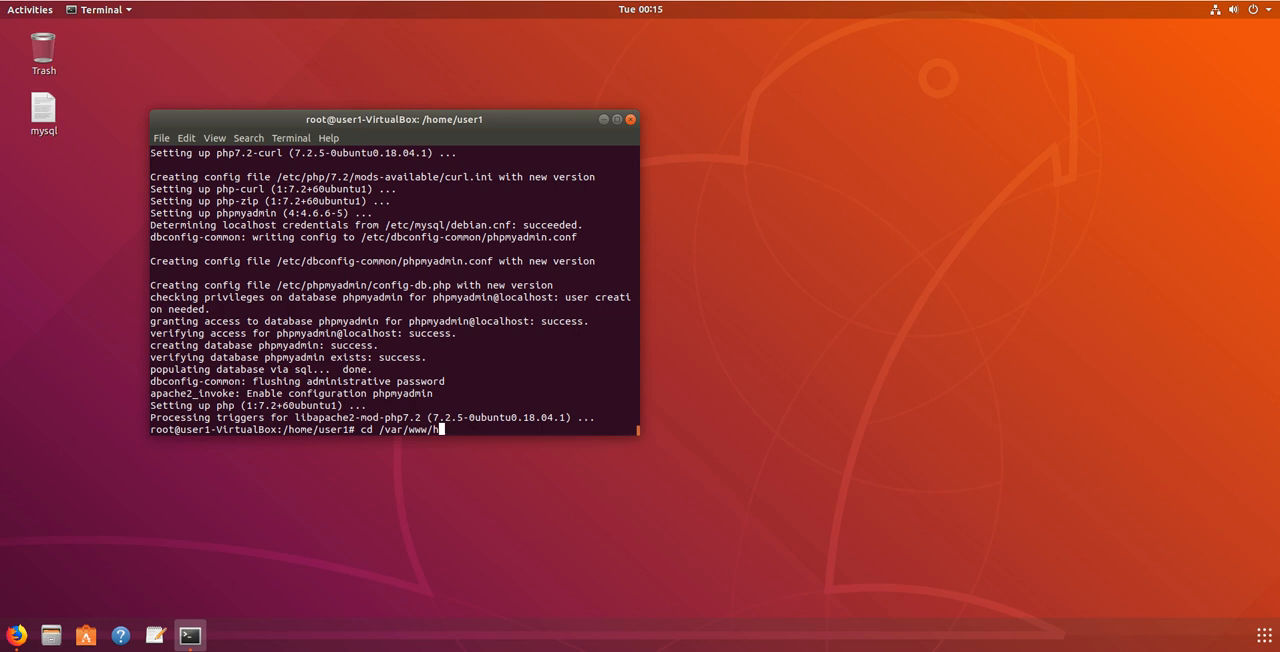
pyautogui.write('tml/')
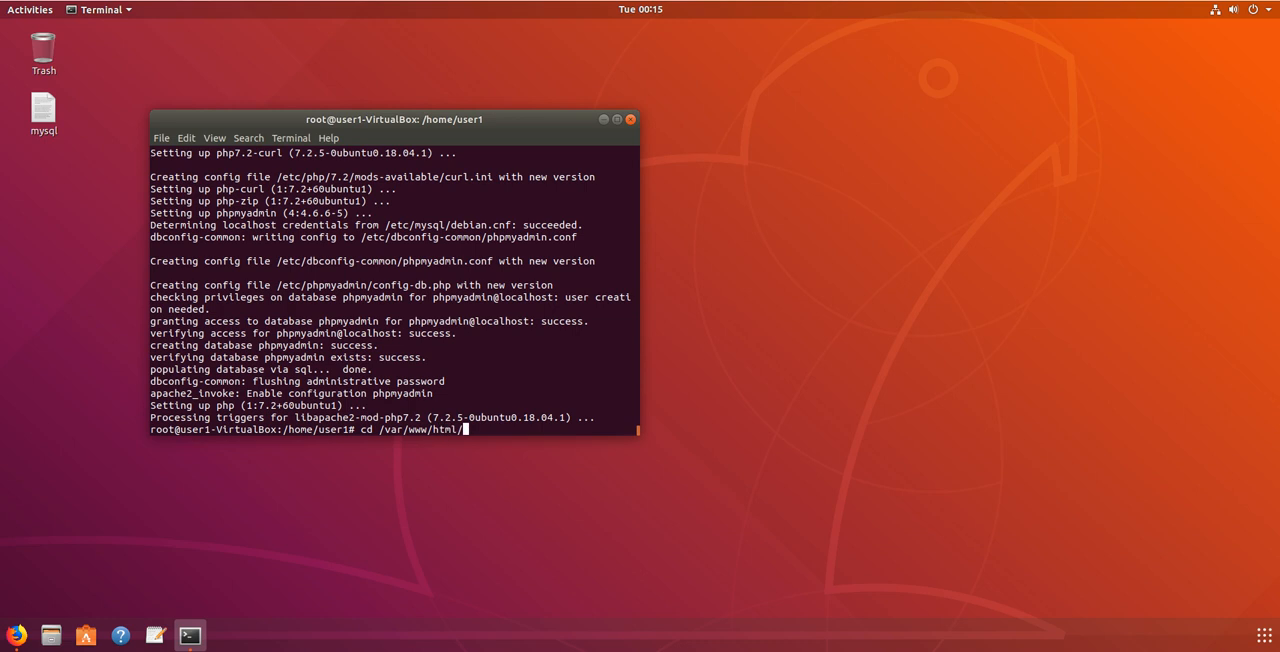
pyautogui.write('ls -al')
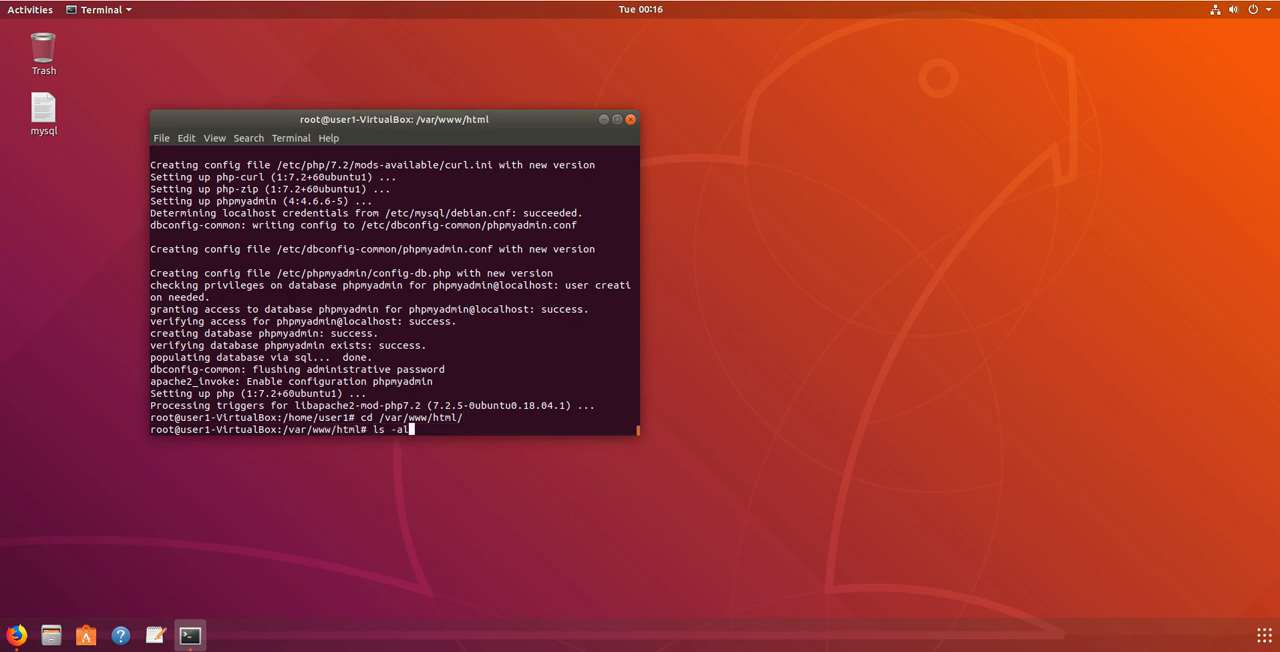
pyautogui.press('Return')
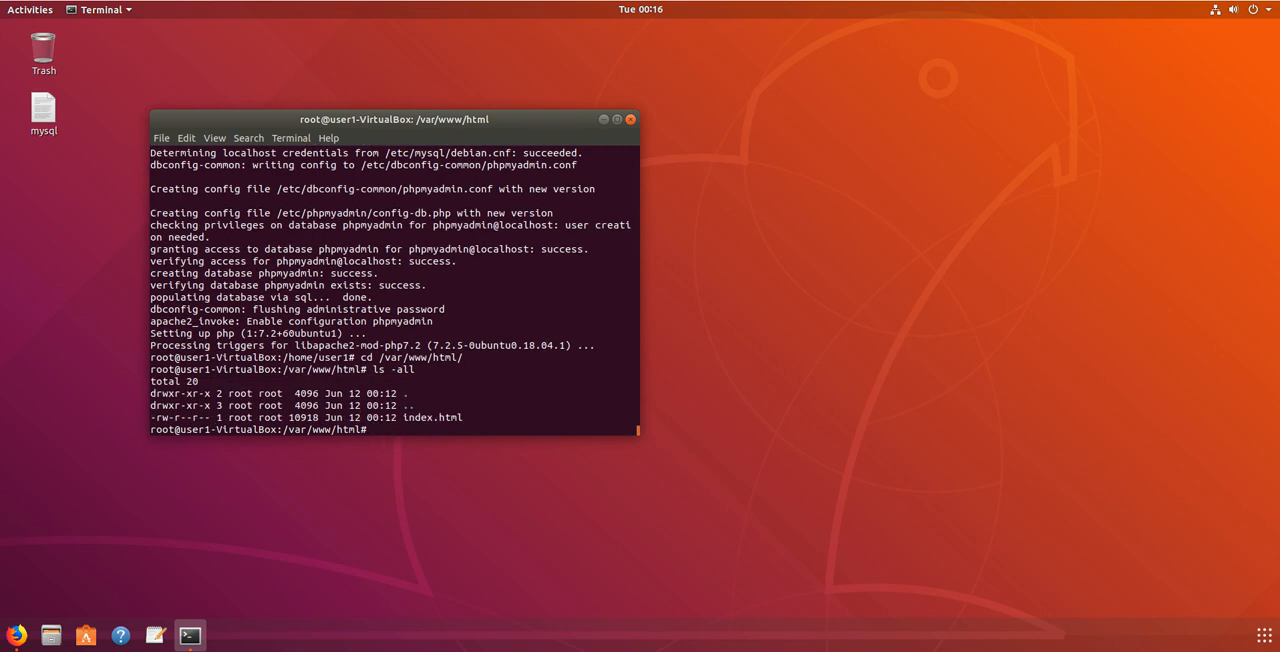
pyautogui.write('nano')
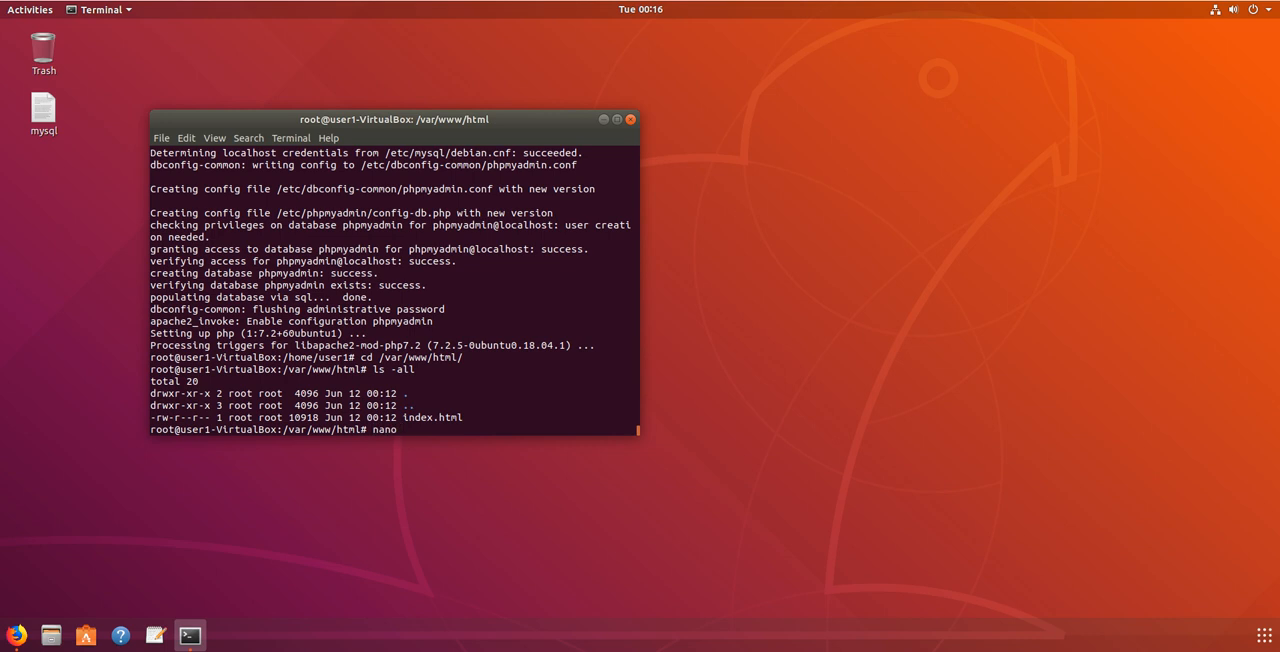
pyautogui.write('info.')
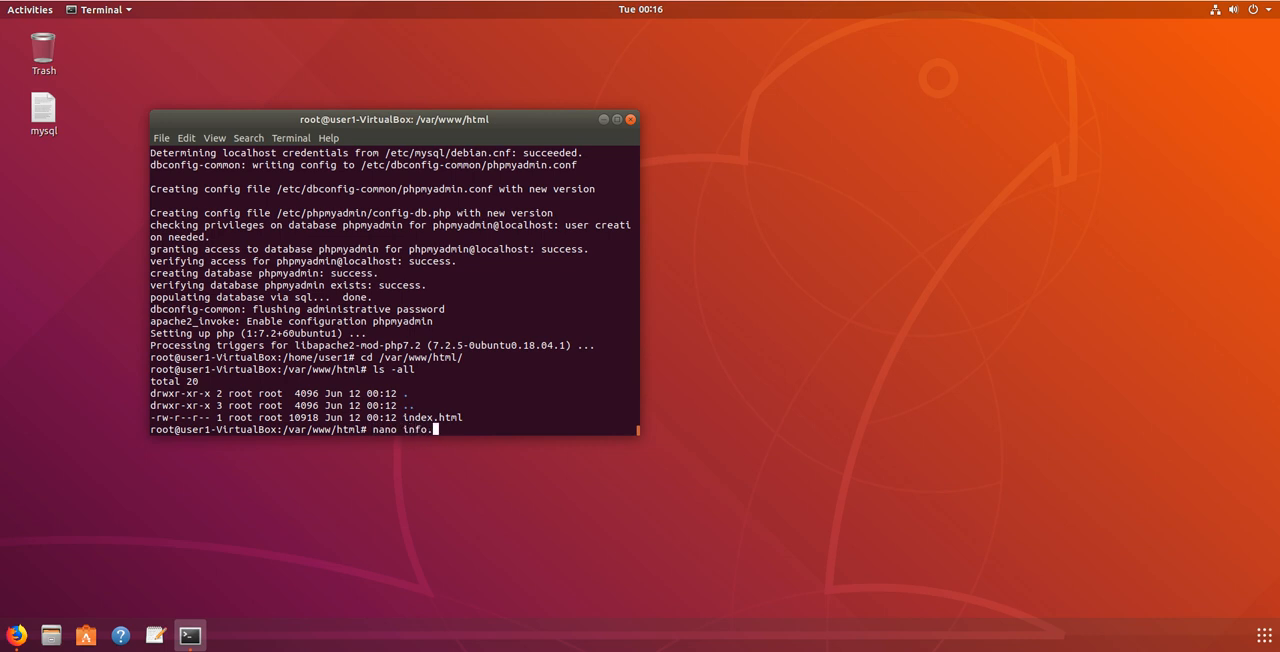
# Write info.php containing <?php phpinfo(); ?> in nano, then save and exit.
pyautogui.press('Return')
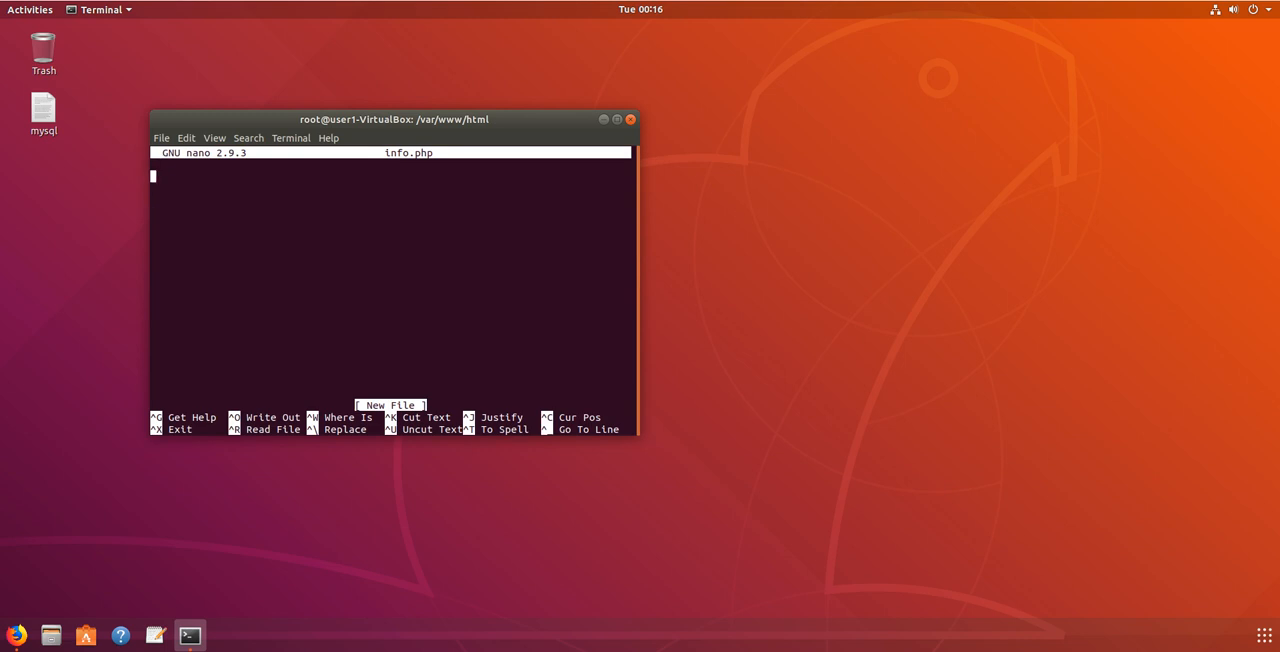
pyautogui.write('<')
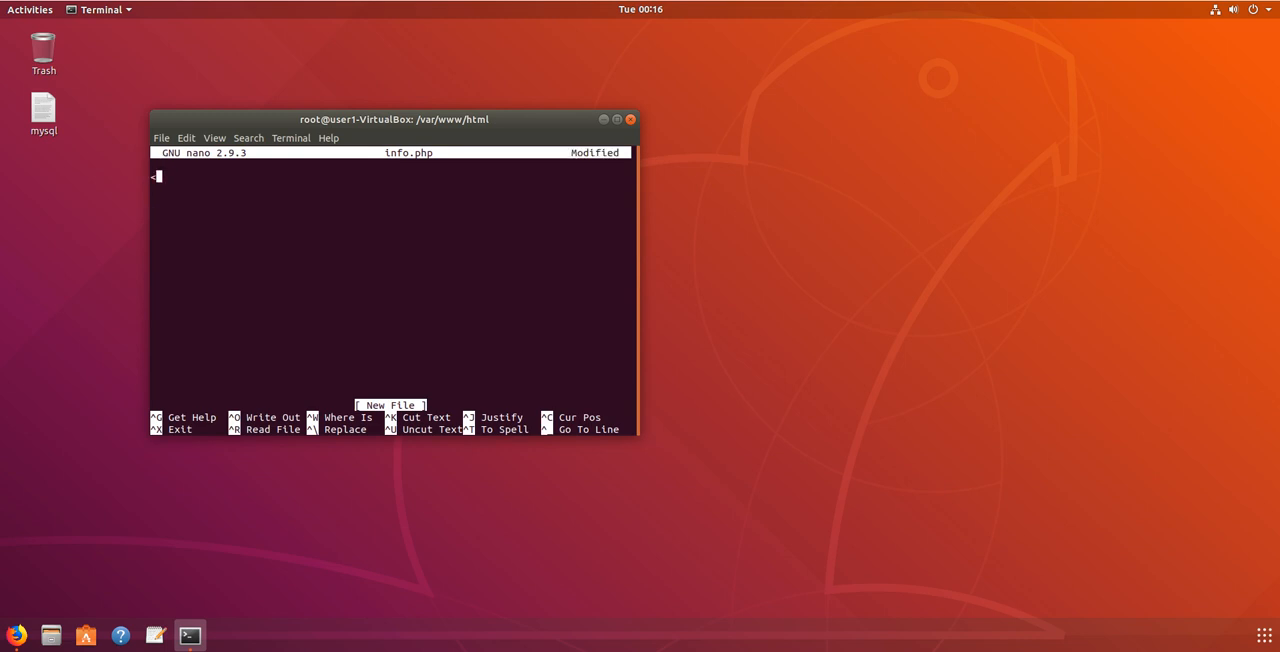
pyautogui.write('<?p')
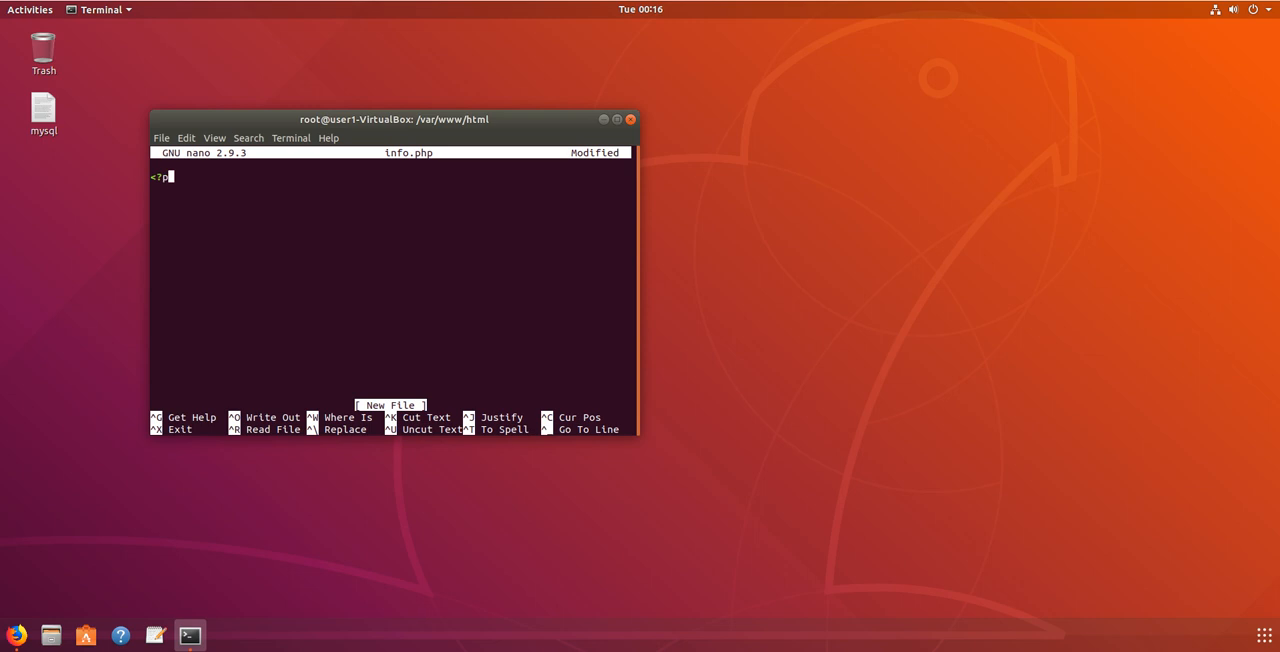
pyautogui.write('hp')
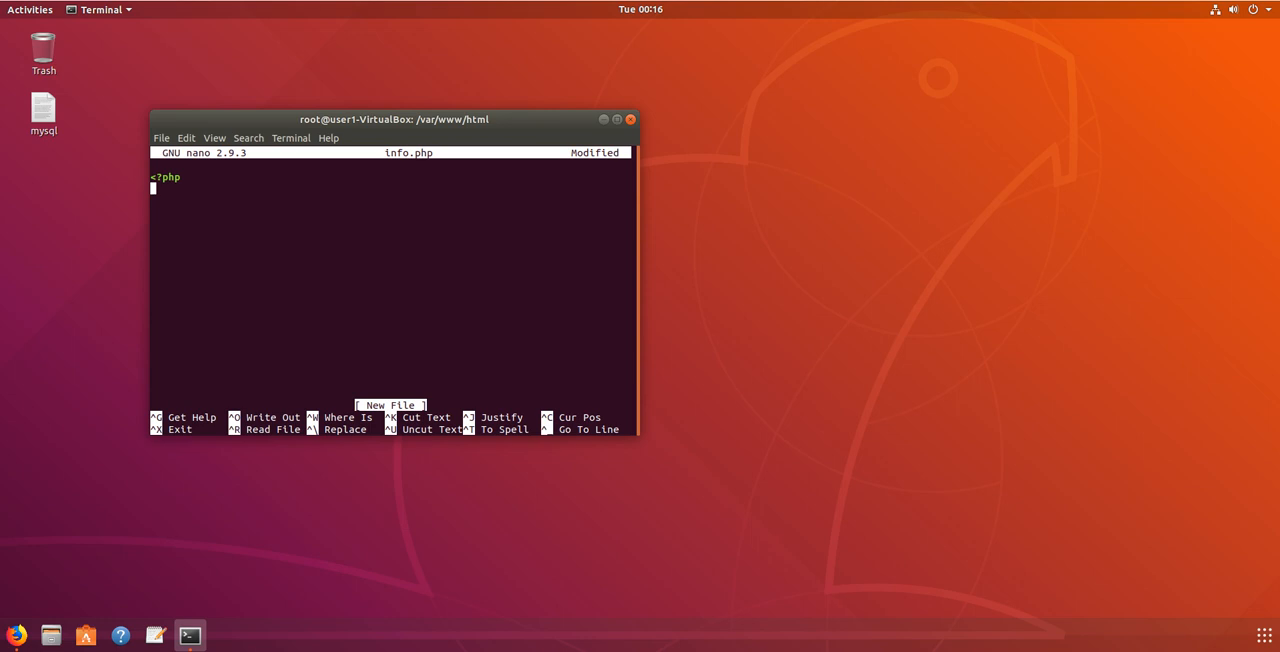
pyautogui.write('php')
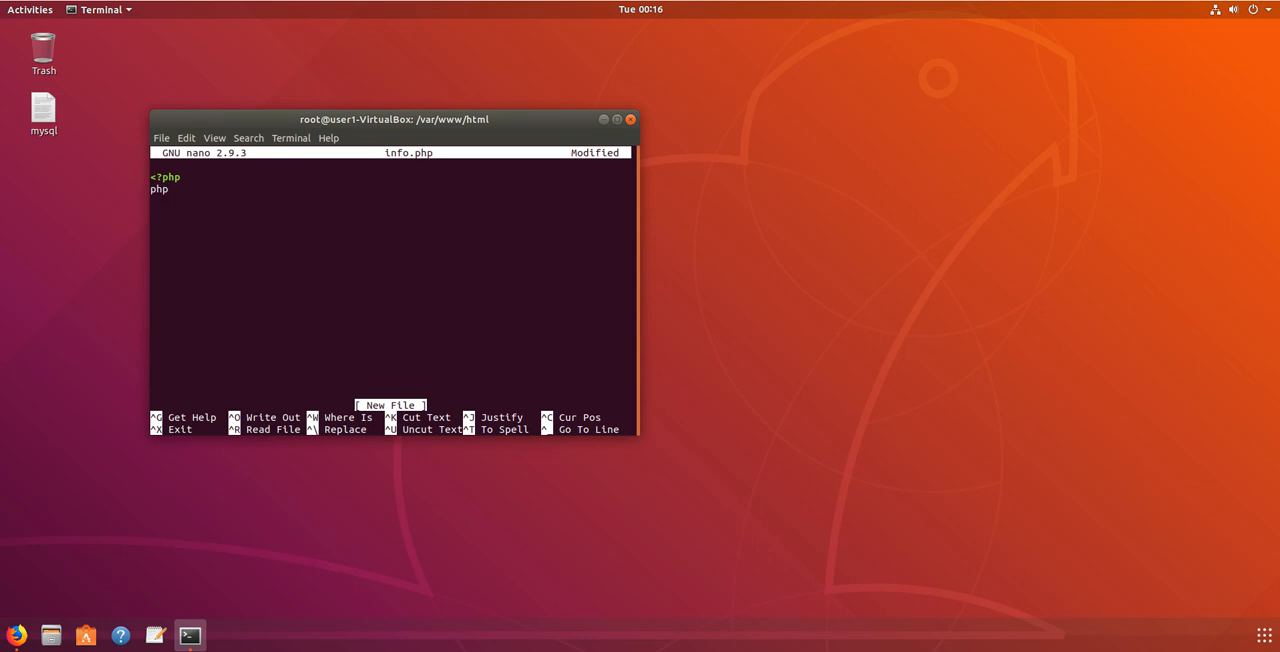
pyautogui.write('info')
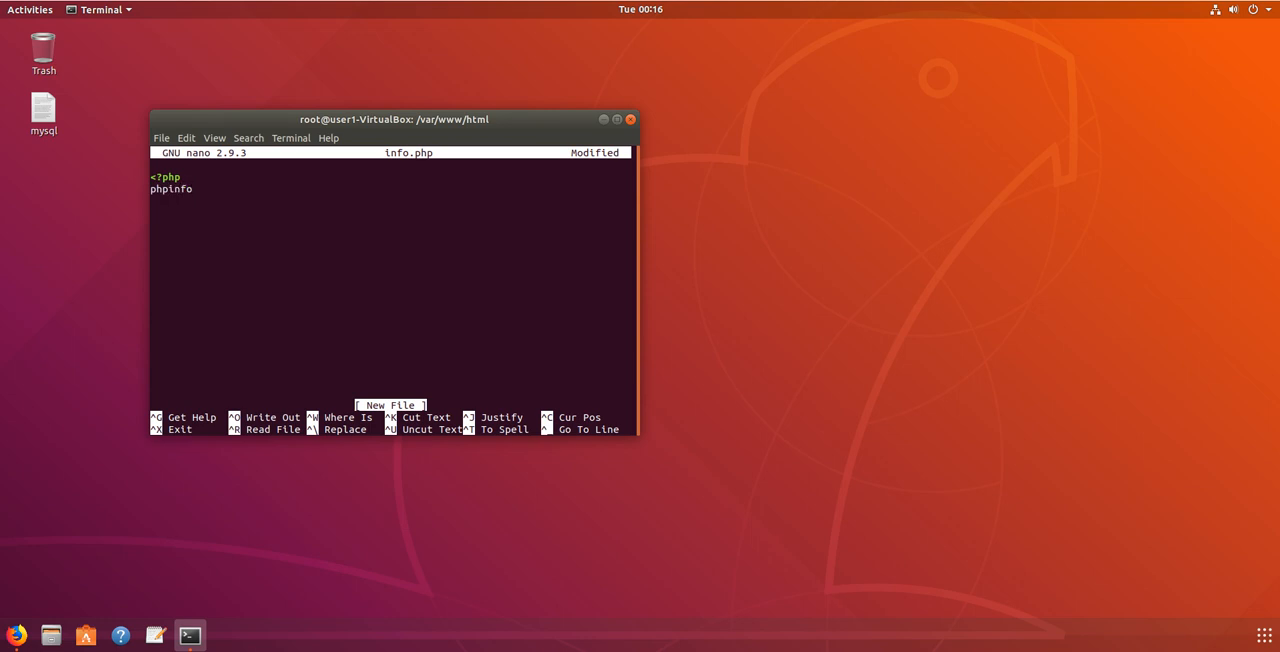
pyautogui.write('()')
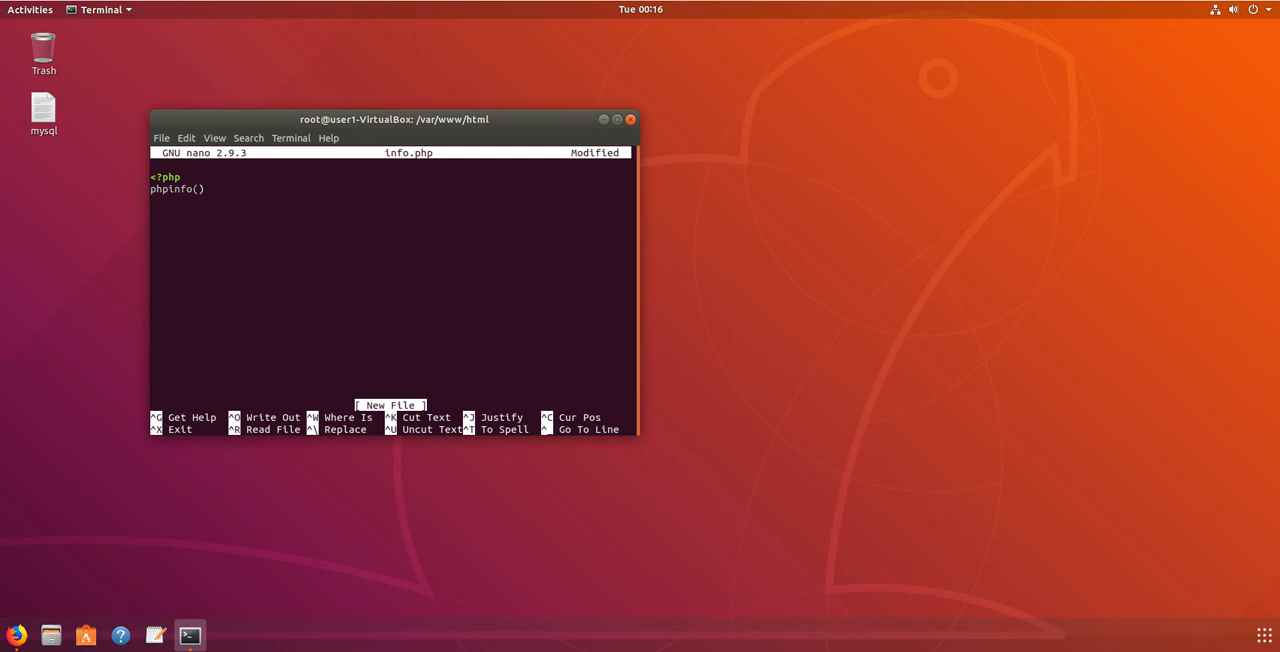
pyautogui.write(';')
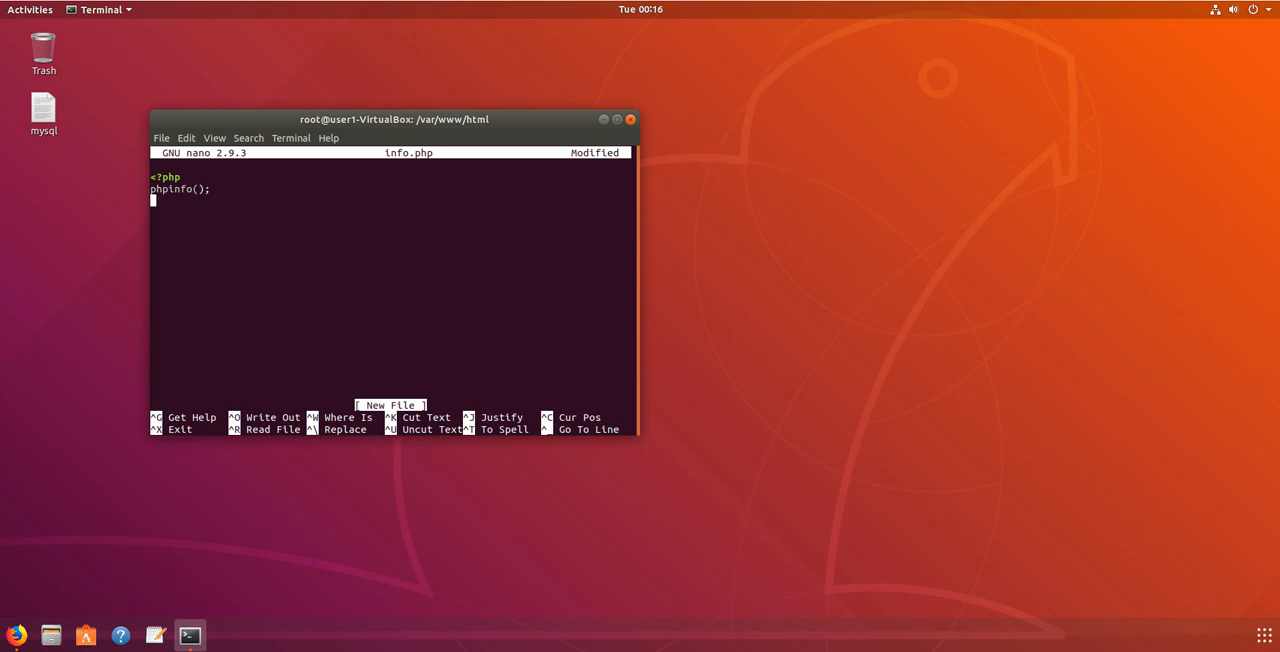
pyautogui.write('?>')
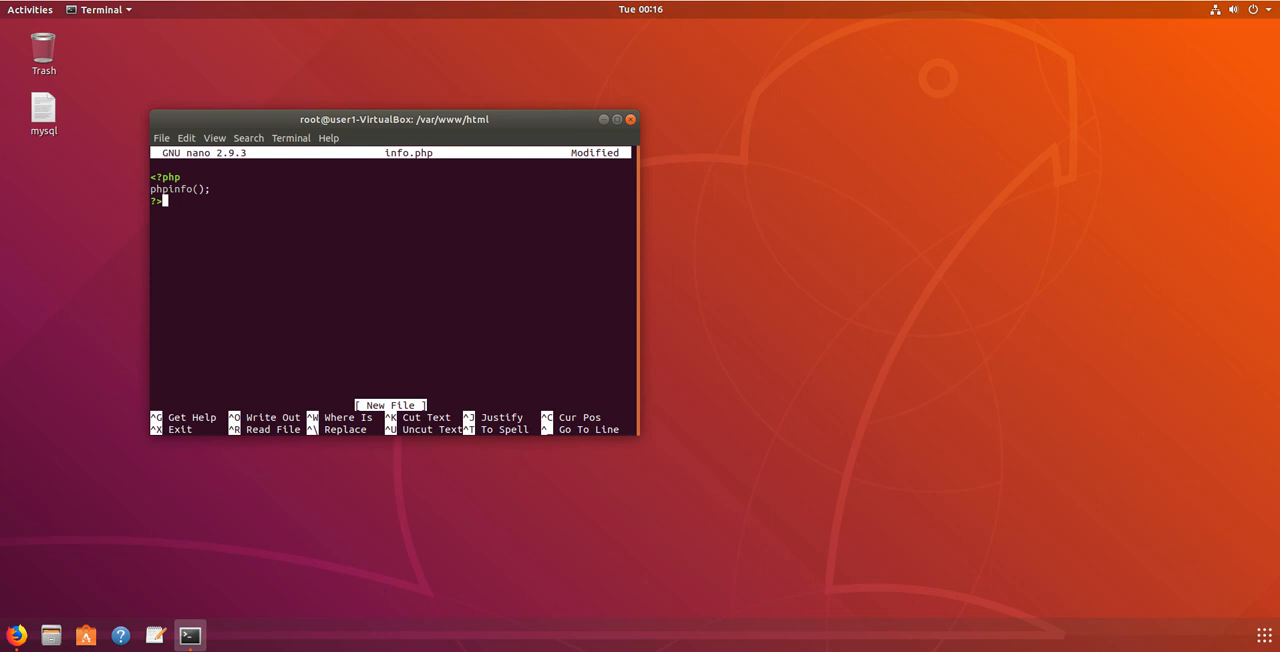
pyautogui.press('ctrl+x')
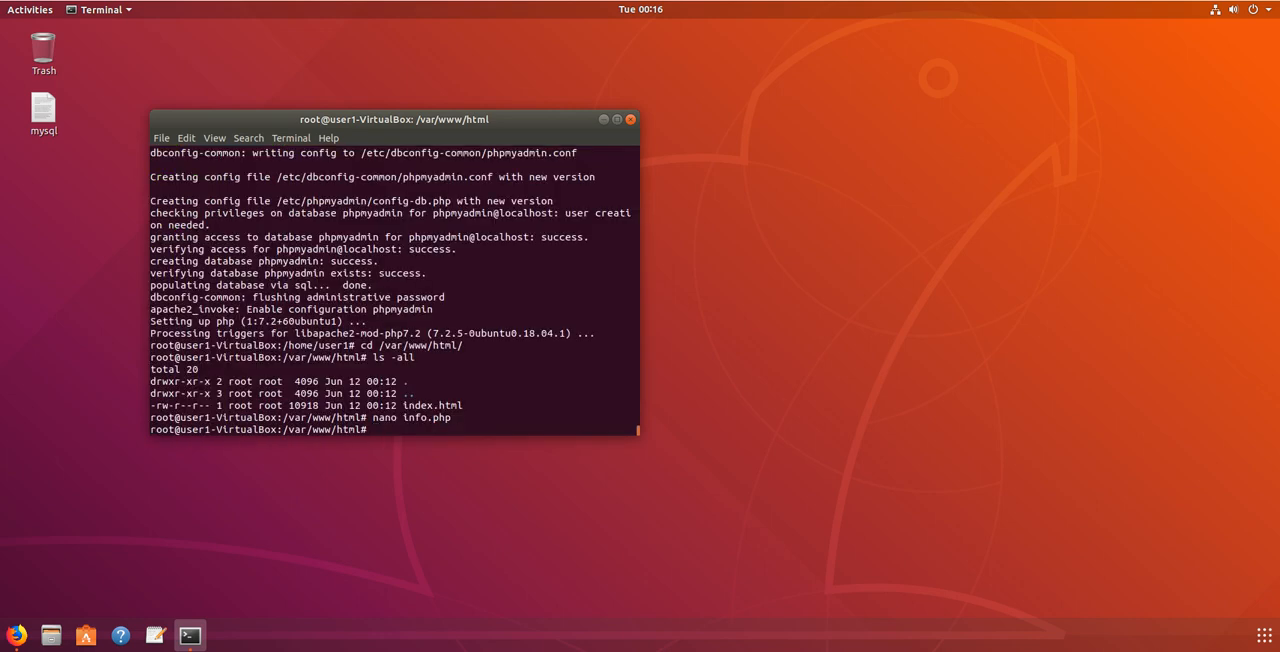
pyautogui.moveTo(17, 635)
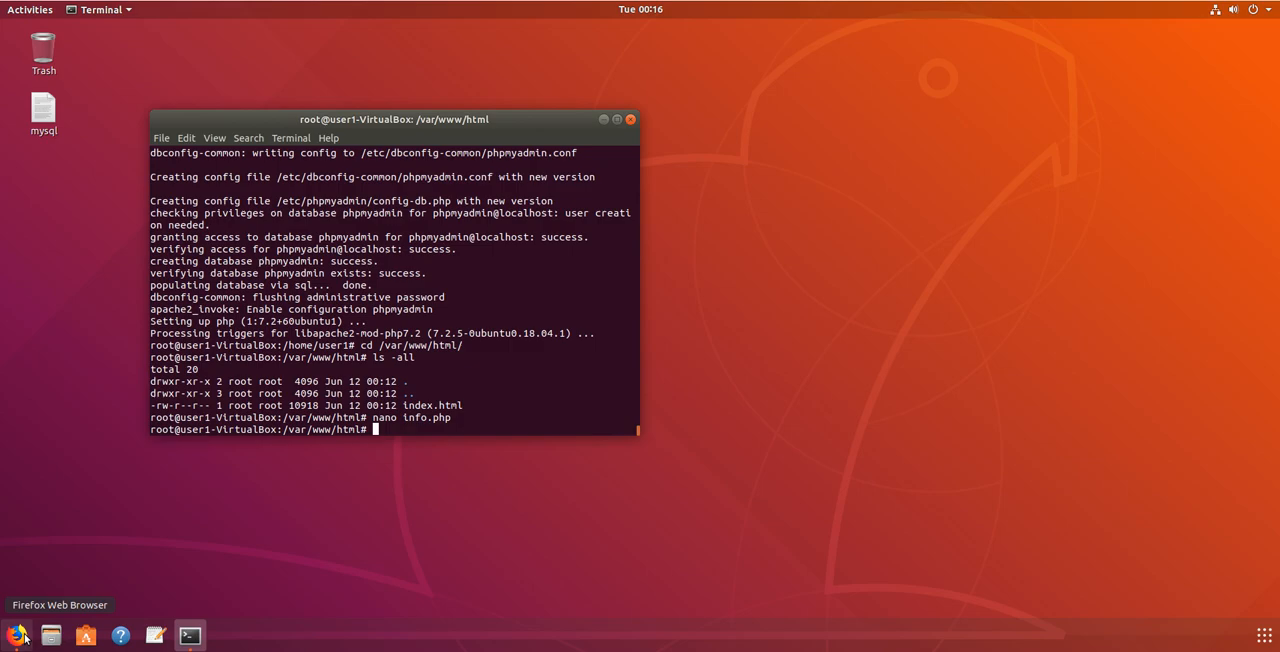
# Launch Firefox and load localhost, showing the Apache2 Ubuntu Default Page.
pyautogui.click(16, 634)
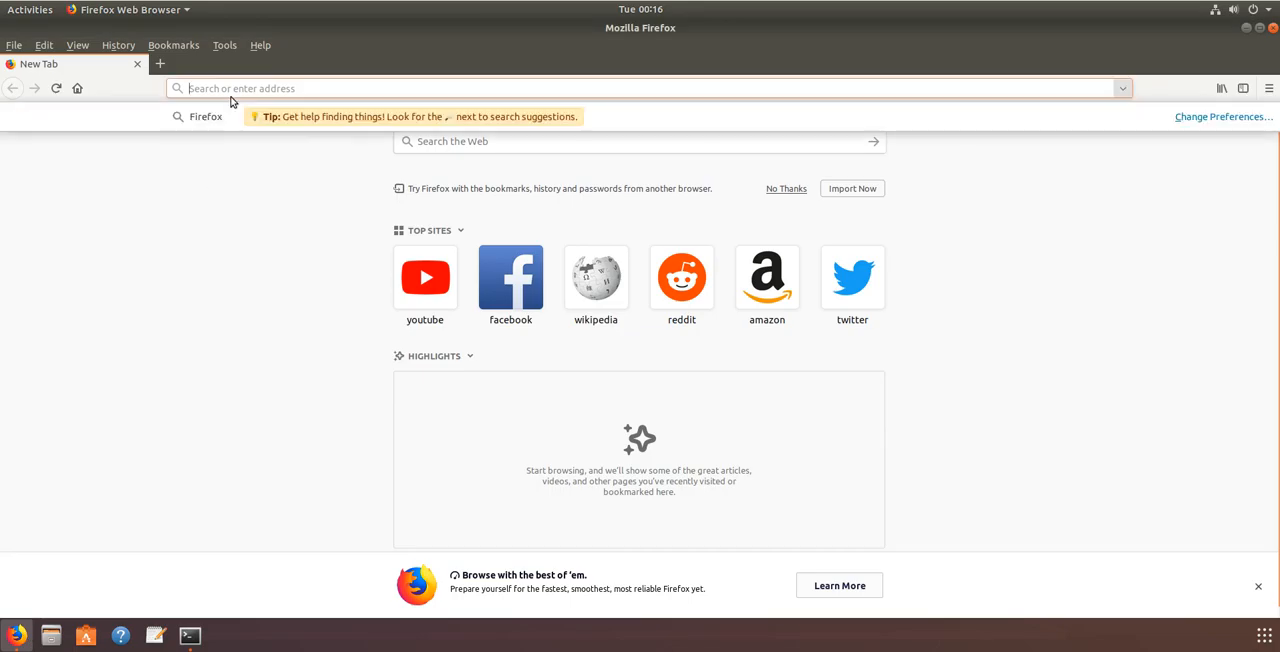
pyautogui.write('local')
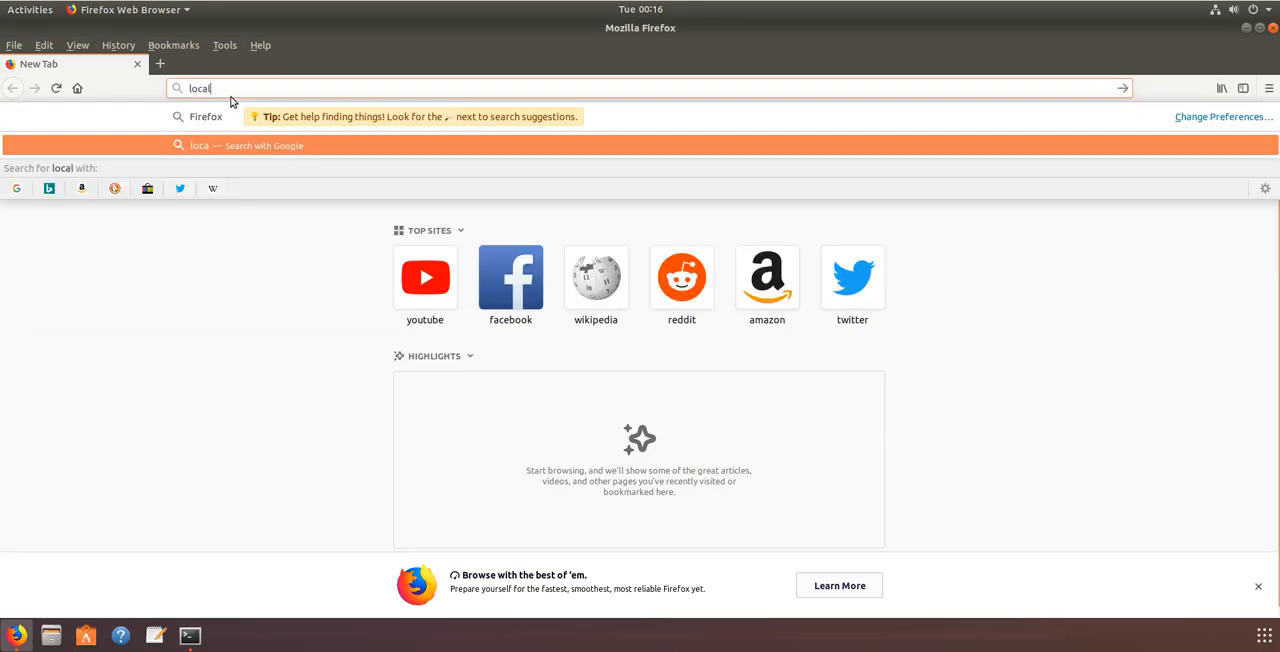
pyautogui.write('gost')
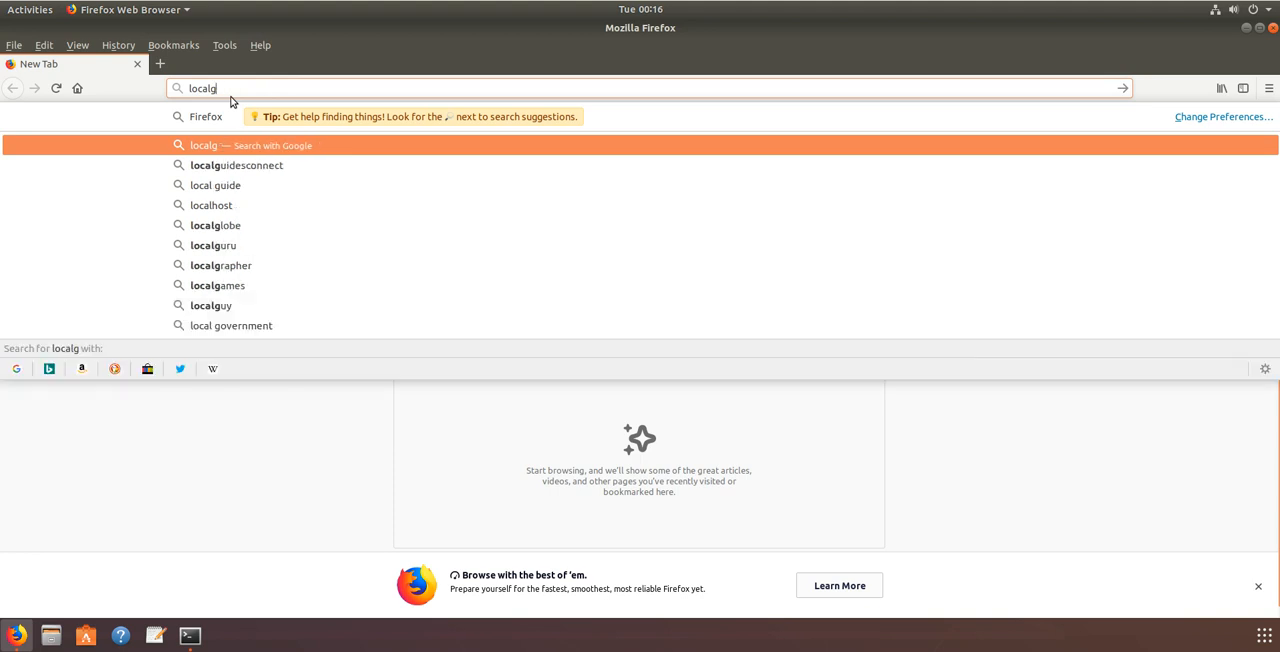
pyautogui.press('BackSpace')
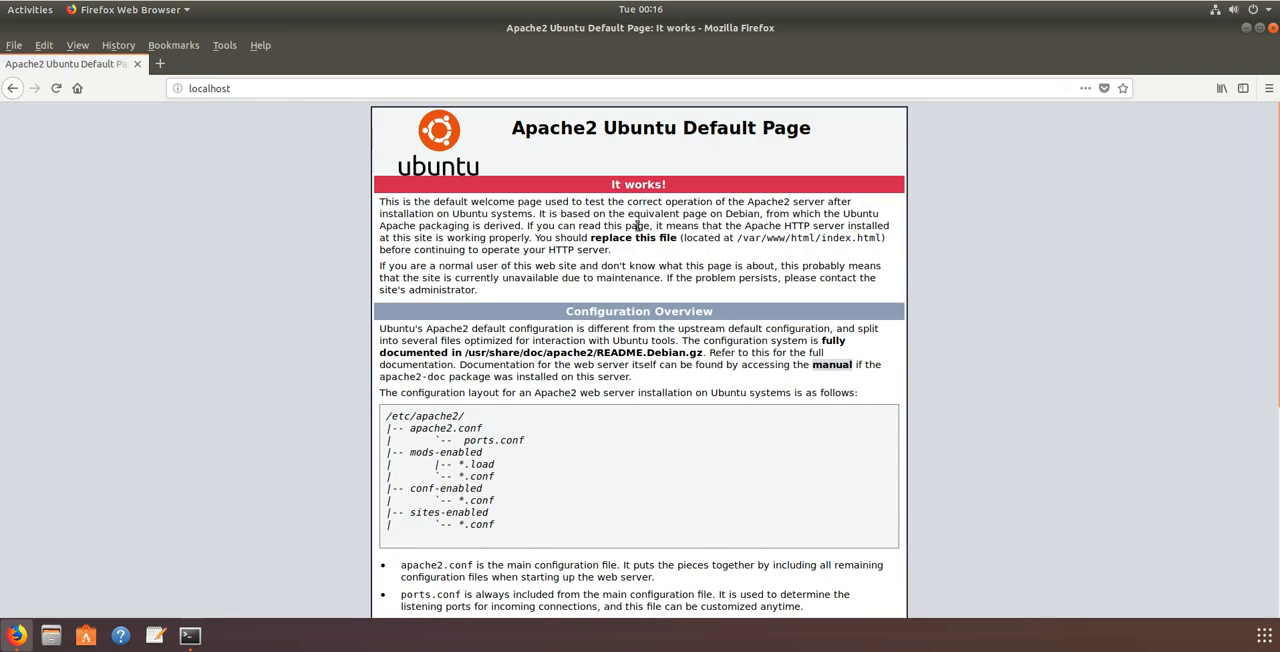
pyautogui.moveTo(630, 258)
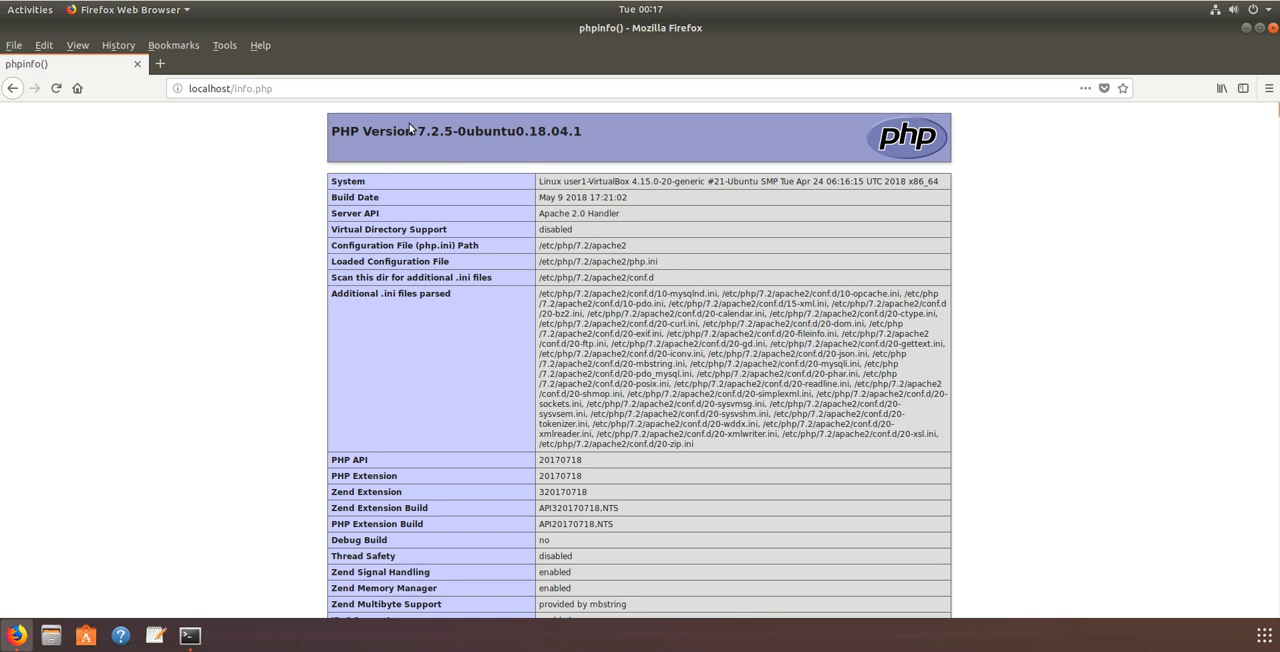
# Load localhost/phpmyadmin in Firefox to reach the phpMyAdmin login page.
pyautogui.click(270, 88)
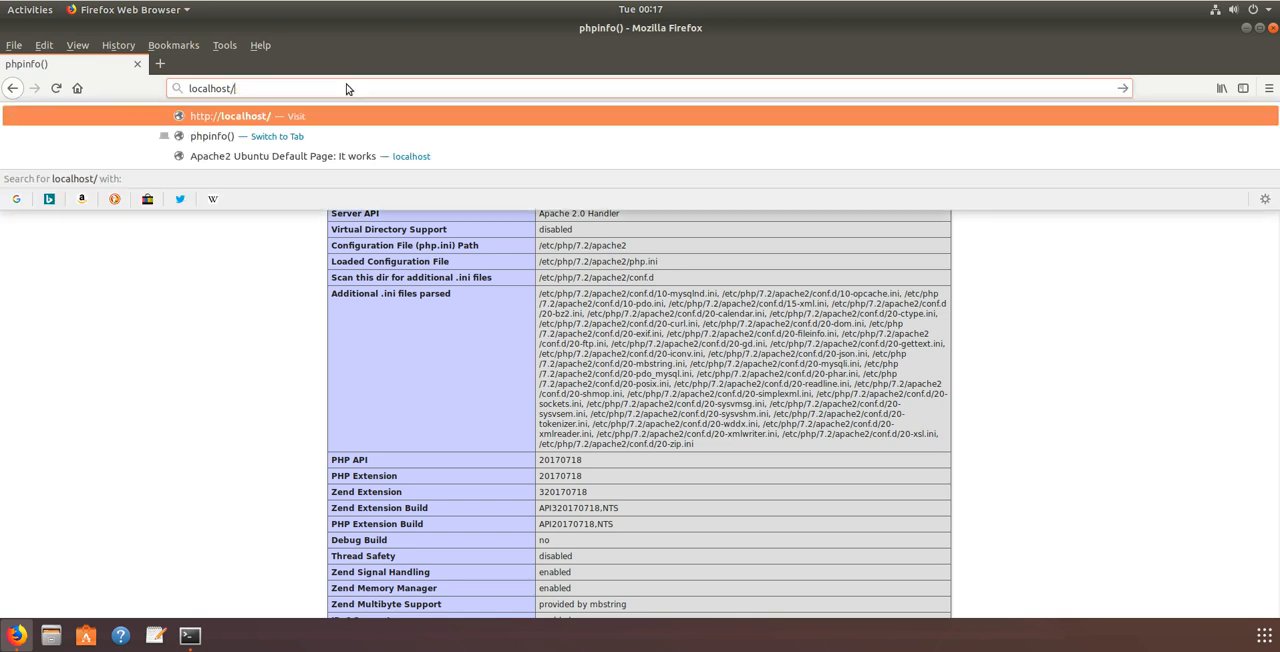
pyautogui.write('p')
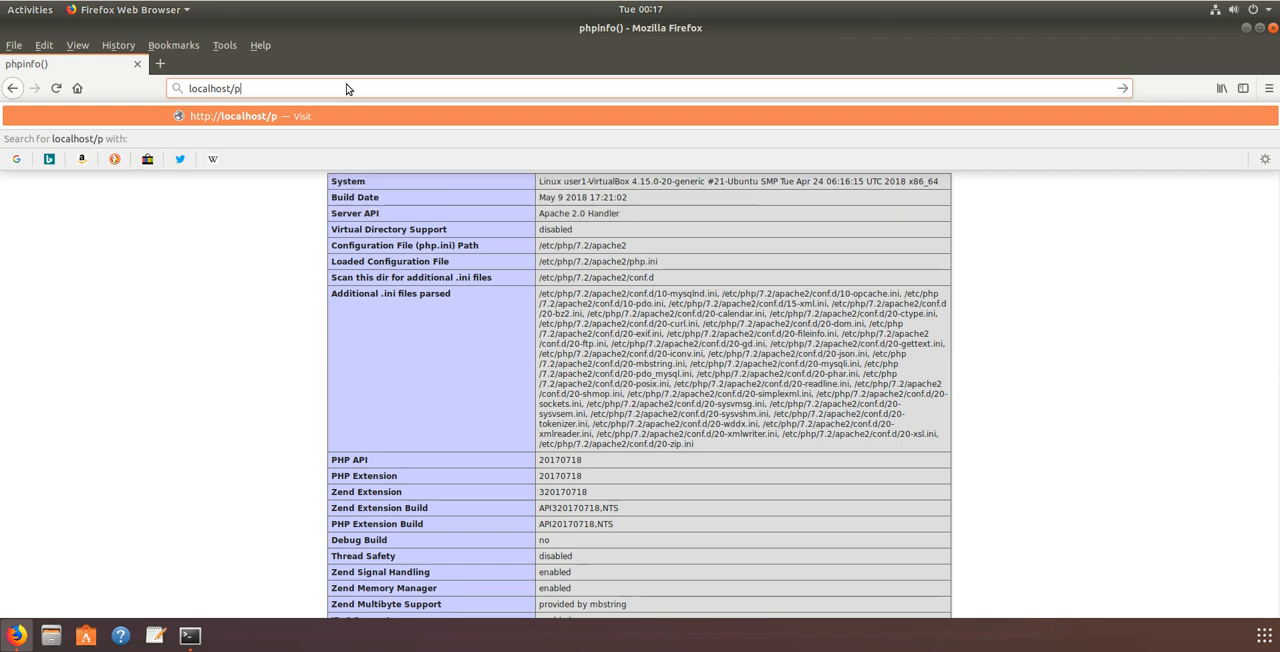
pyautogui.write('hpmyadmin/')
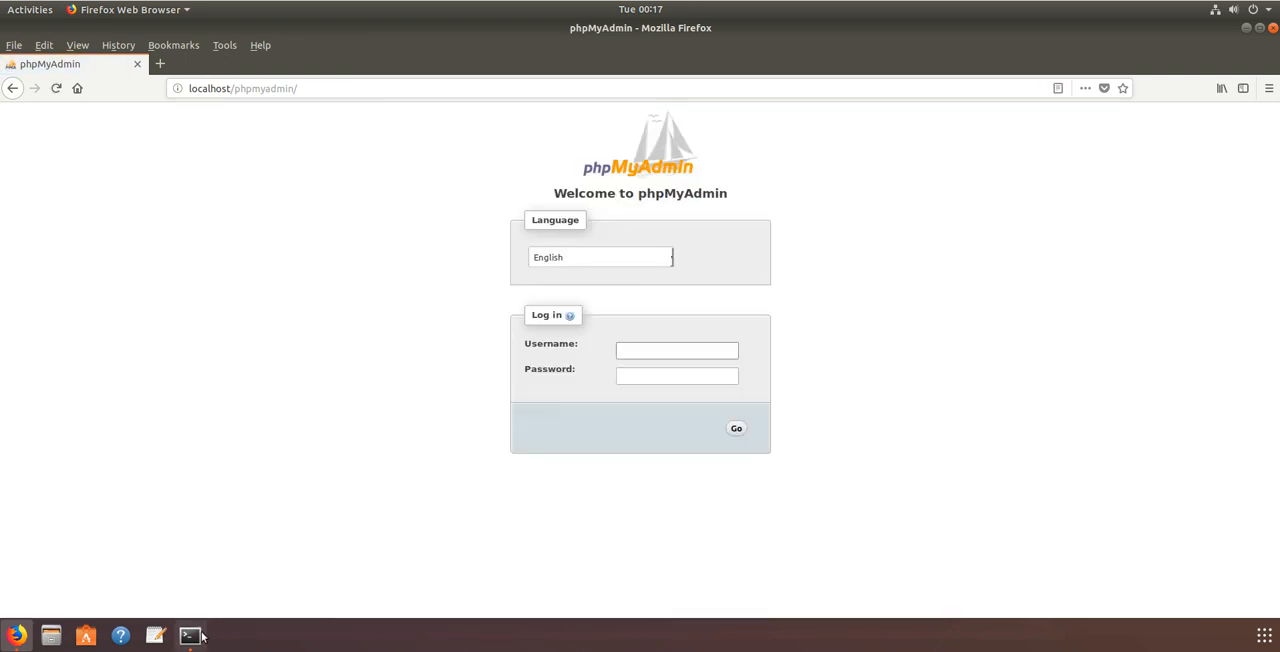
pyautogui.click(189, 635)
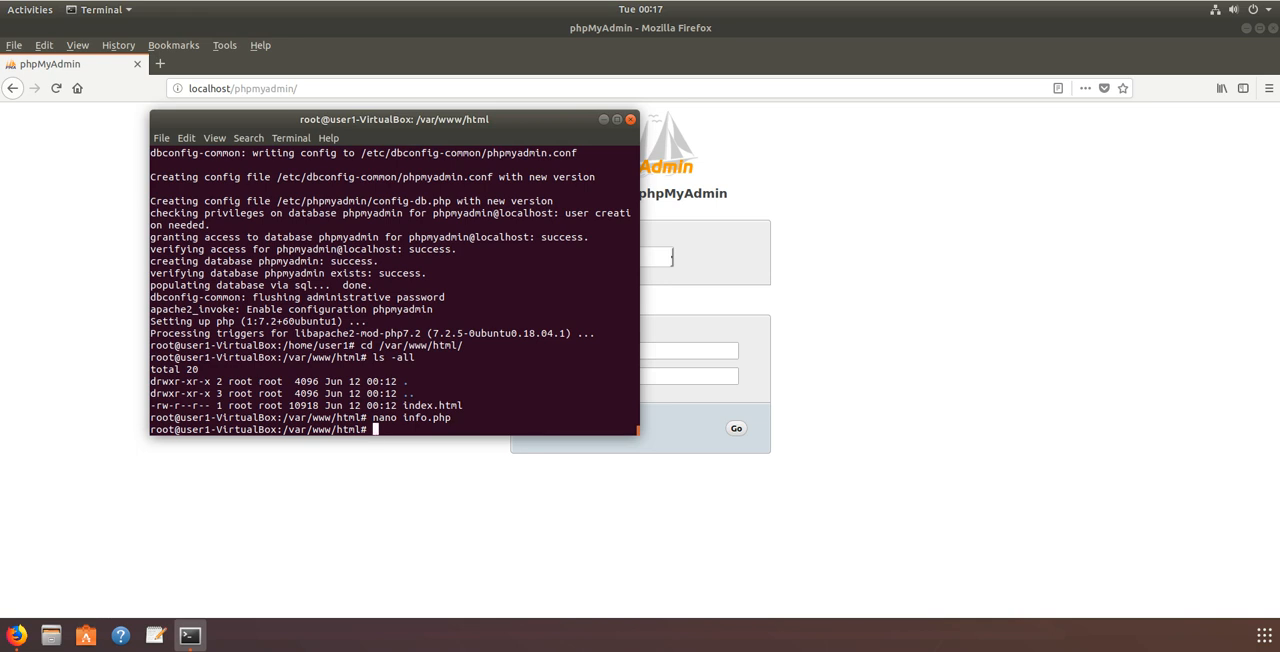
# Run mysql -u root -p in the terminal to reach the password prompt.
pyautogui.write('mysql')
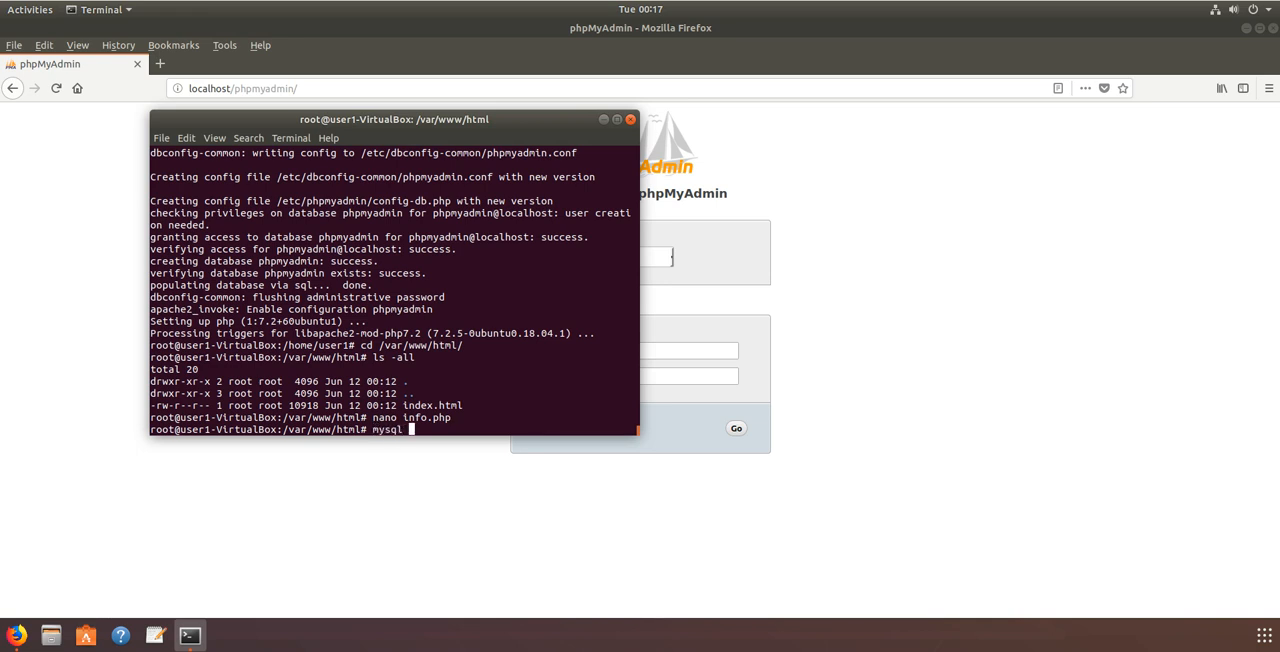
pyautogui.write('-u root')
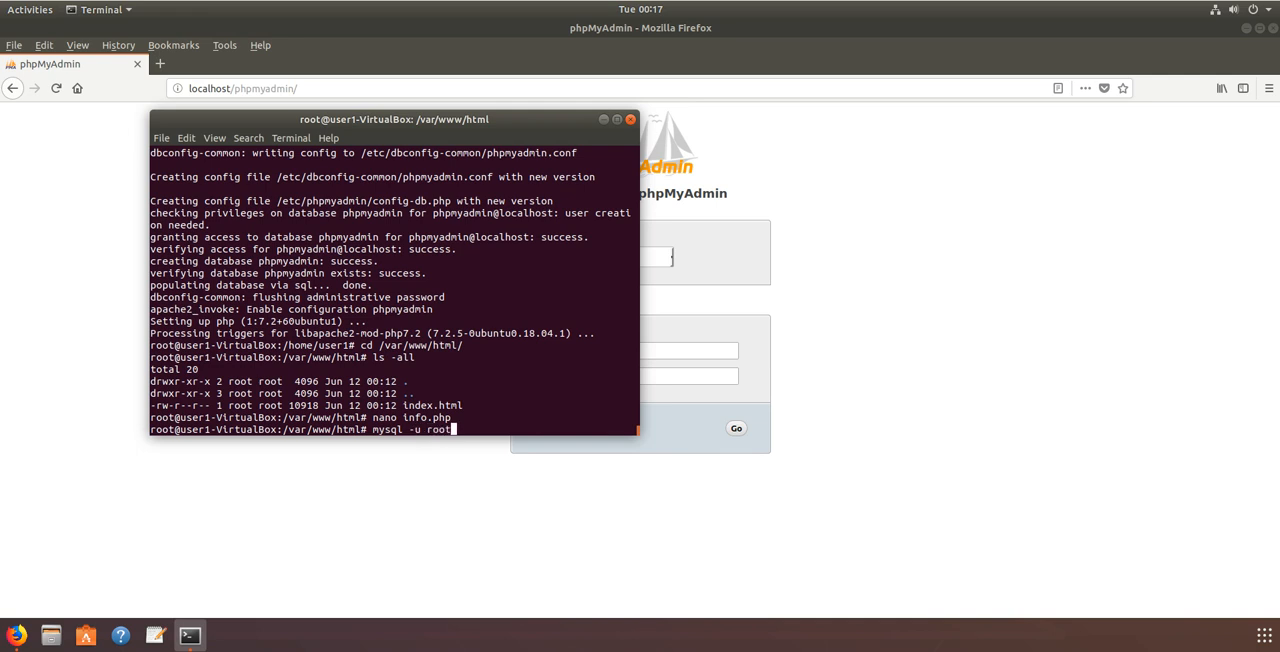
pyautogui.write('-p')
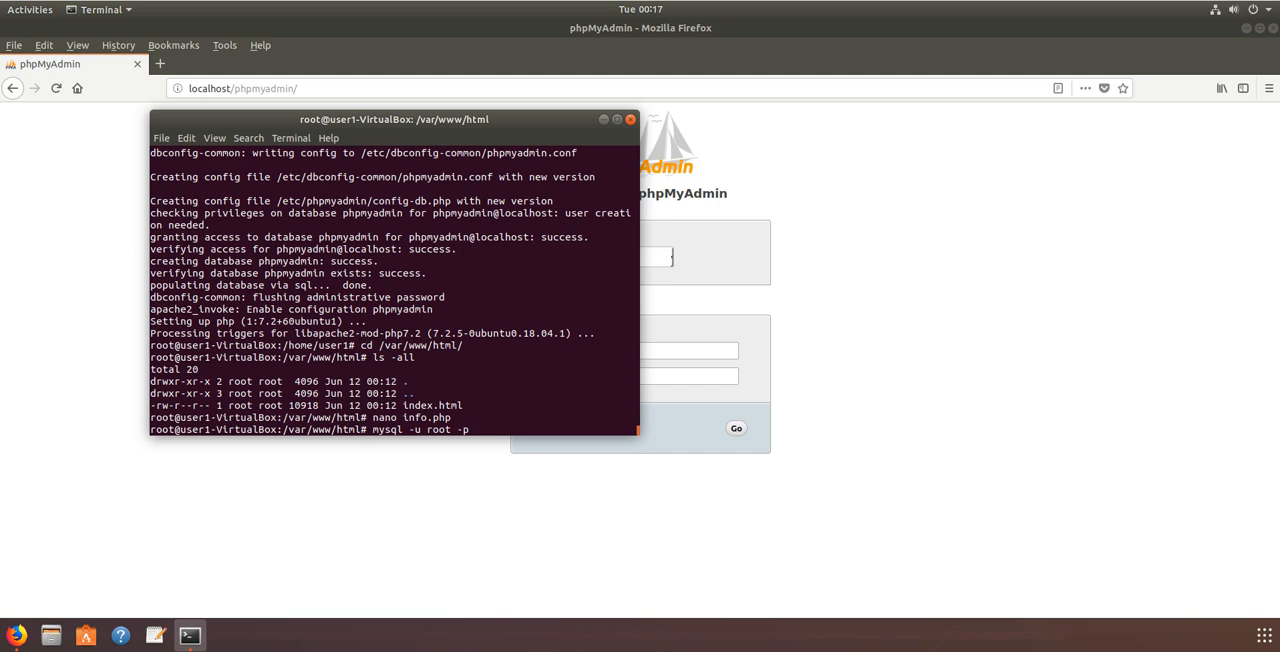
pyautogui.press('Return')
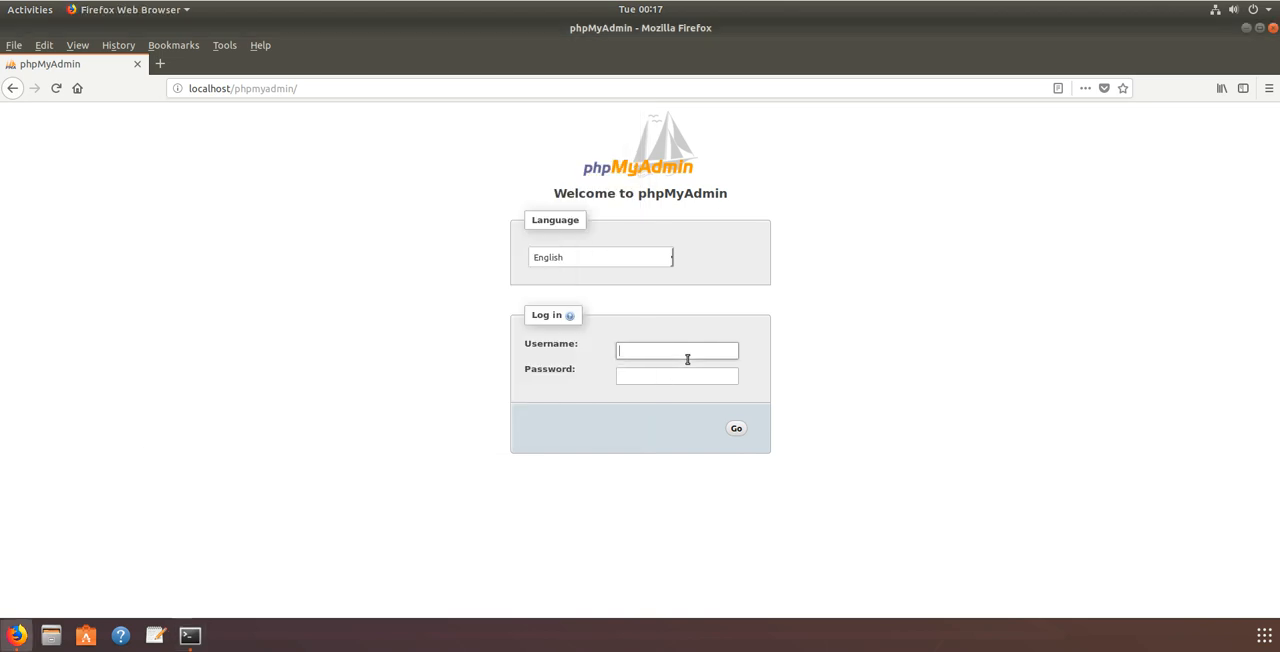
# Try logging into phpMyAdmin as root, which fails with access denied error #1698.
pyautogui.write('root')
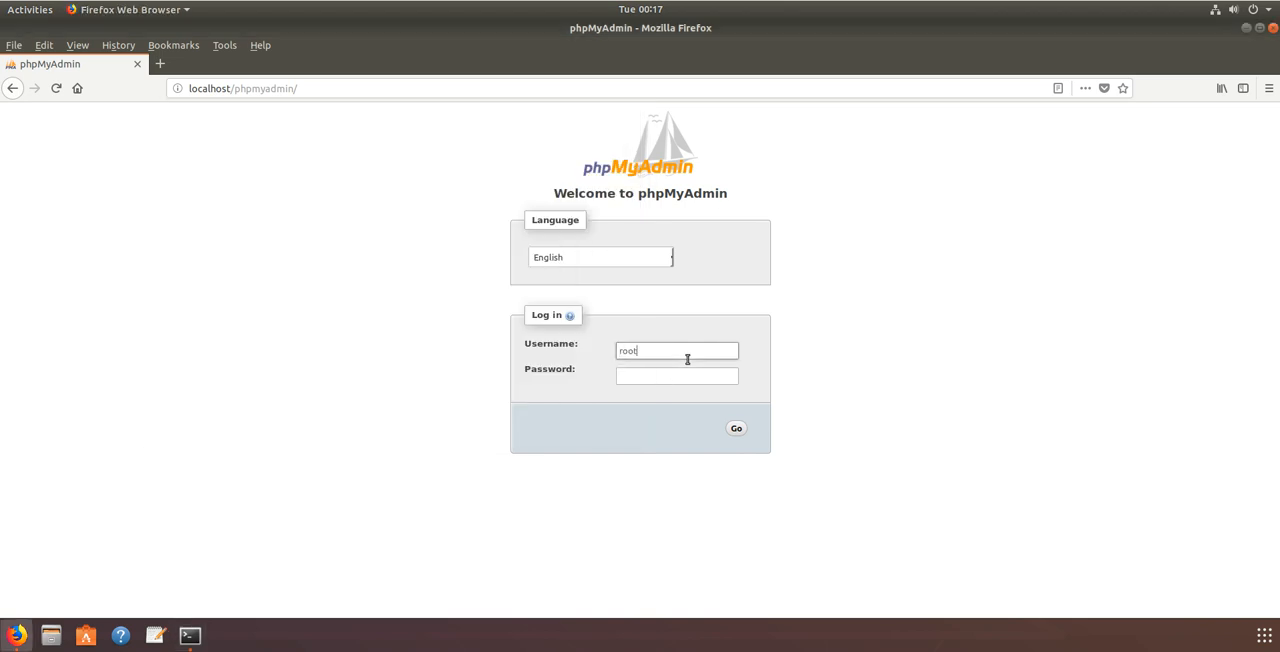
pyautogui.click(677, 375)
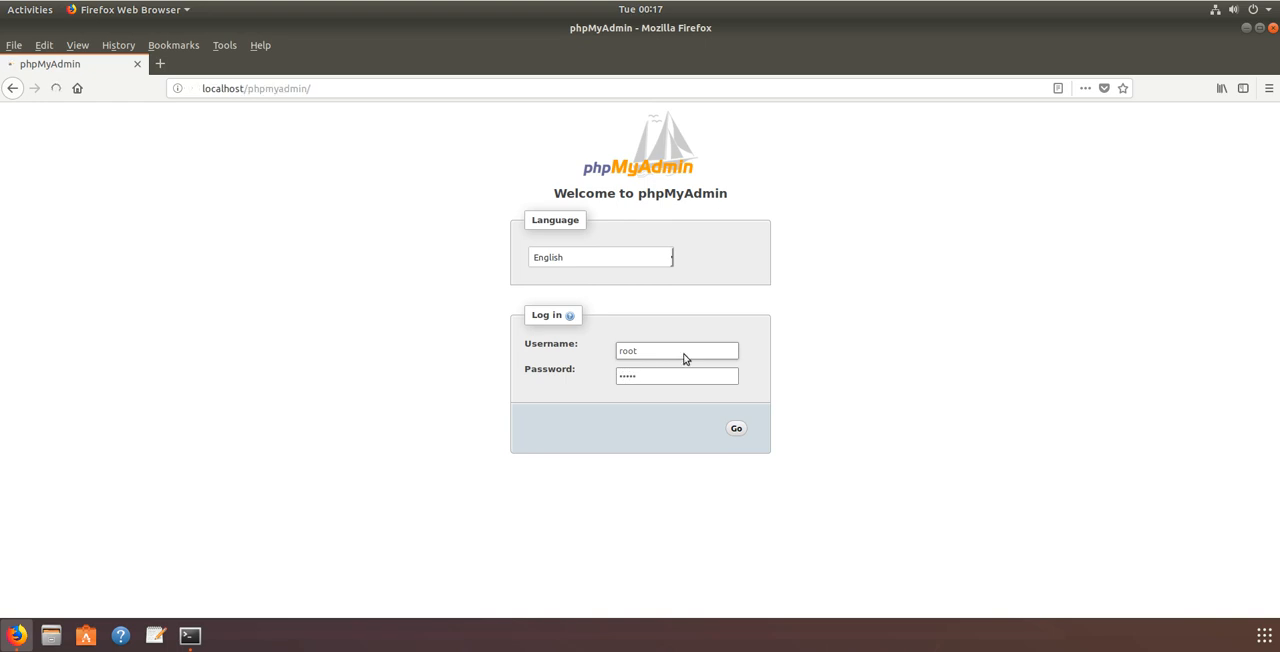
pyautogui.click(736, 428)
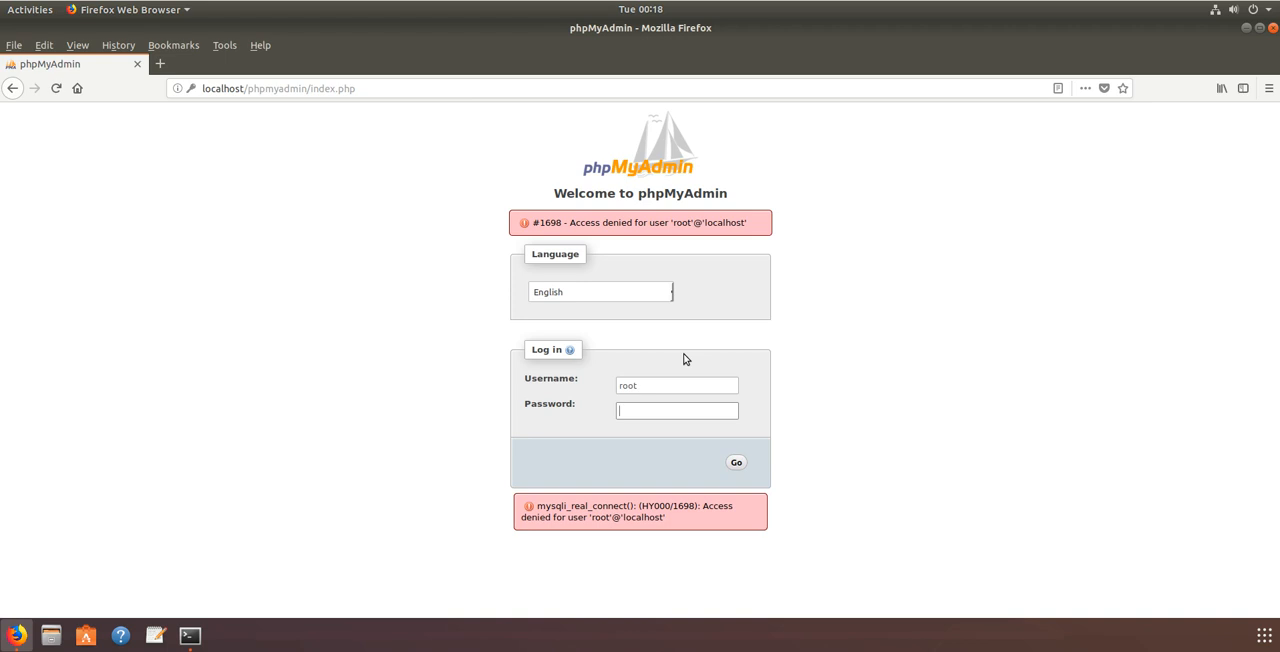
pyautogui.moveTo(753, 471)
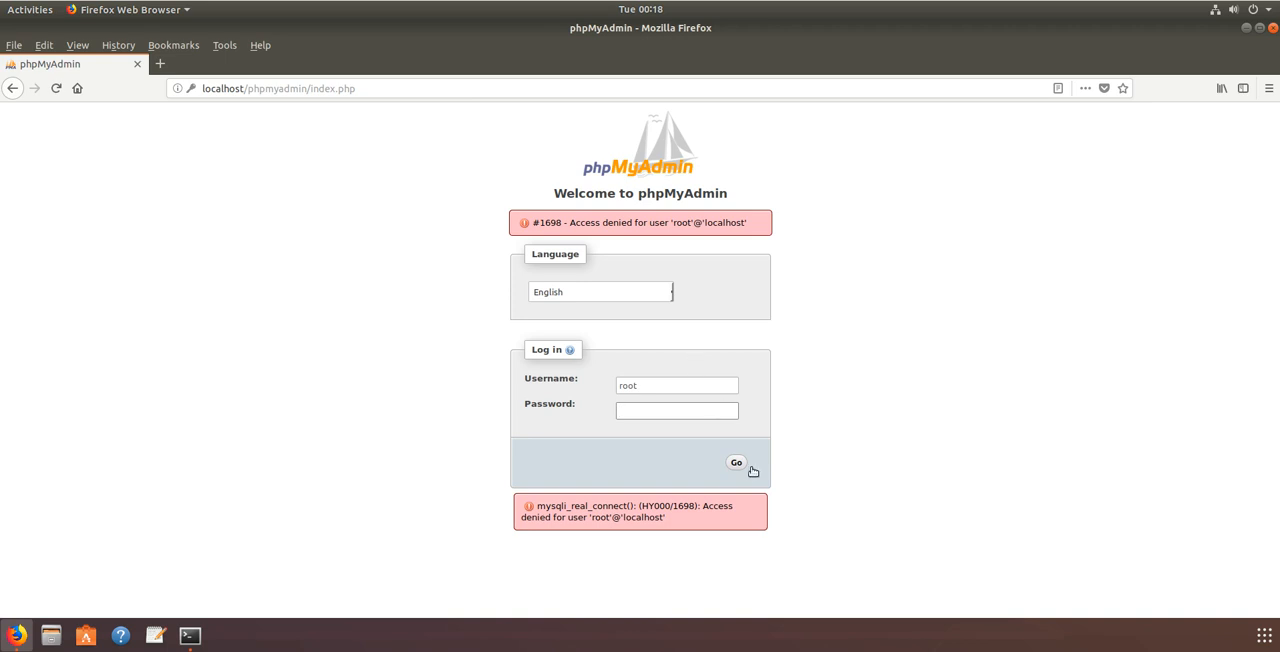
pyautogui.click(676, 410)
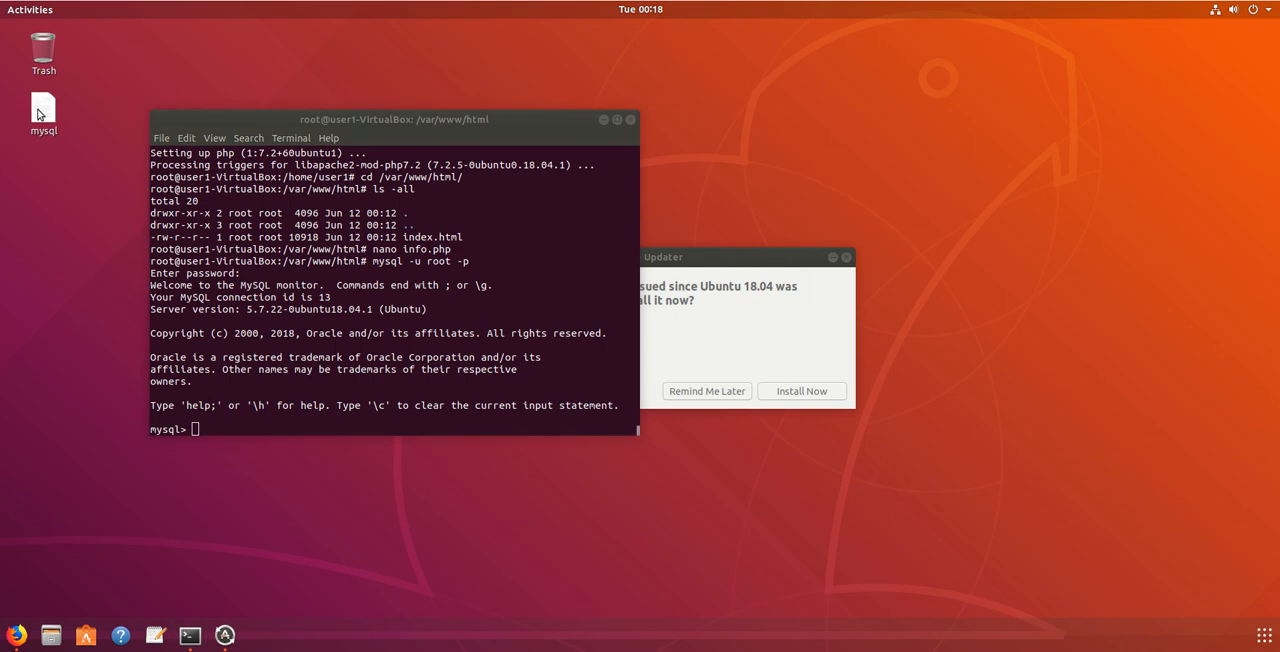
# Open the mysql notes file in gedit and copy the sdadmin CREATE USER statement.
pyautogui.click(43, 108)
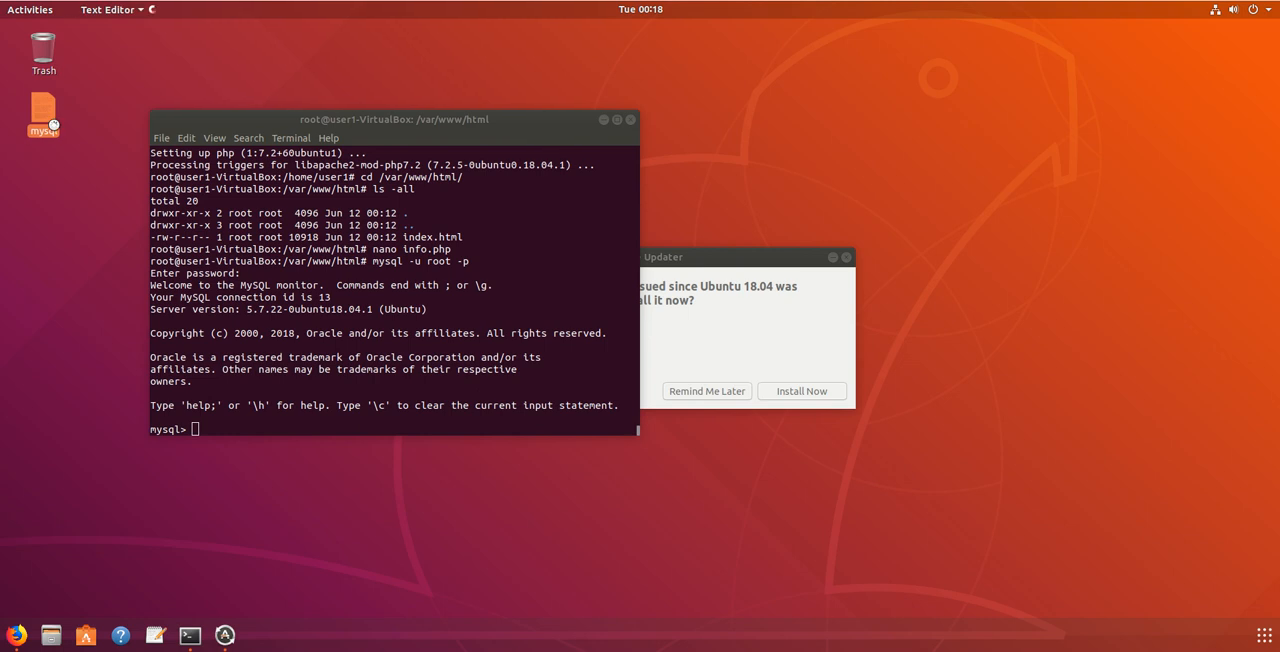
pyautogui.click(43, 115)
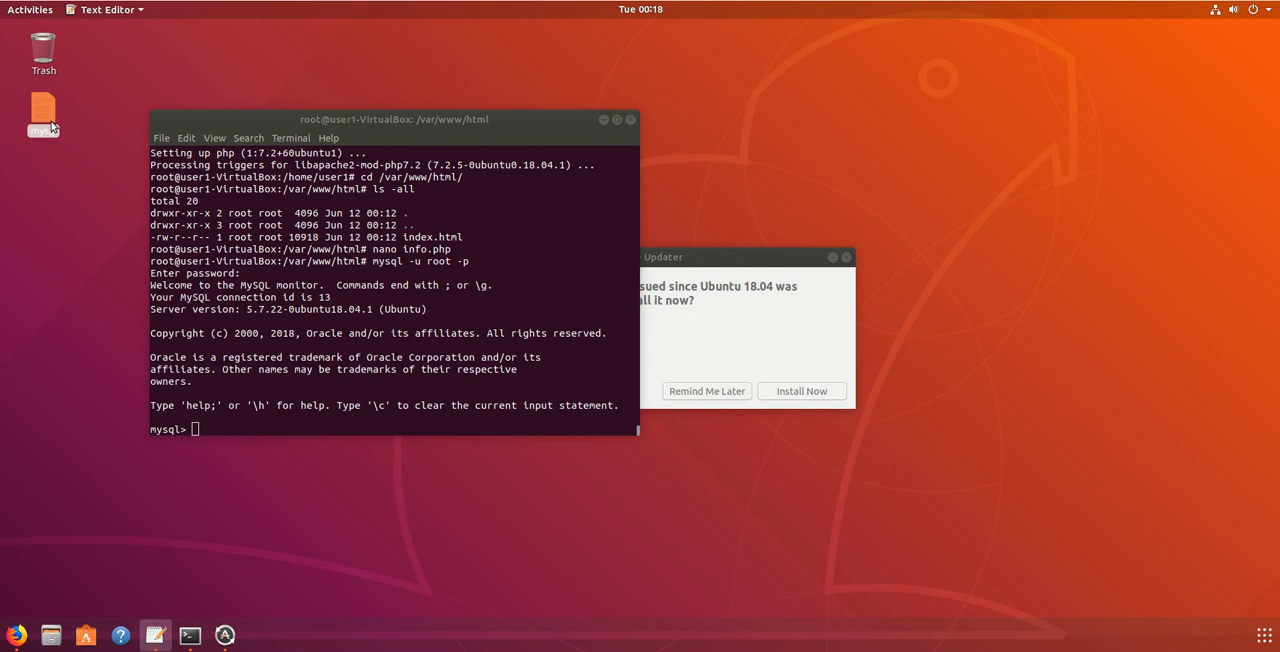
pyautogui.doubleClick(43, 112)
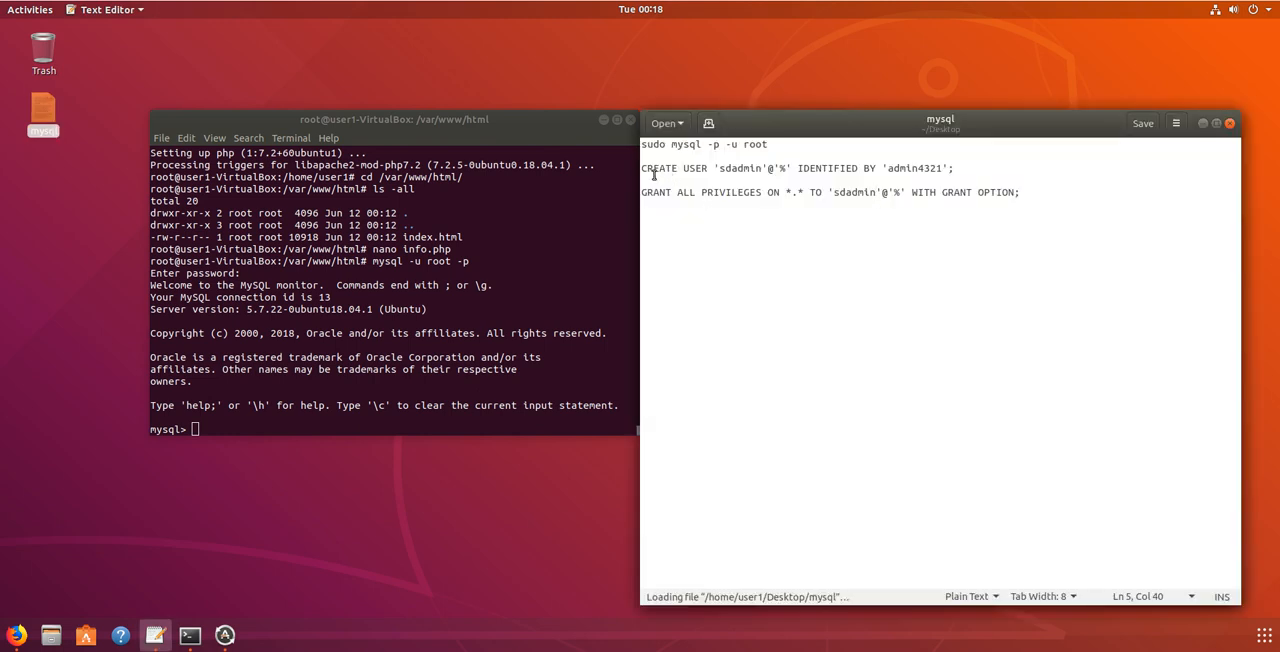
pyautogui.moveTo(641, 168); pyautogui.dragTo(790, 168)
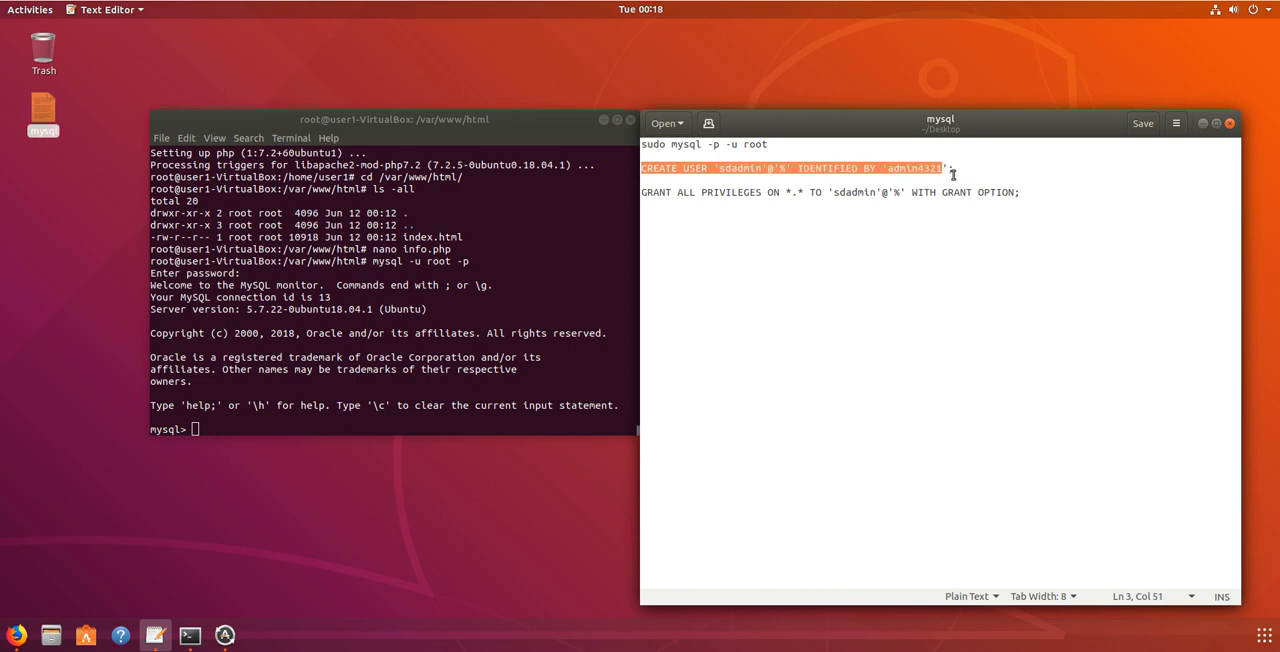
pyautogui.rightClick(953, 170)
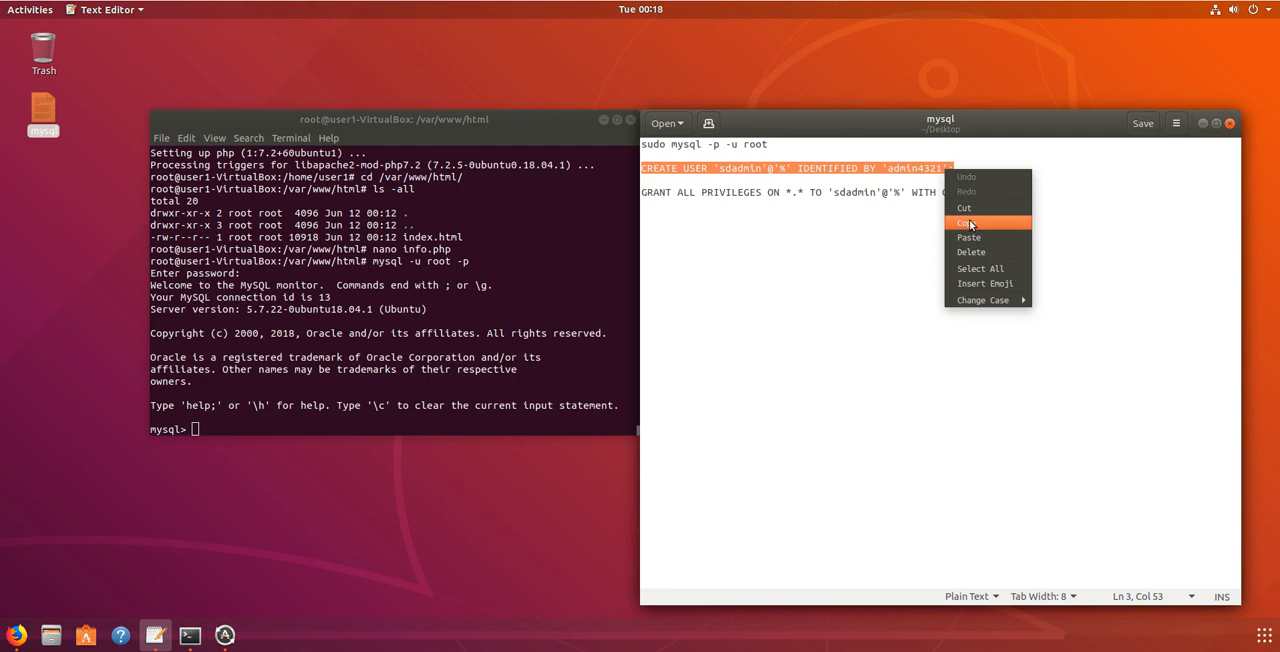
pyautogui.click(967, 222)
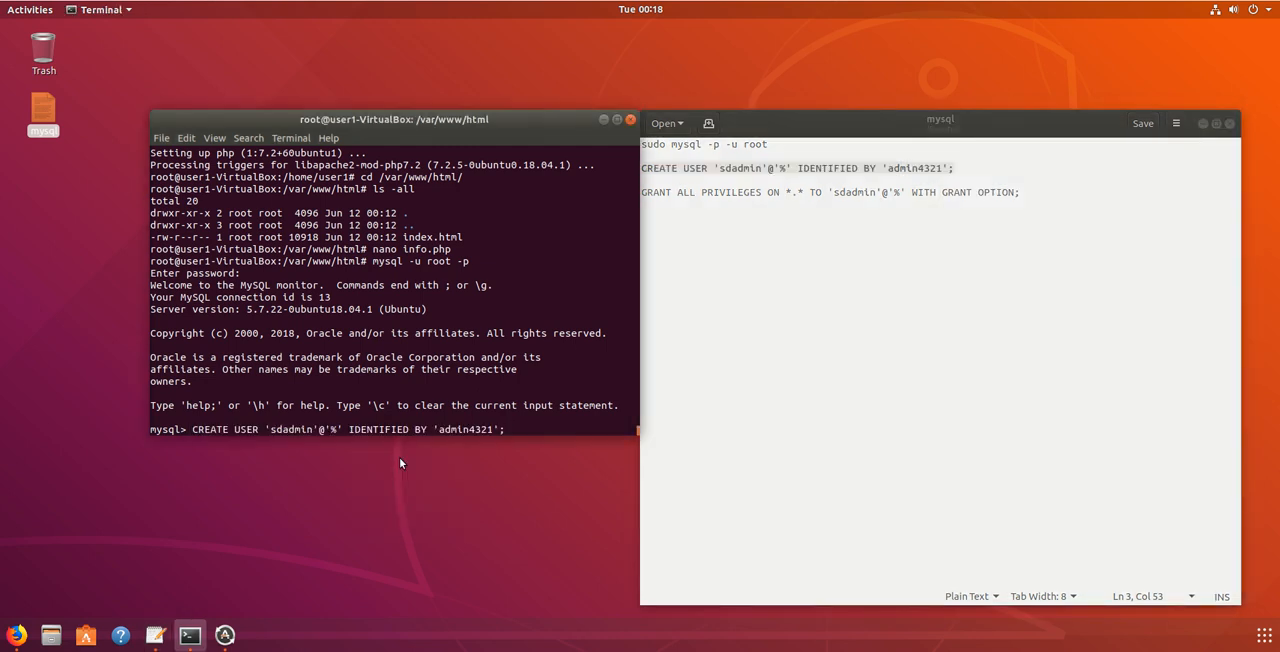
# Run CREATE USER for sdadmin, then paste the GRANT ALL PRIVILEGES statement at mysql>.
pyautogui.press('Return')
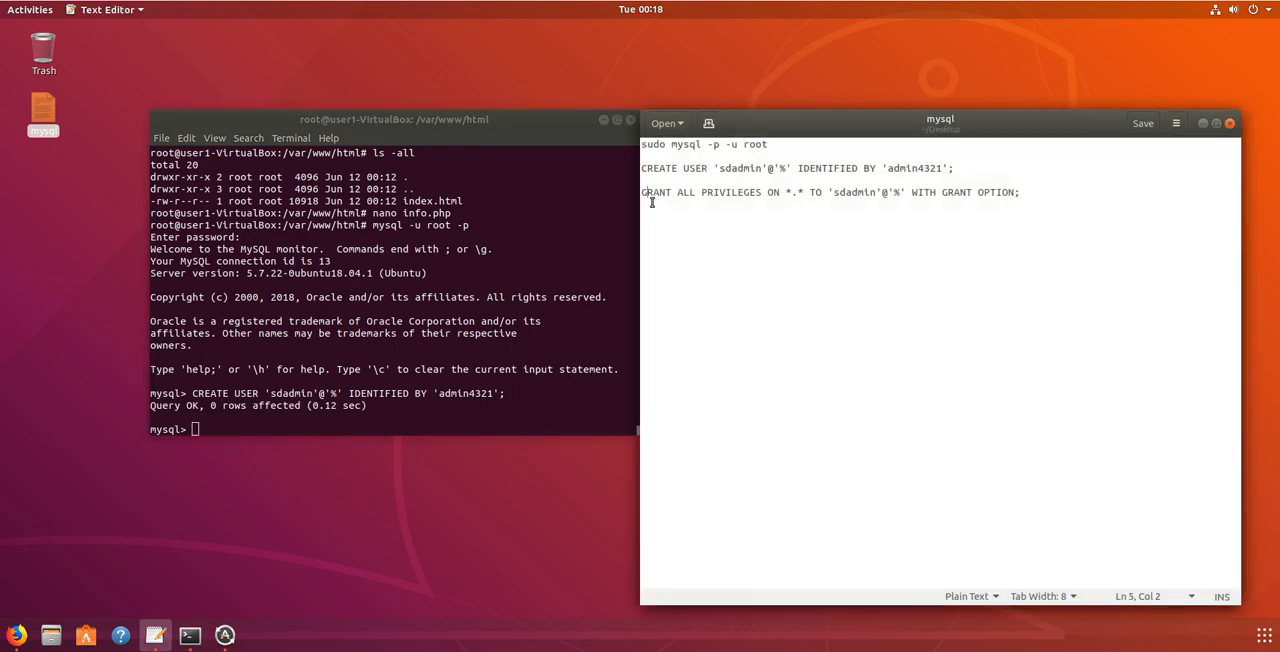
pyautogui.moveTo(644, 192); pyautogui.dragTo(852, 192)
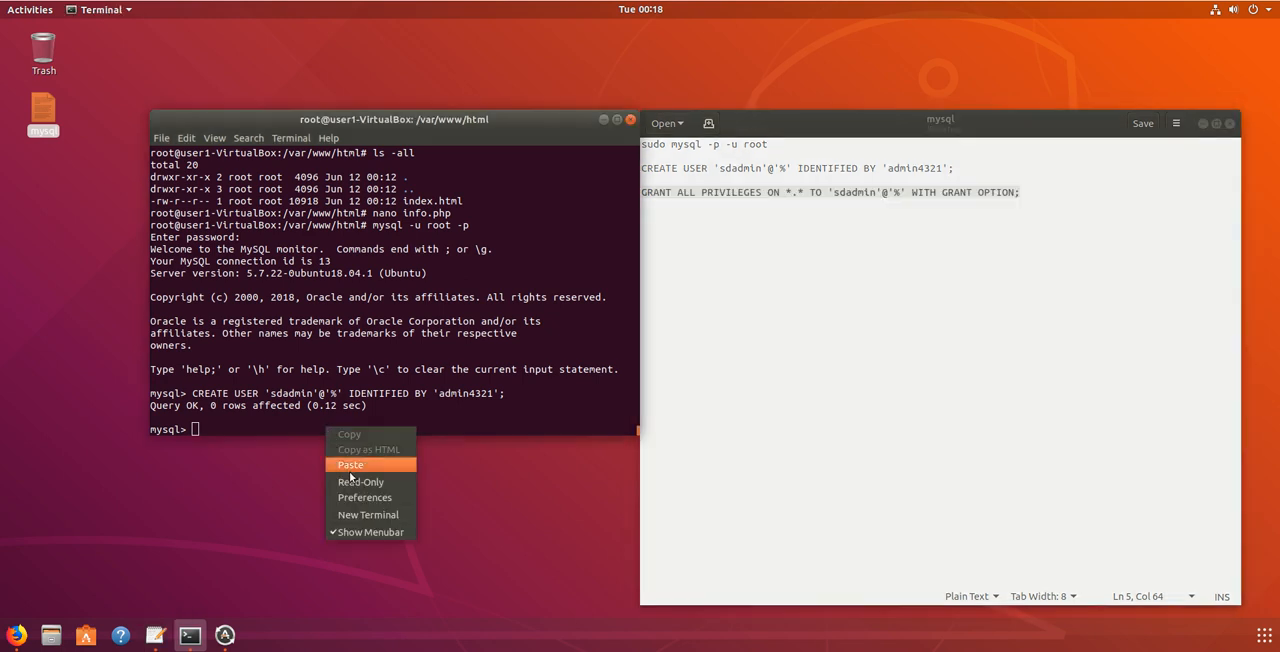
pyautogui.click(350, 464)
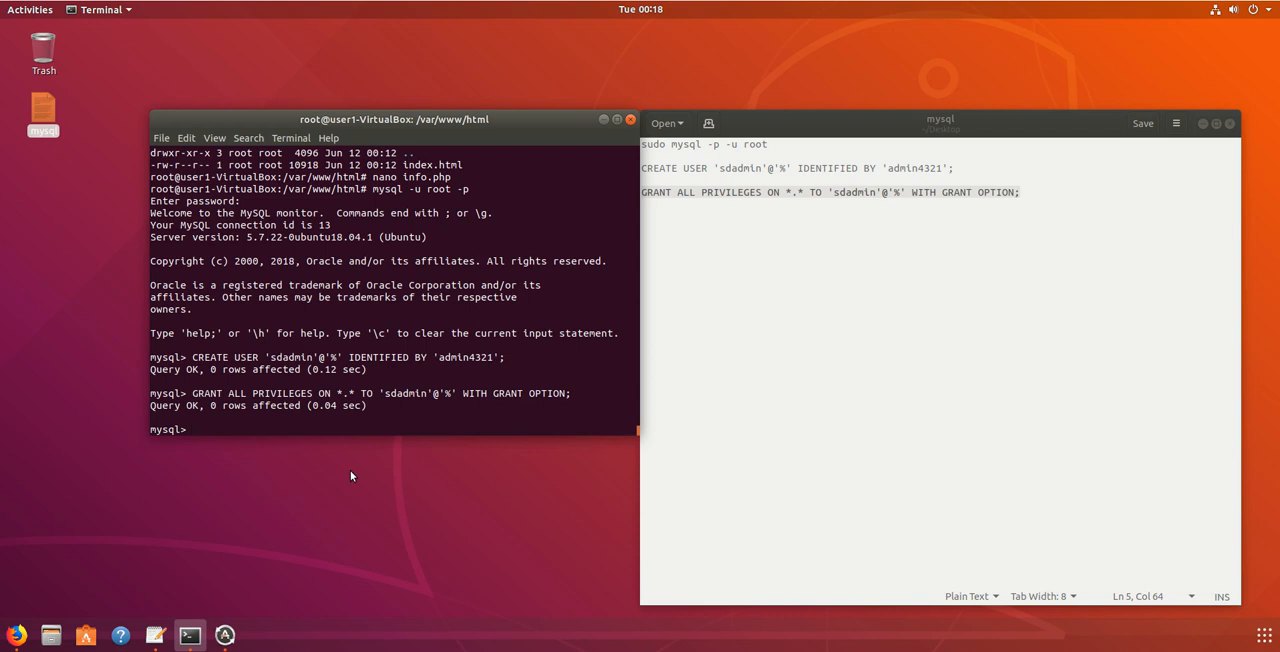
pyautogui.moveTo(189, 636)
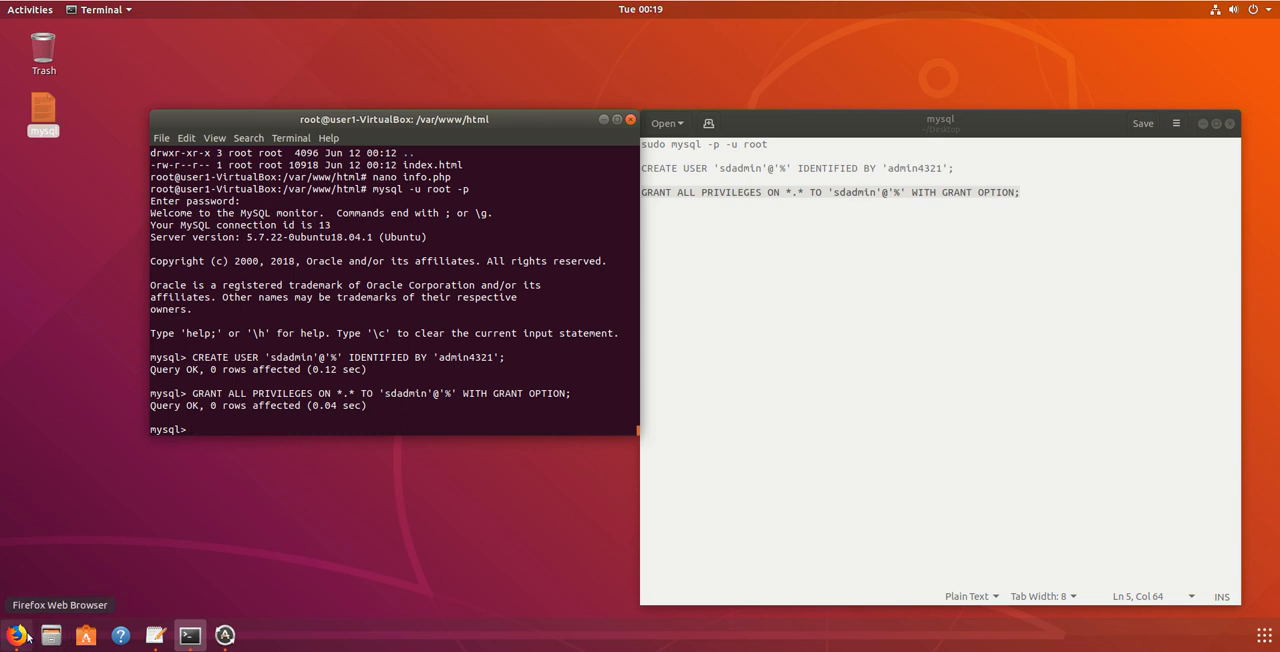
# Log into phpMyAdmin with username sdadmin and its password.
pyautogui.click(16, 635)
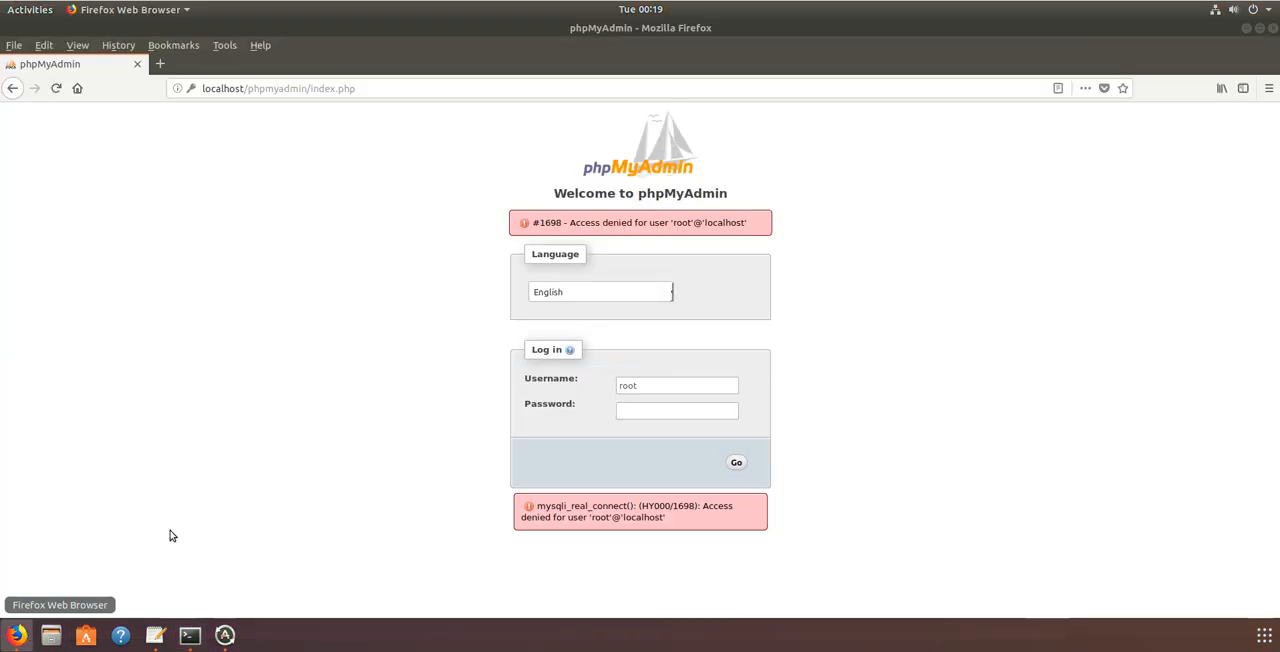
pyautogui.click(677, 385)
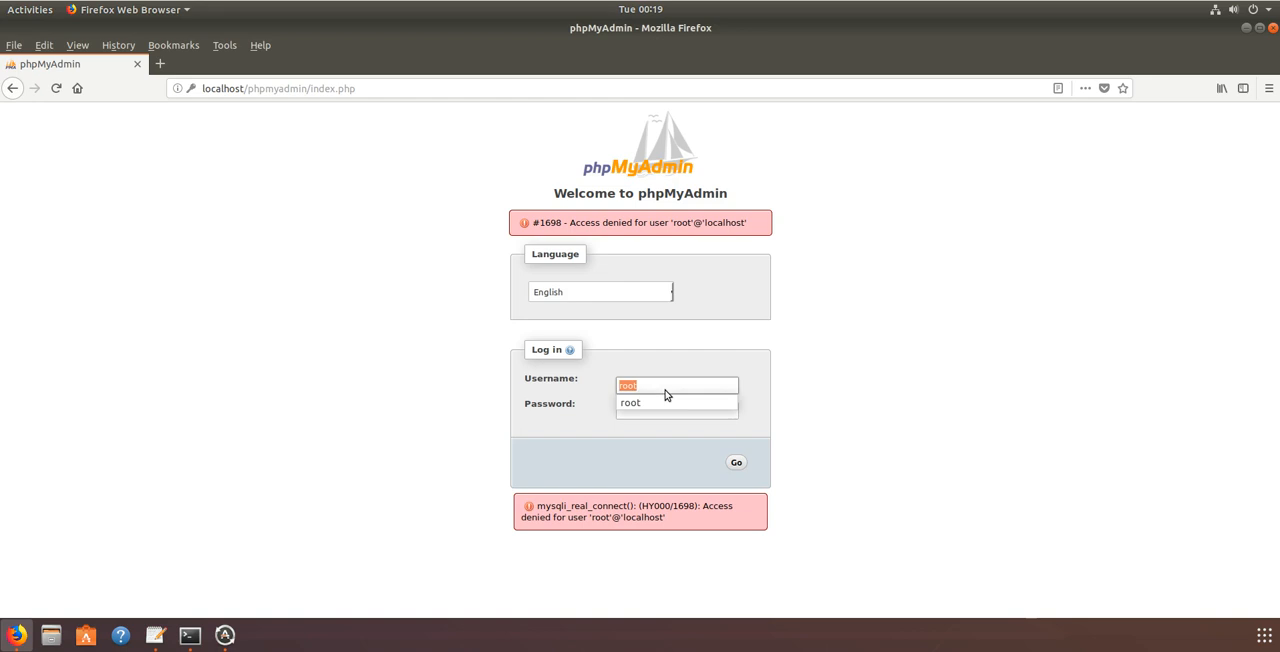
pyautogui.write('sdadmin')
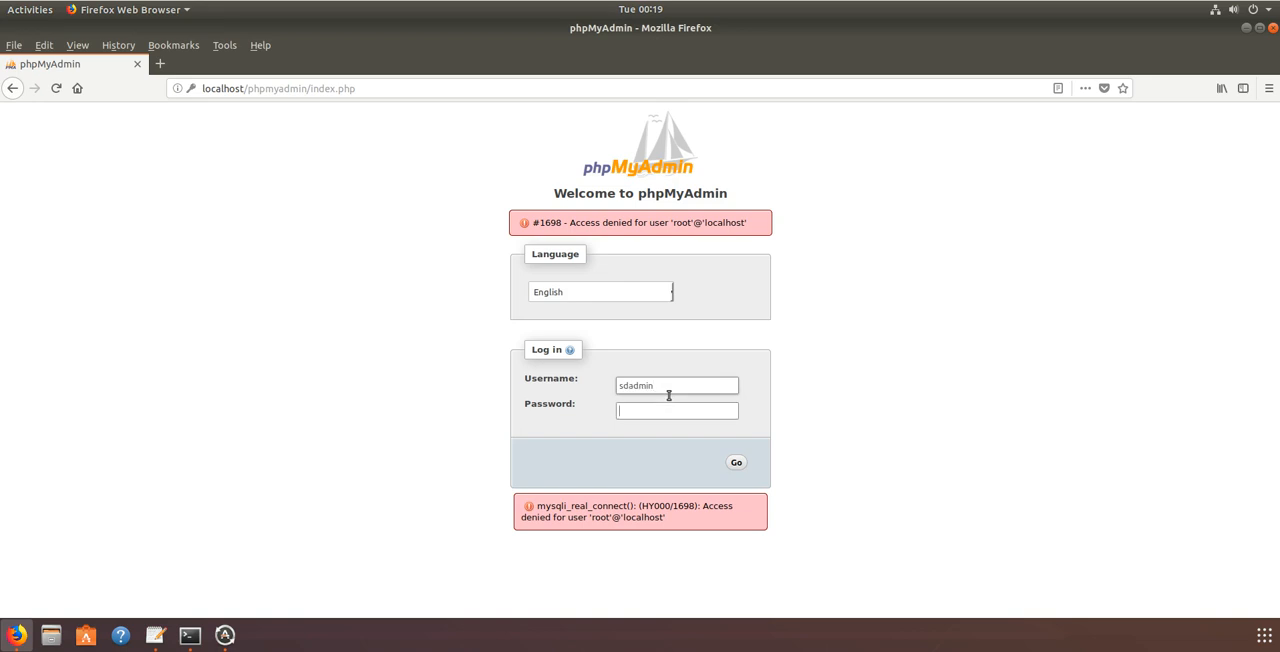
pyautogui.write('password')
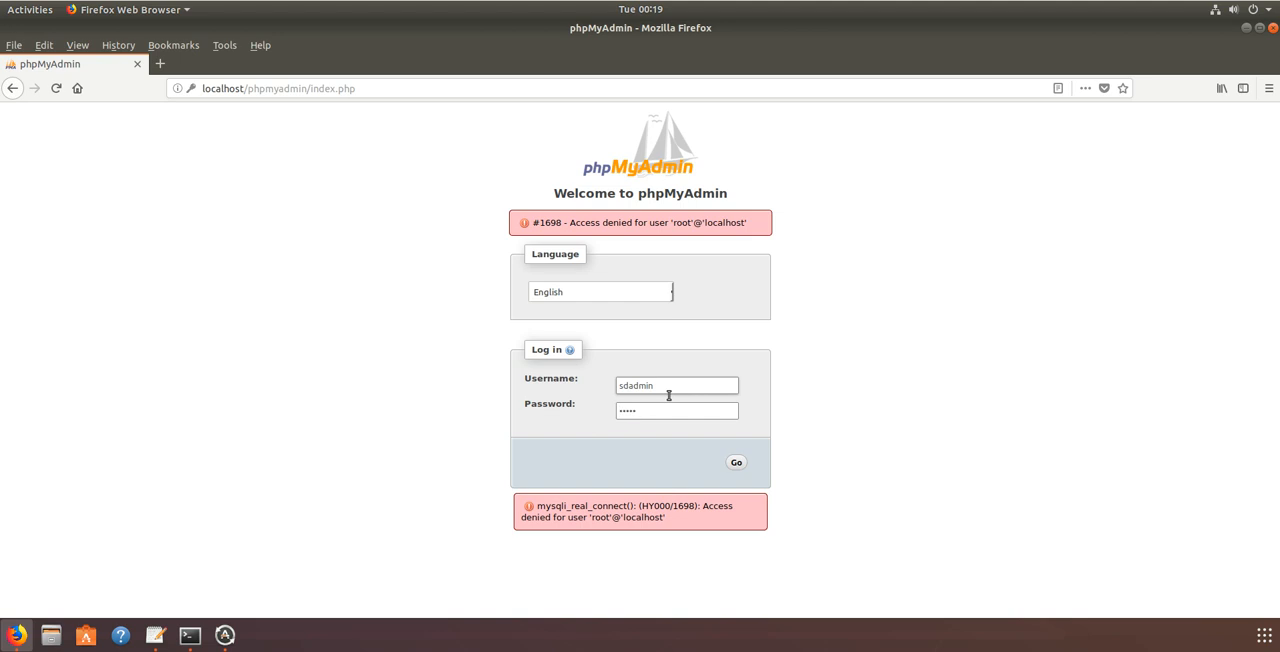
pyautogui.click(736, 462)
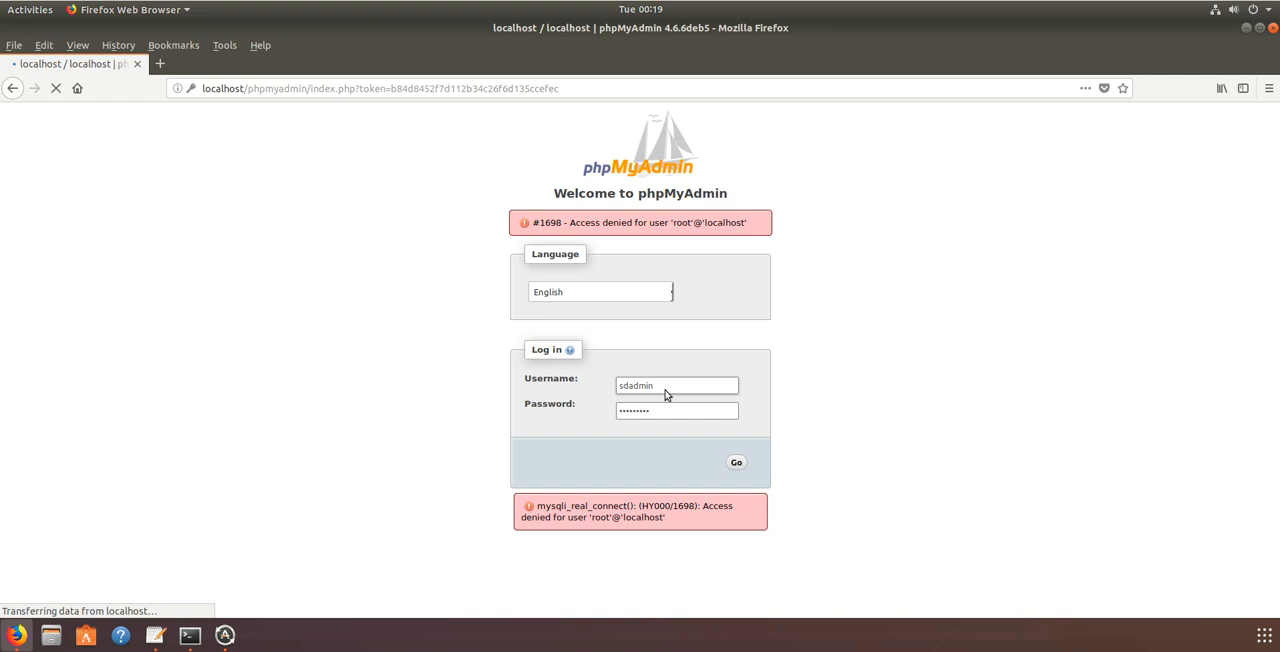
pyautogui.click(736, 462)
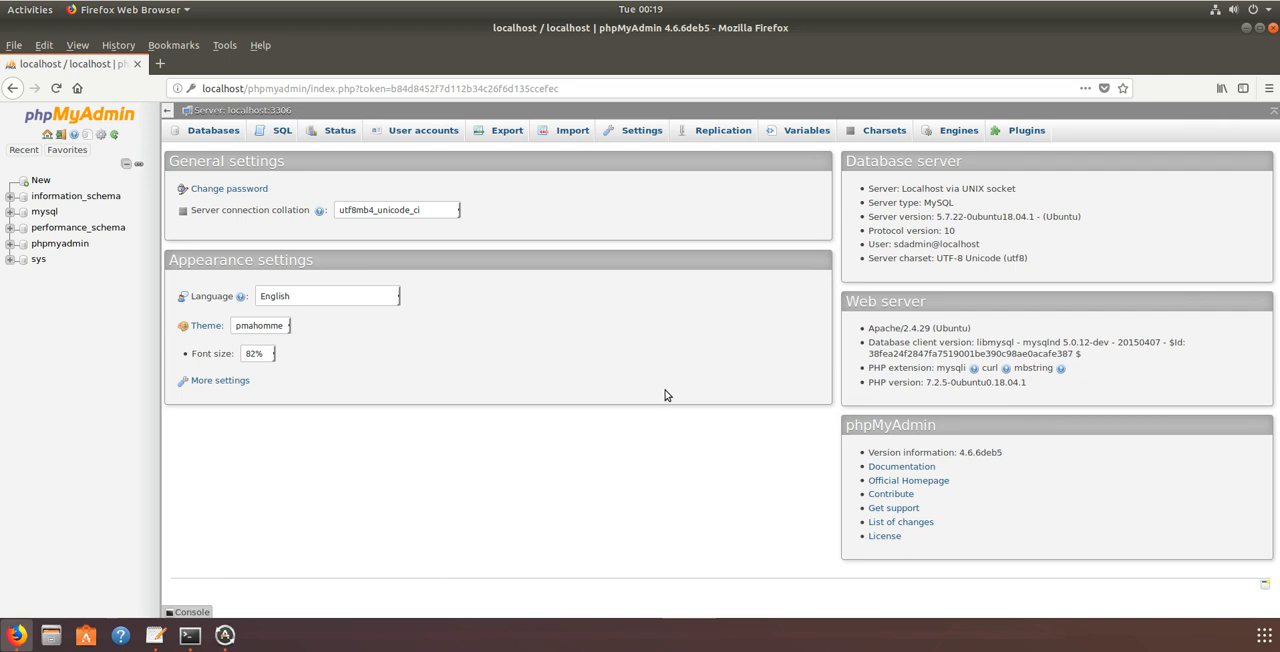
# Create the sdtest database from the phpMyAdmin Databases tab.
pyautogui.click(41, 180)
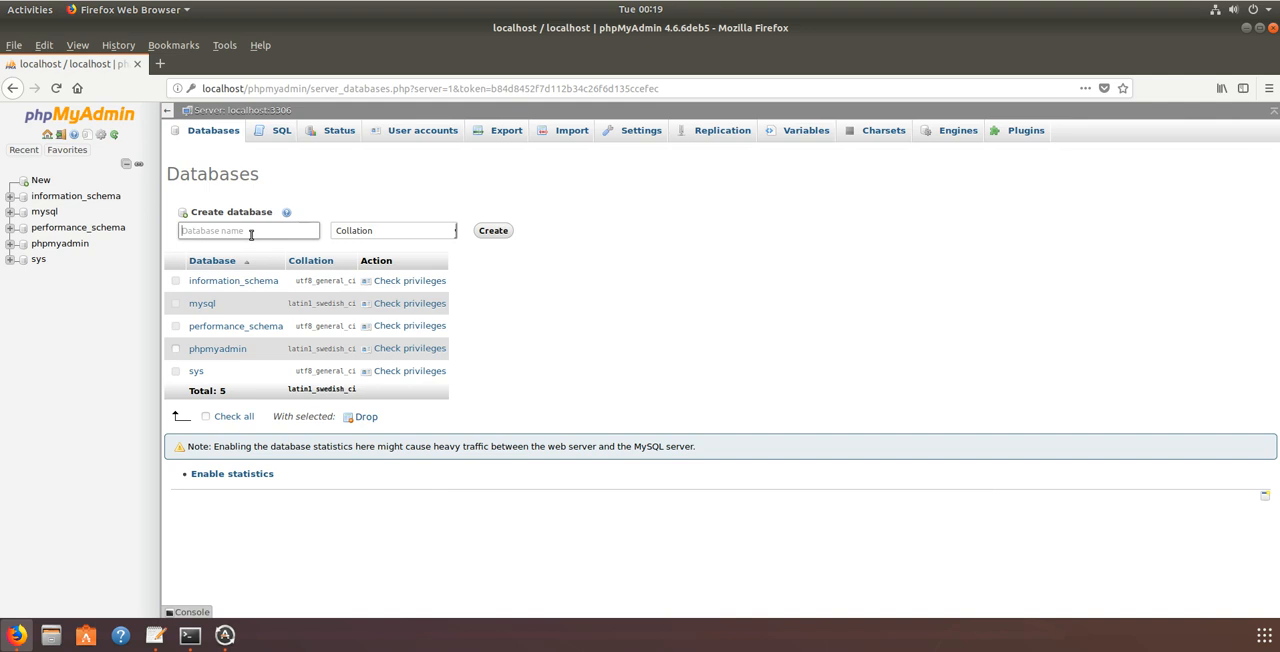
pyautogui.write('sdtest')
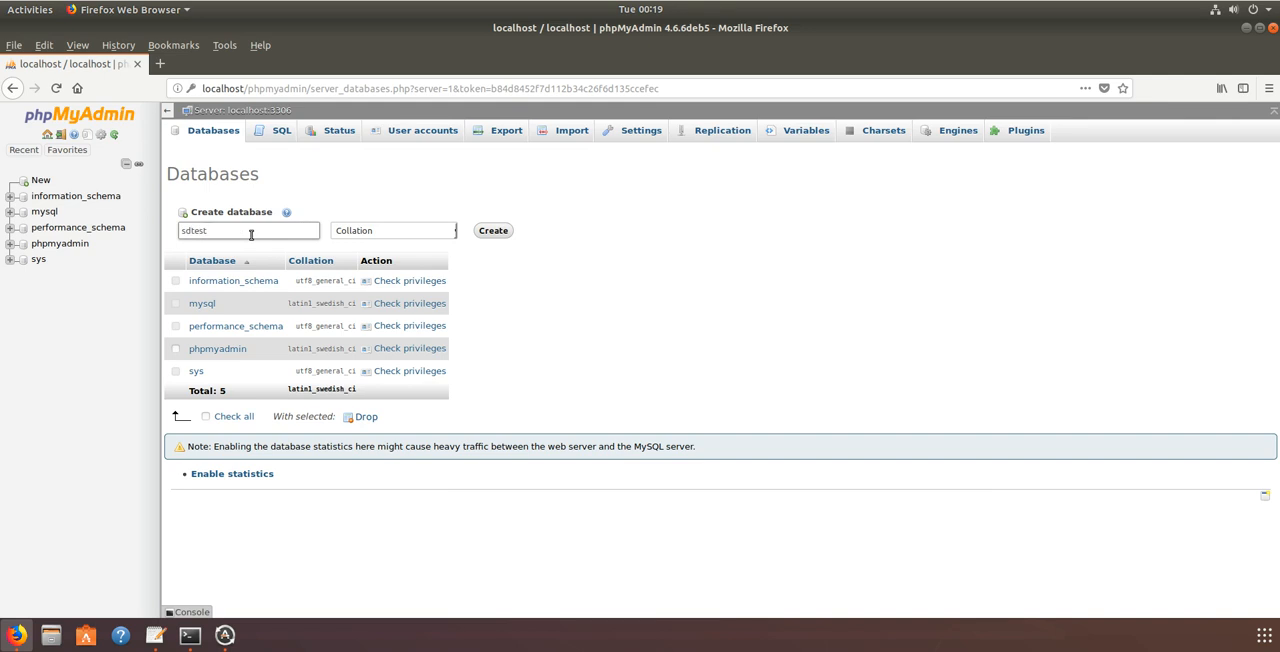
pyautogui.click(493, 230)
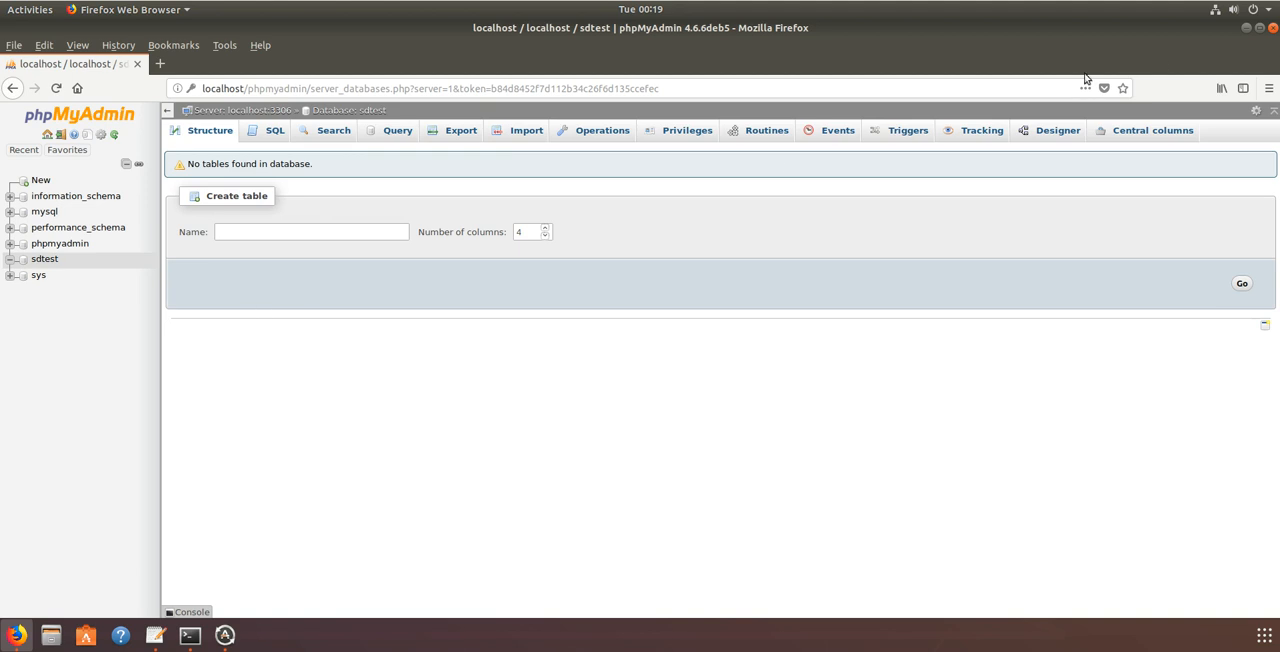
pyautogui.moveTo(1072, 117)
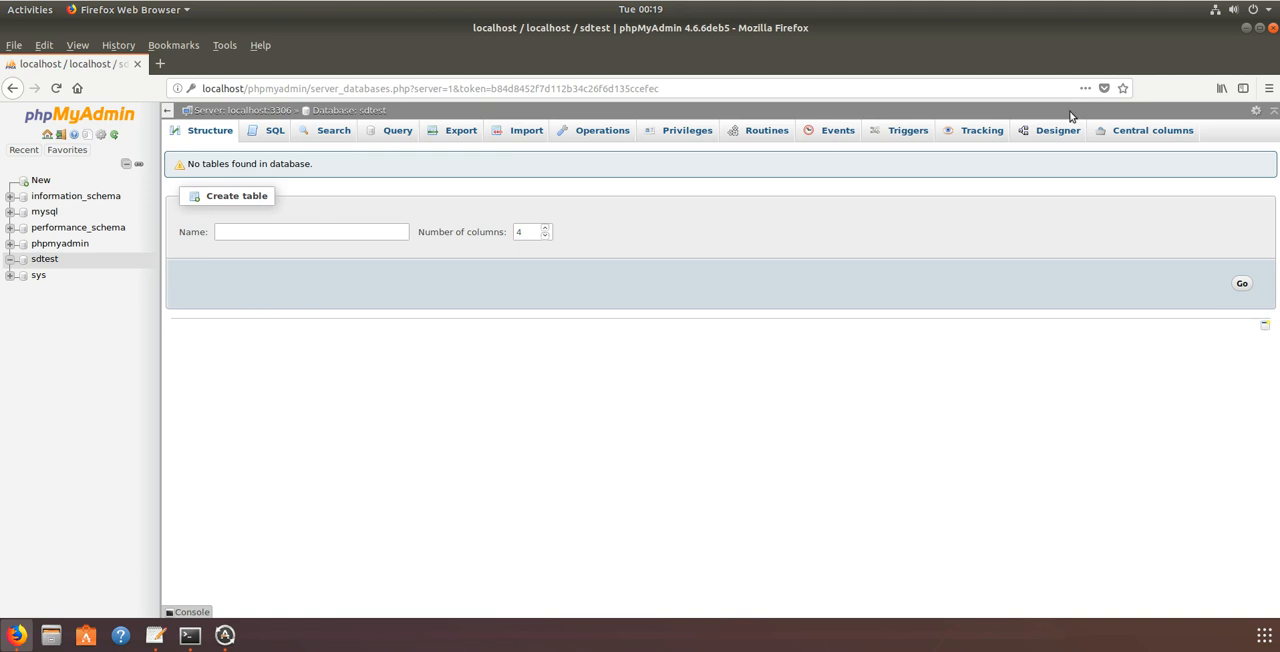
pyautogui.moveTo(765, 286)
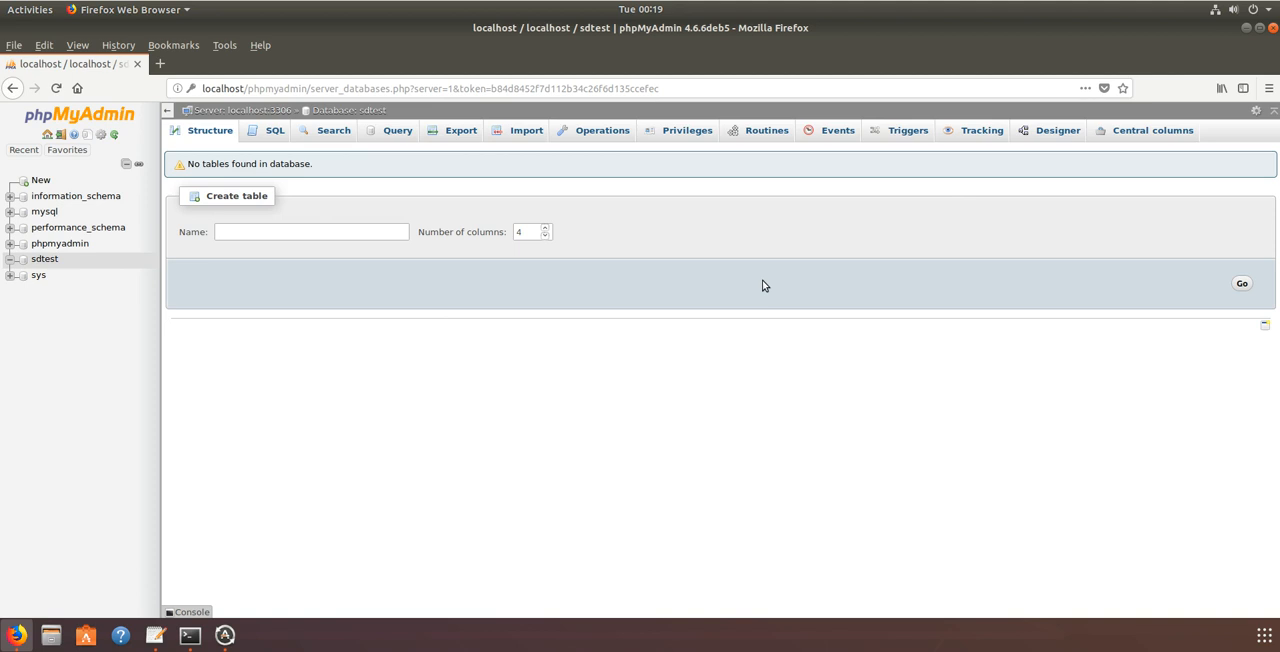